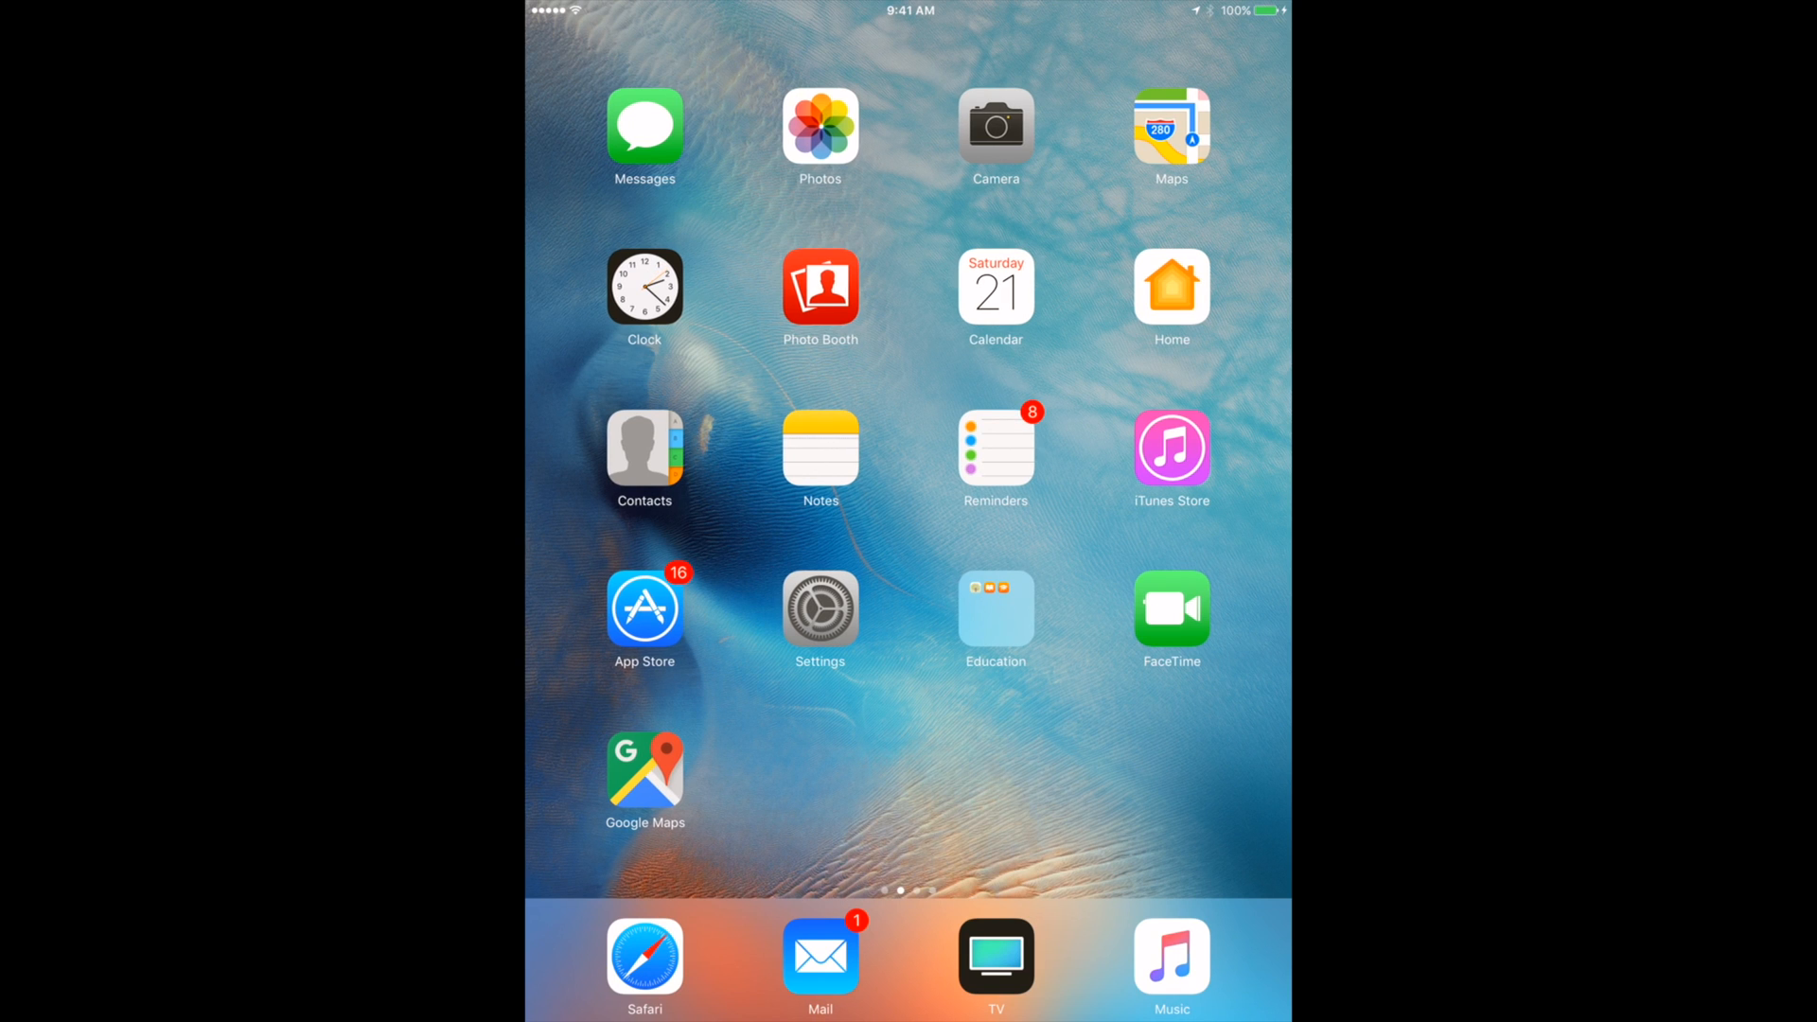
In Settings > Safari, choose Clear History and Website Data to bring up its confirmation prompt
scroll(left, 3)
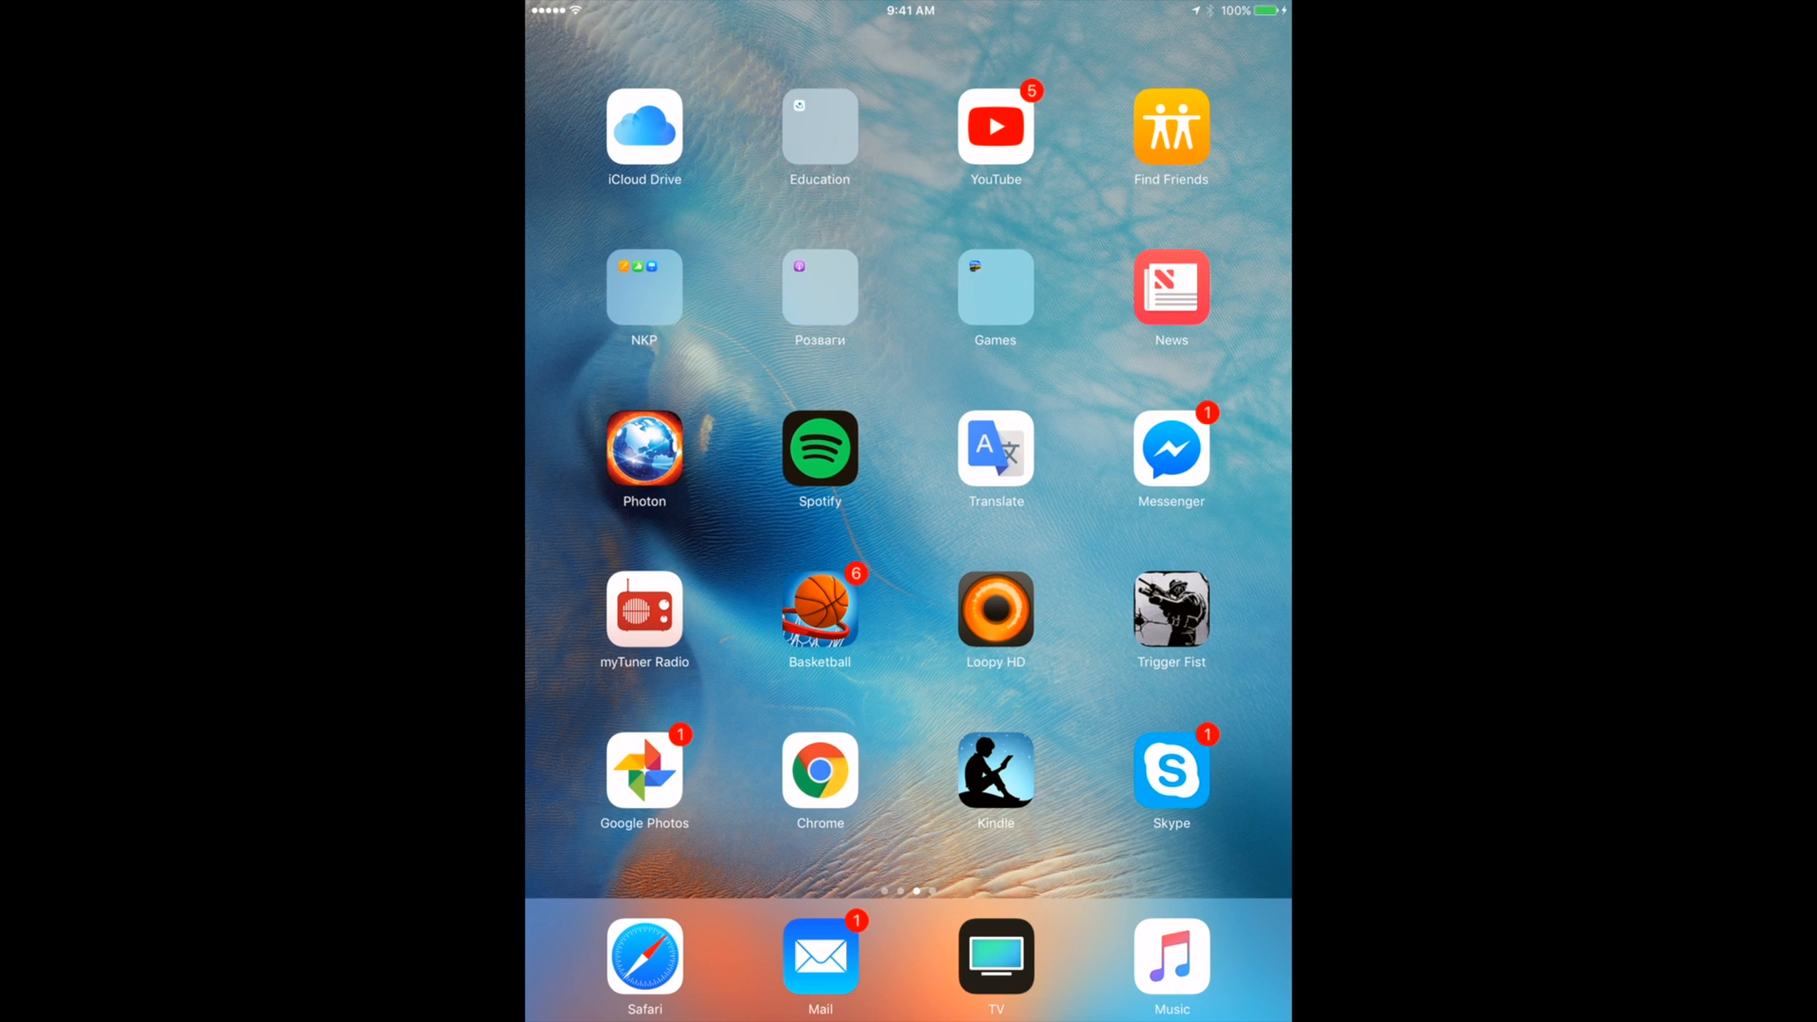
scroll(left, 3)
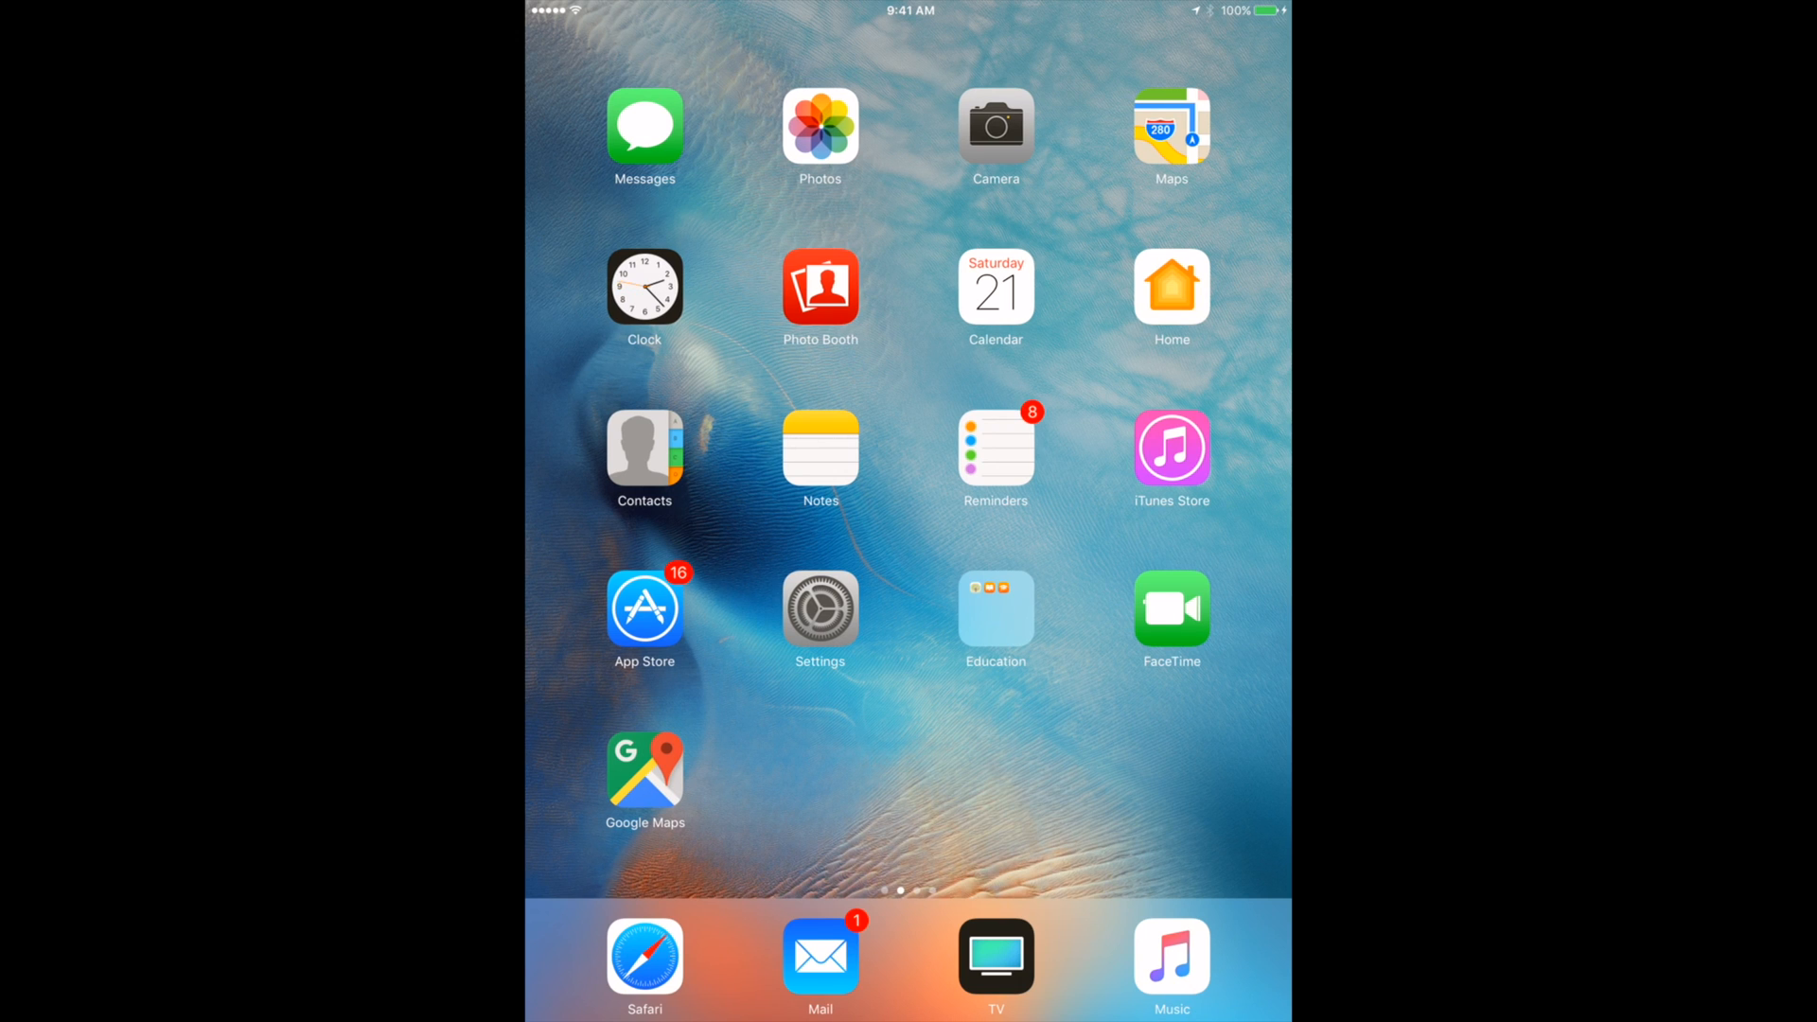
click(818, 621)
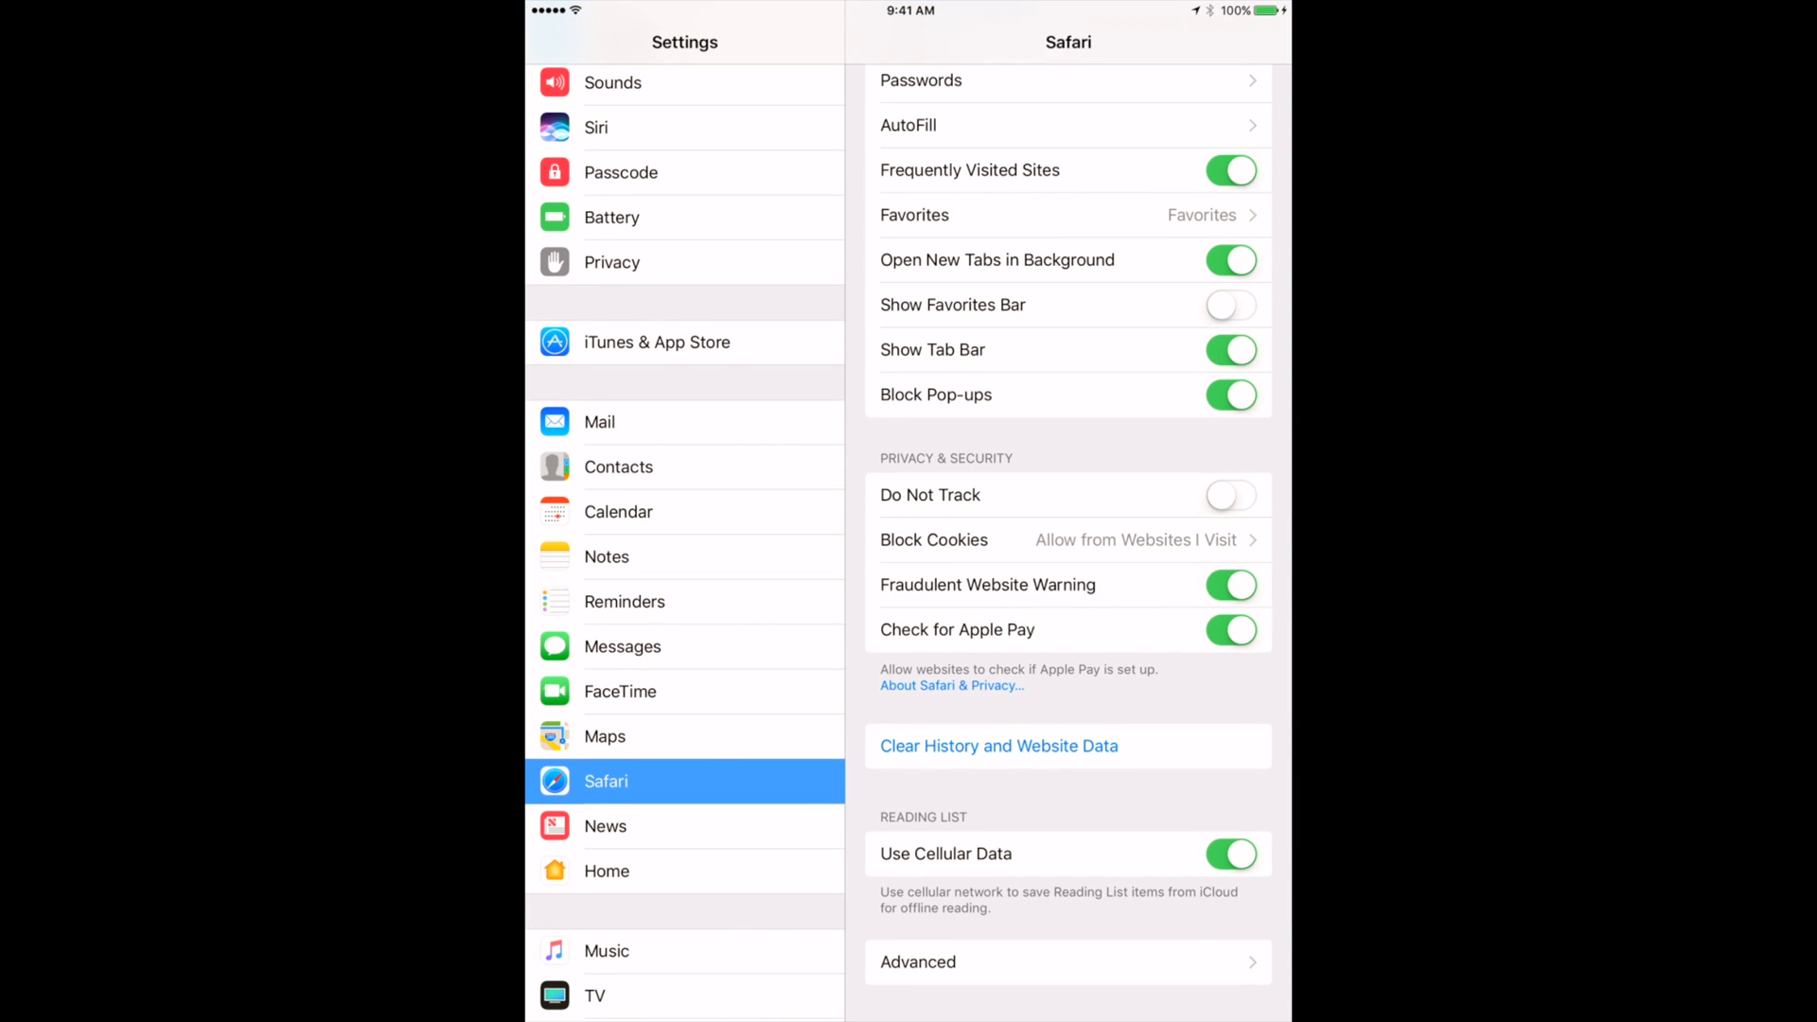
scroll(down, 3)
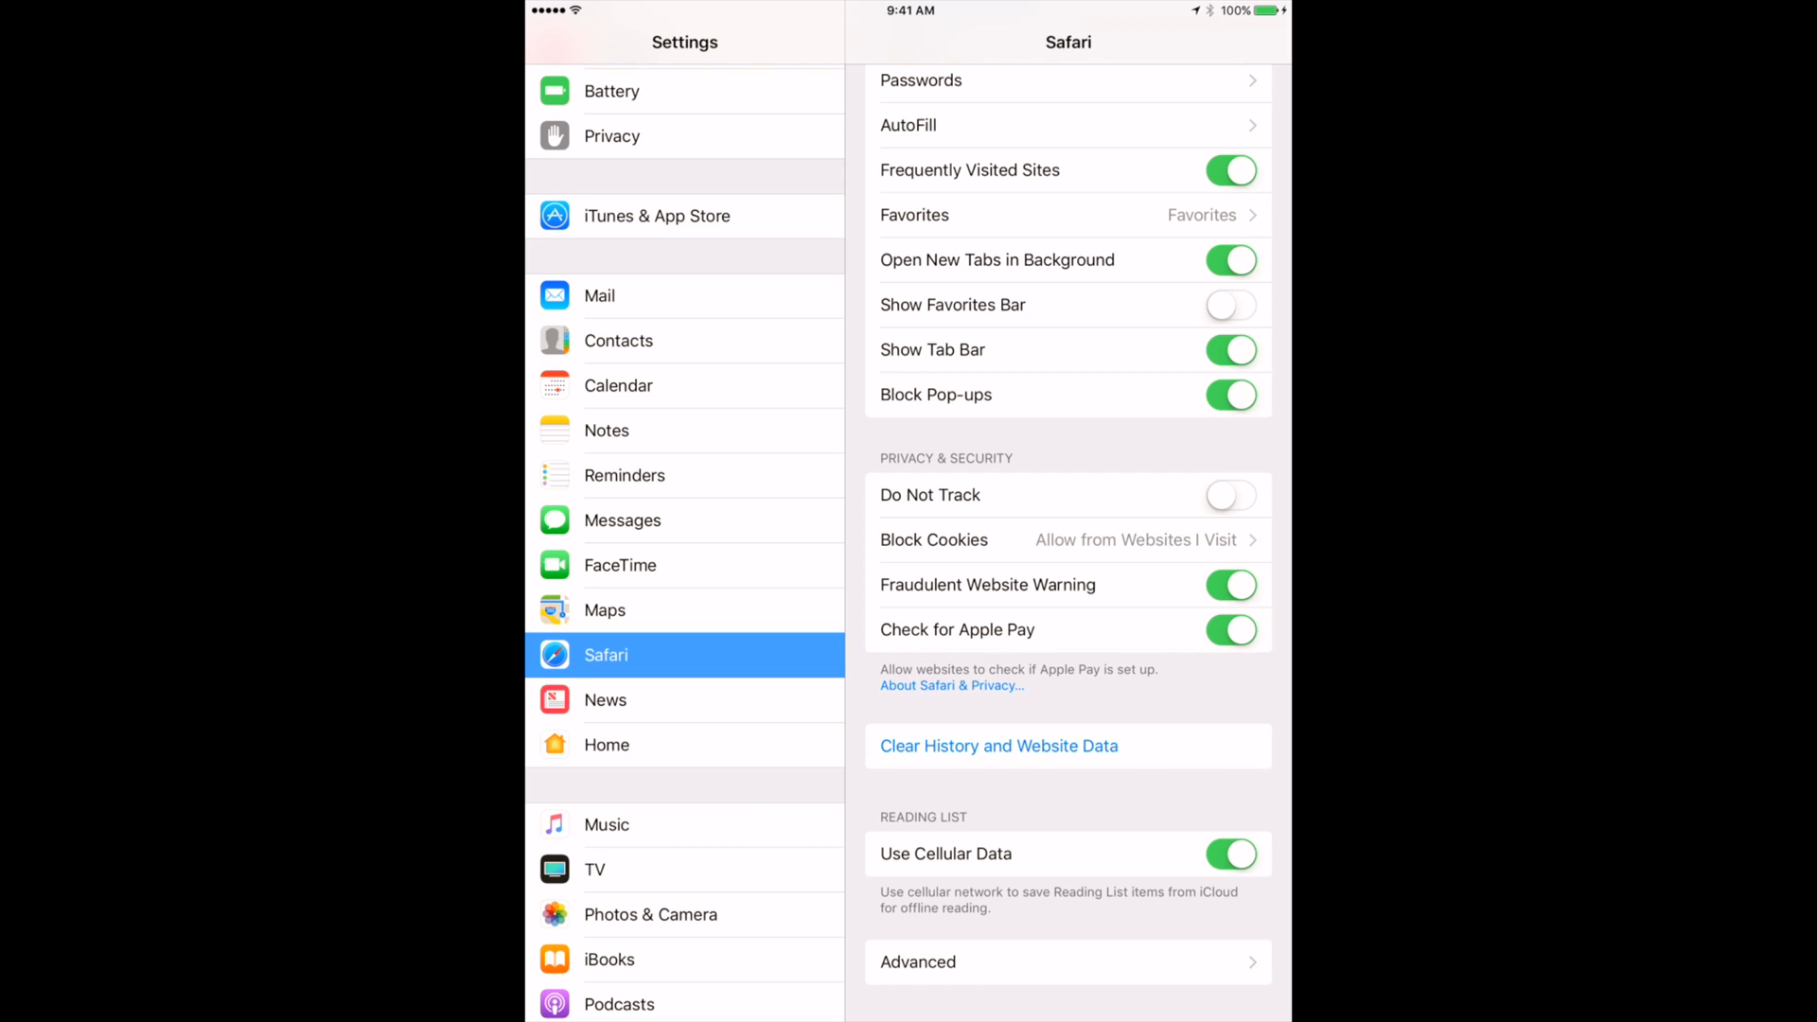
scroll(up, 3)
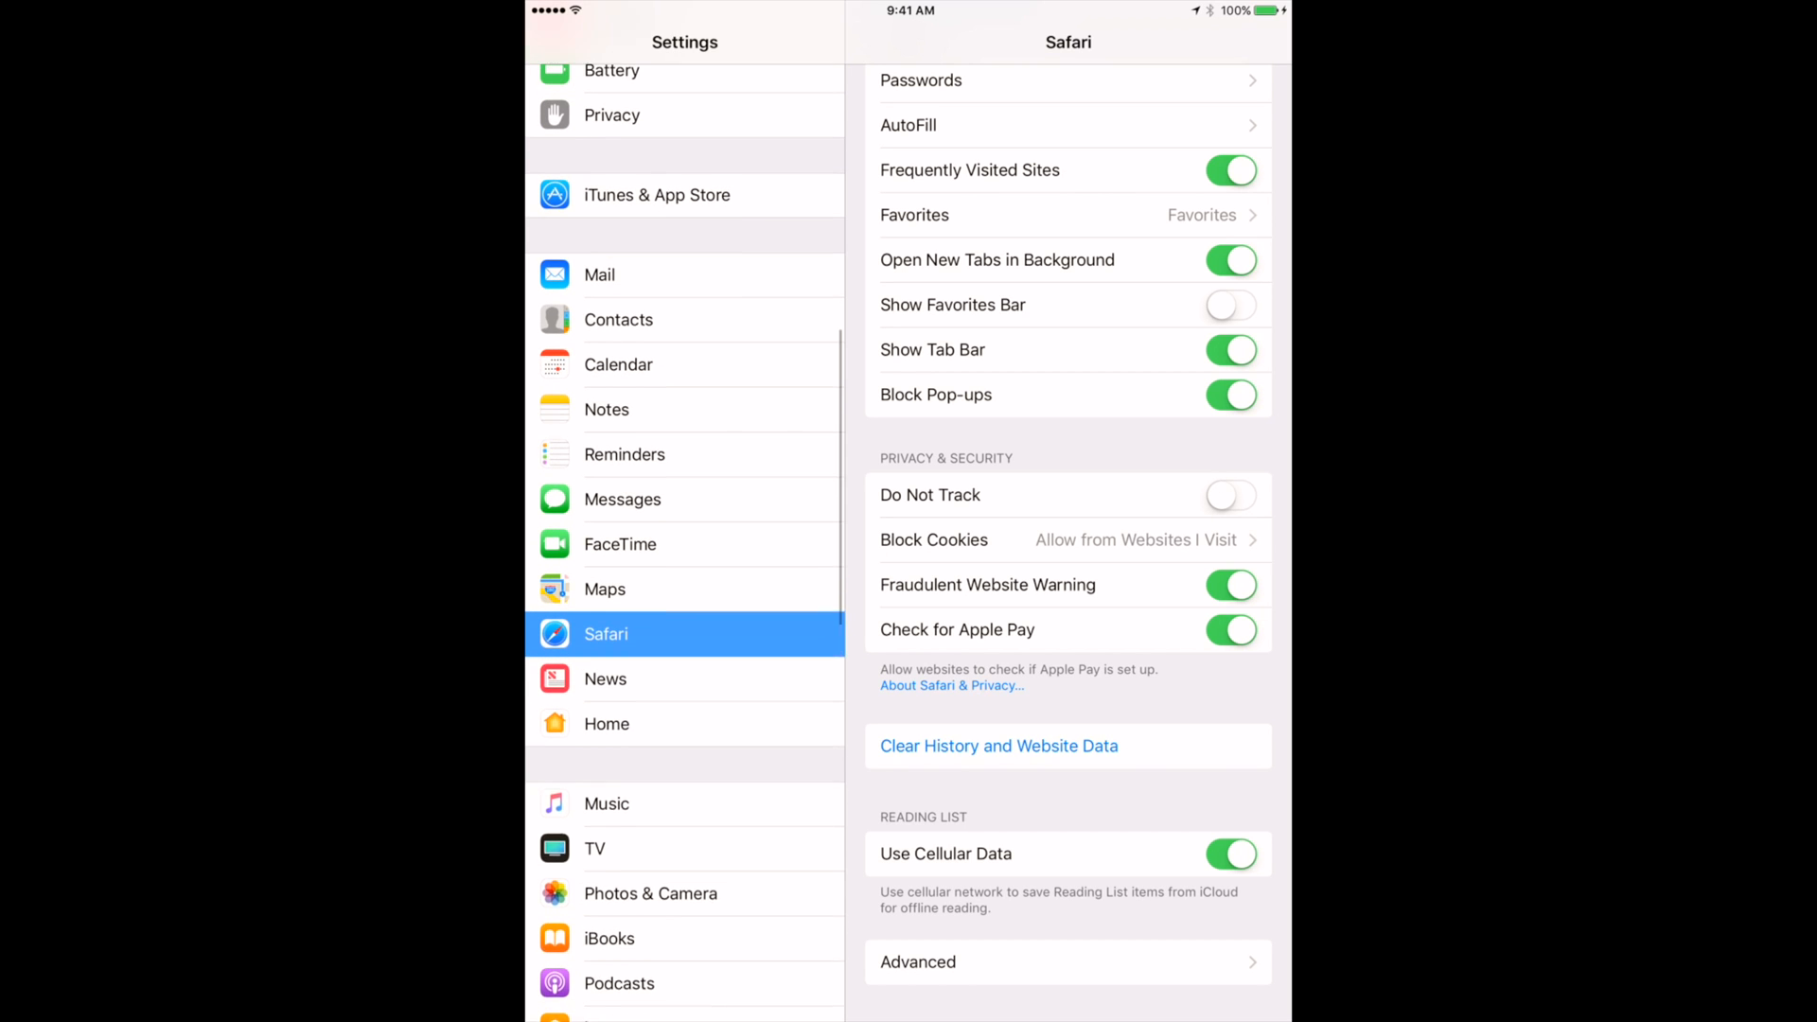
scroll(up, 3)
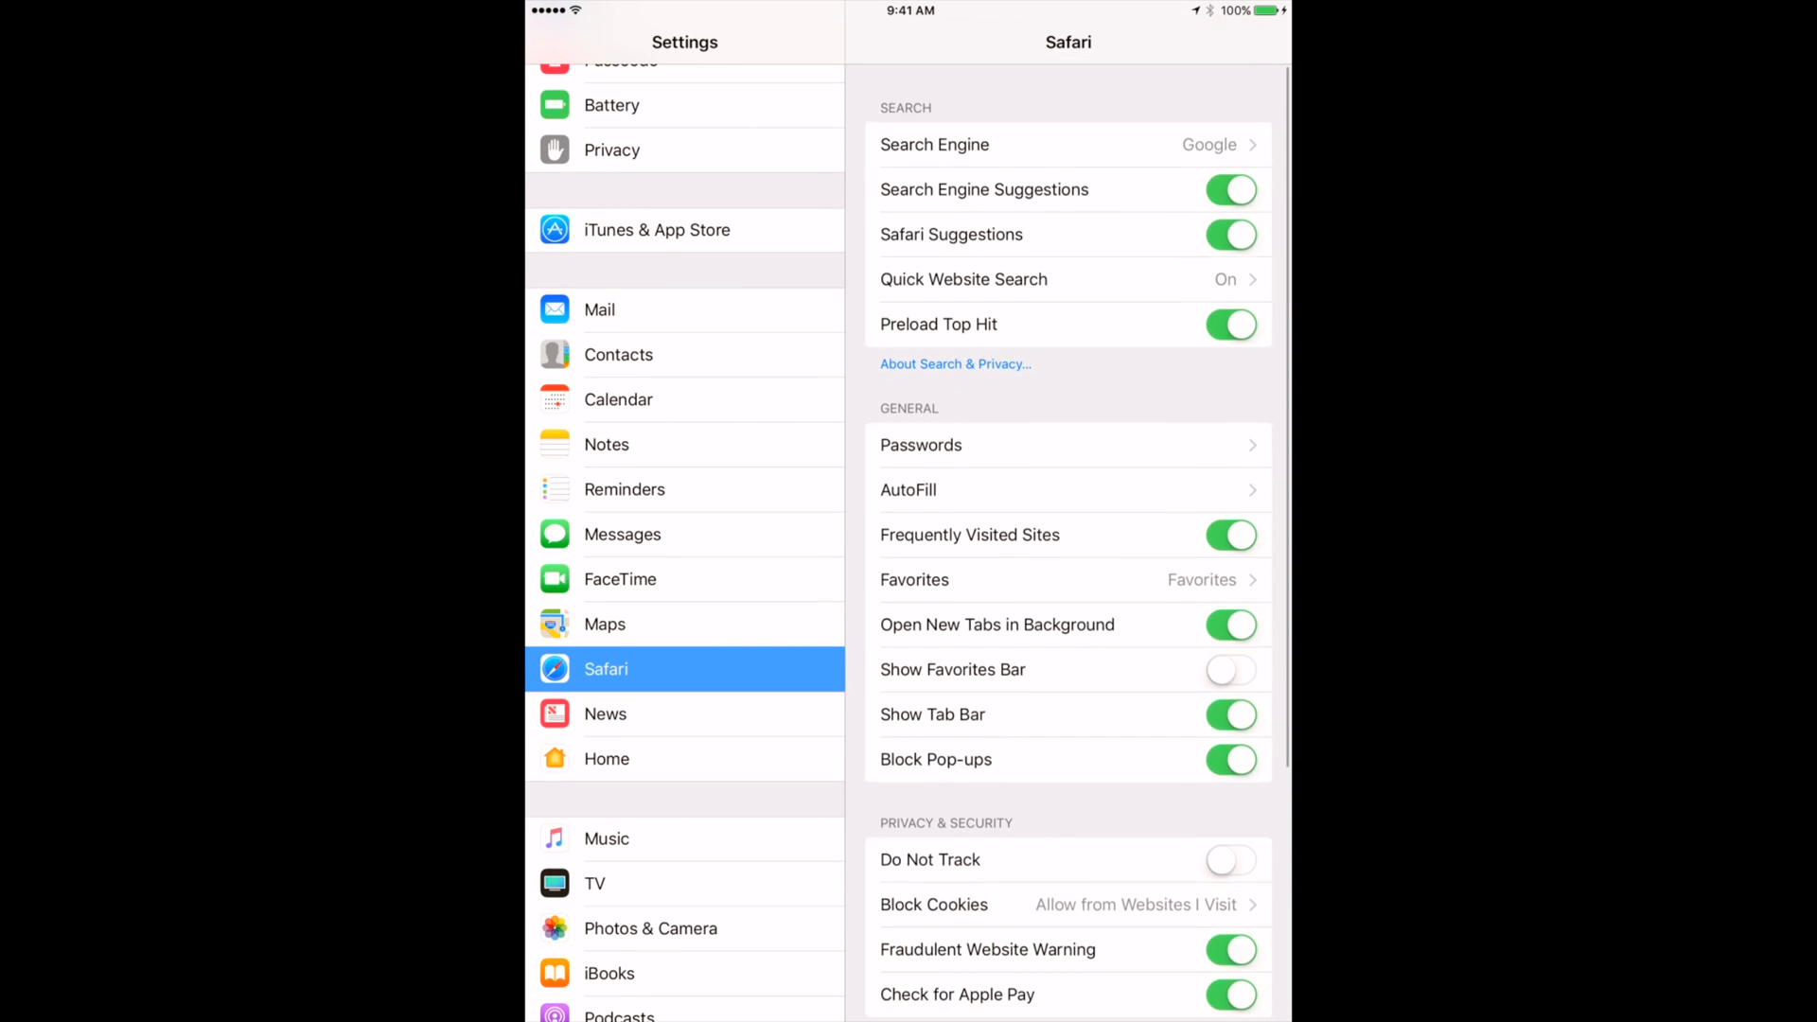
scroll(down, 3)
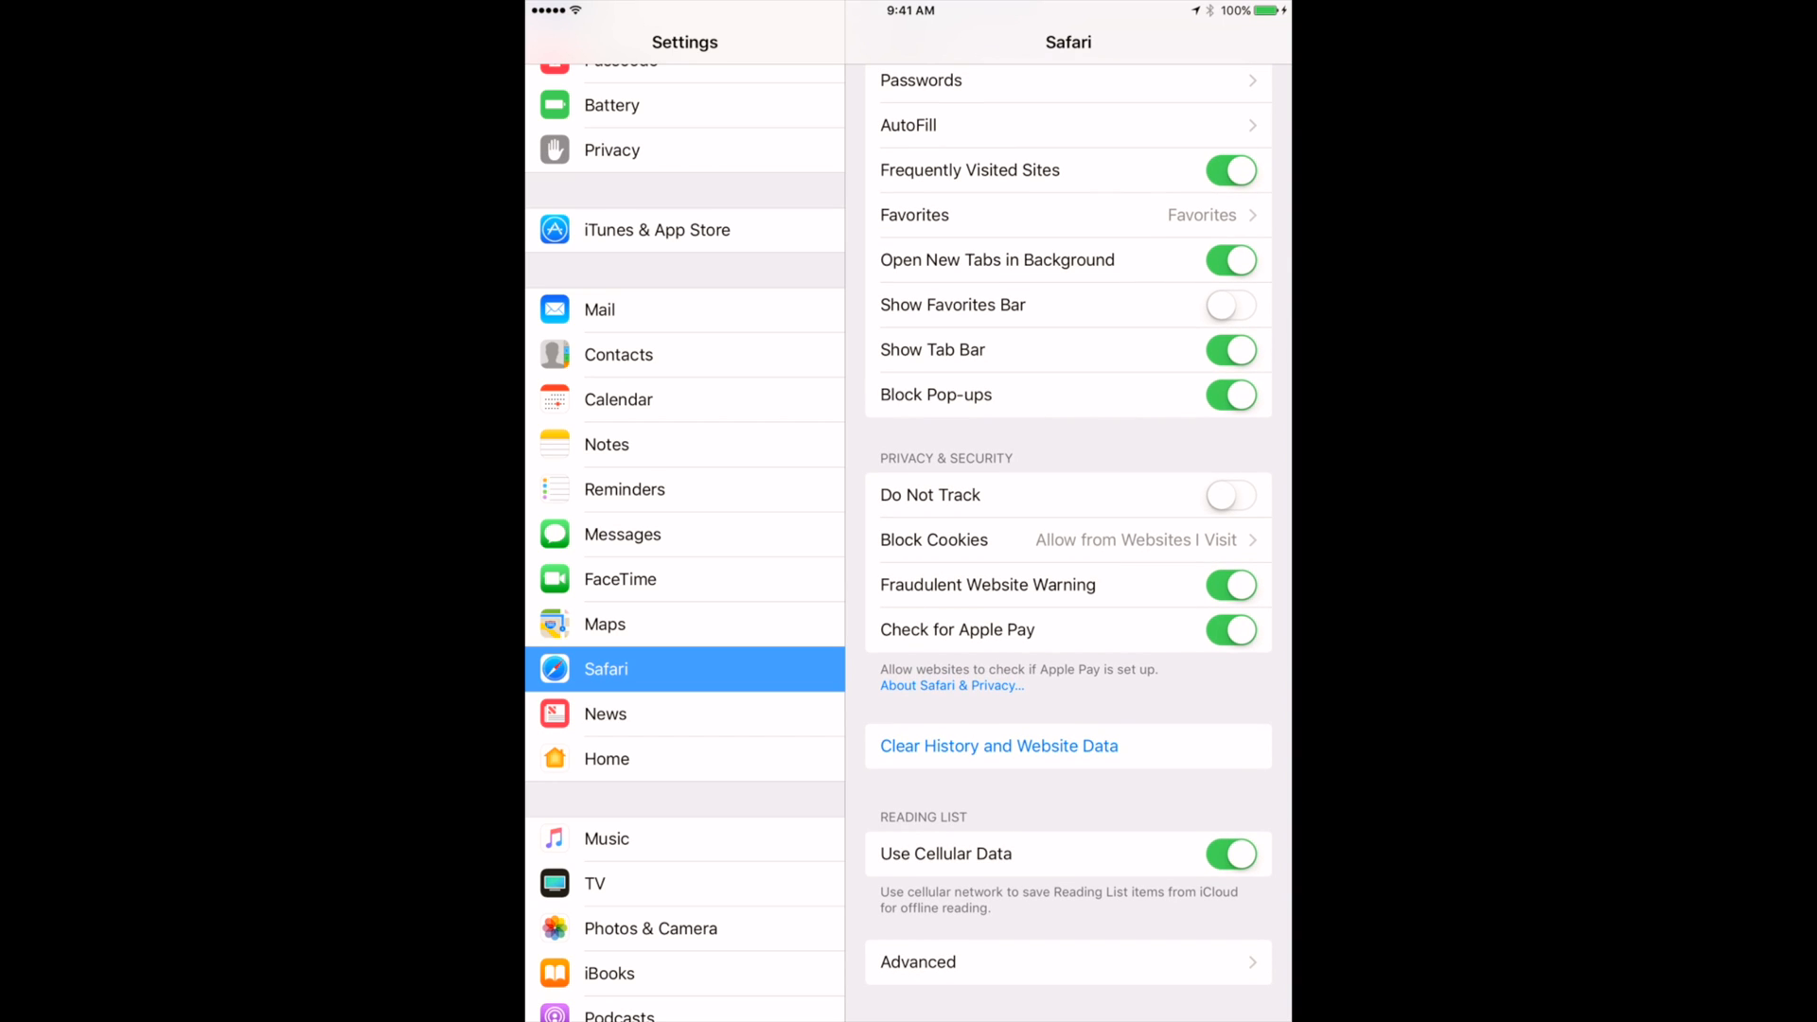
click(997, 746)
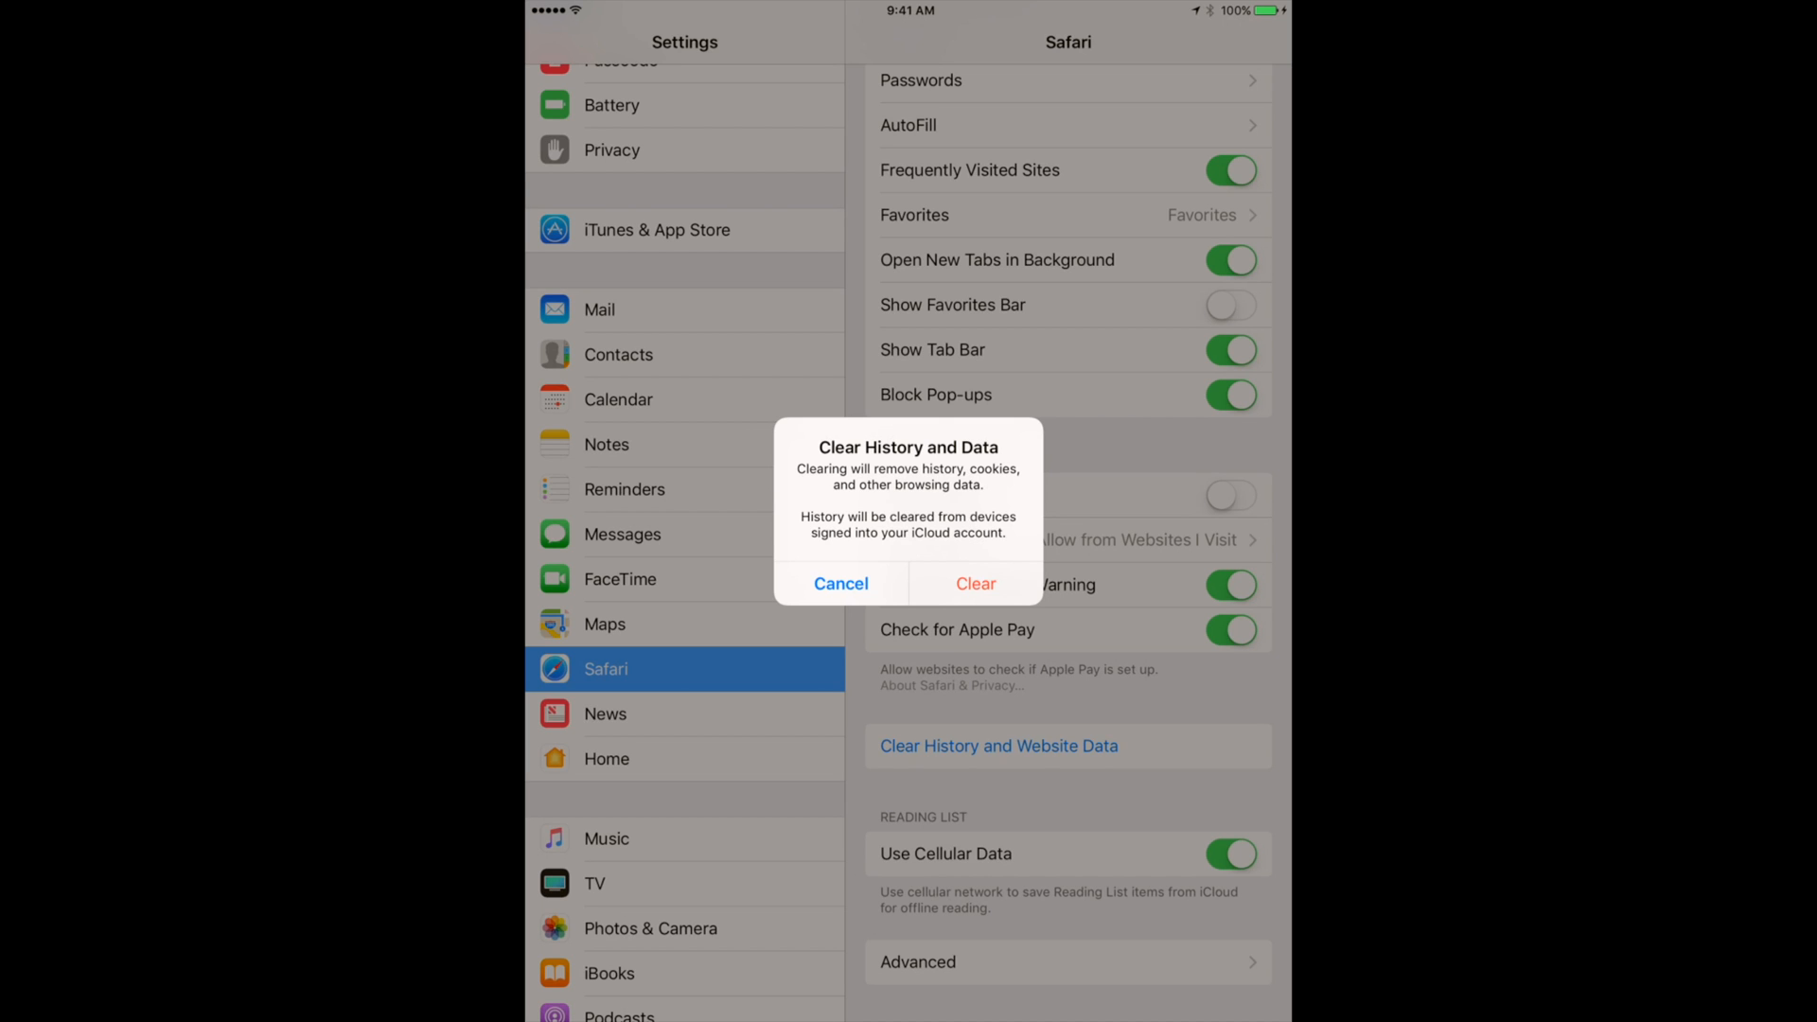
Confirm Clear to remove Safari's history, cookies and browsing data
click(840, 583)
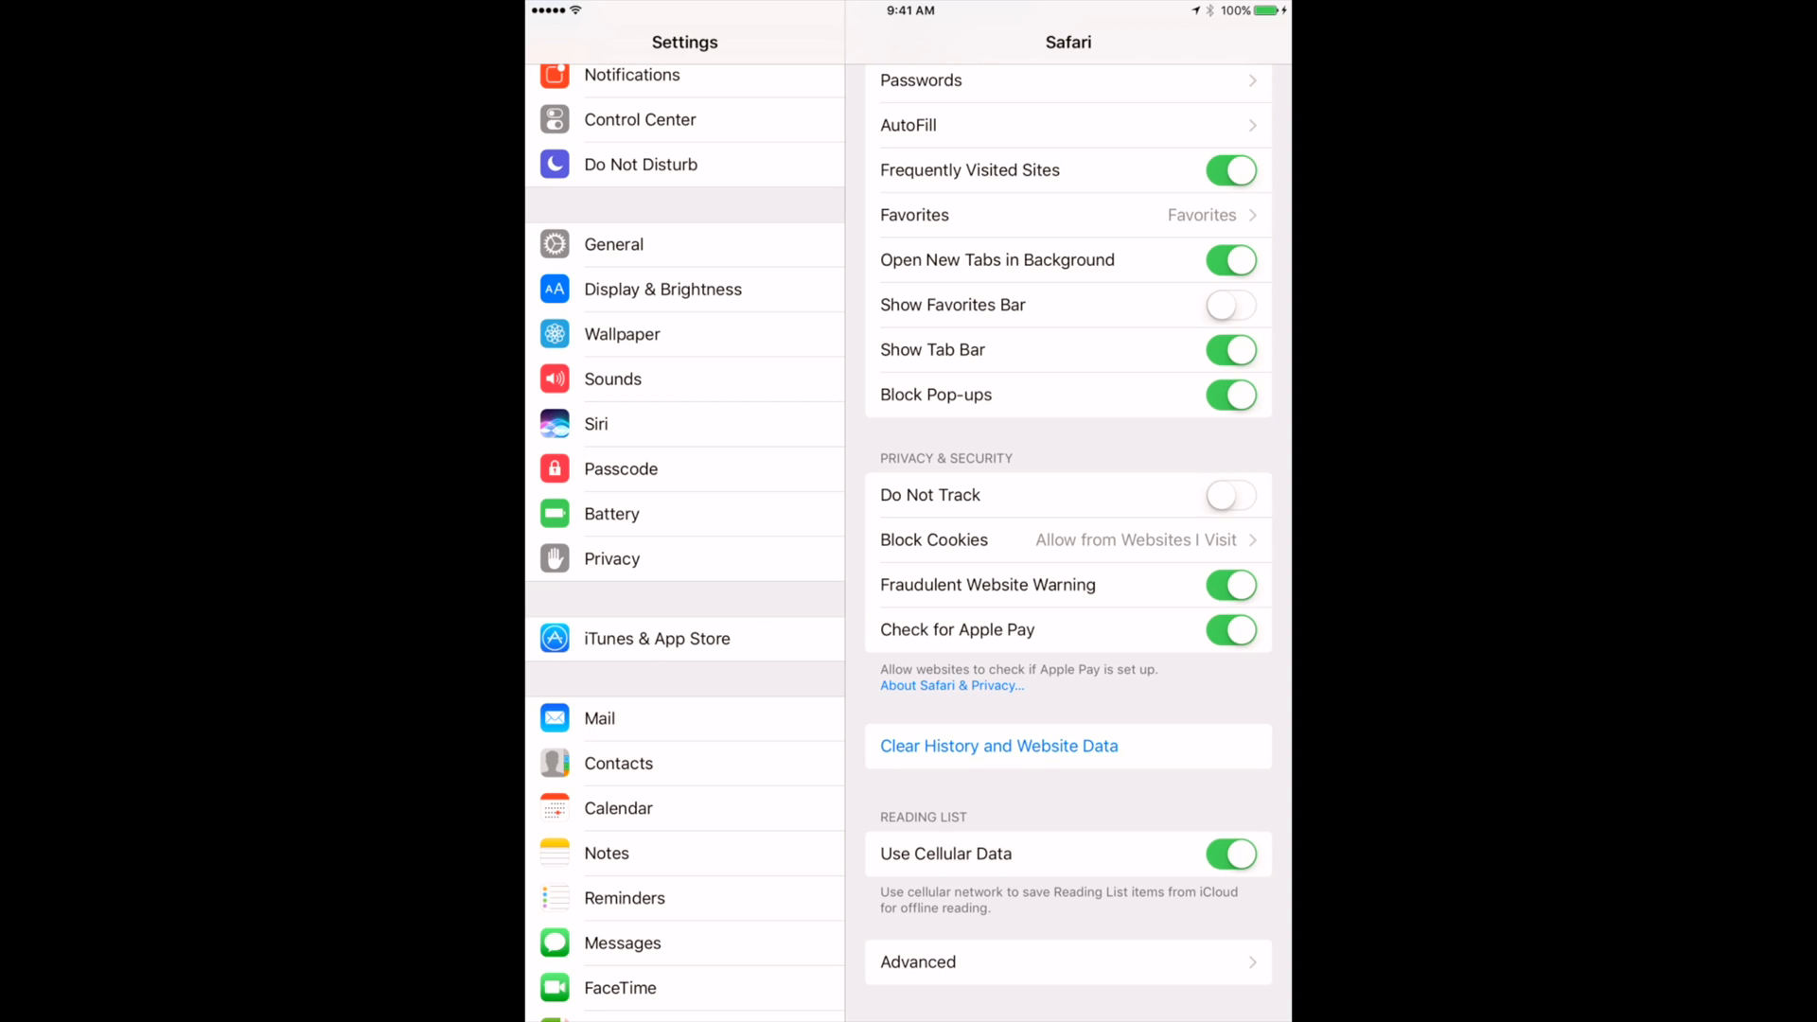
Under General, show device storage: 11.29 GB used, 1.55 GB available
click(614, 245)
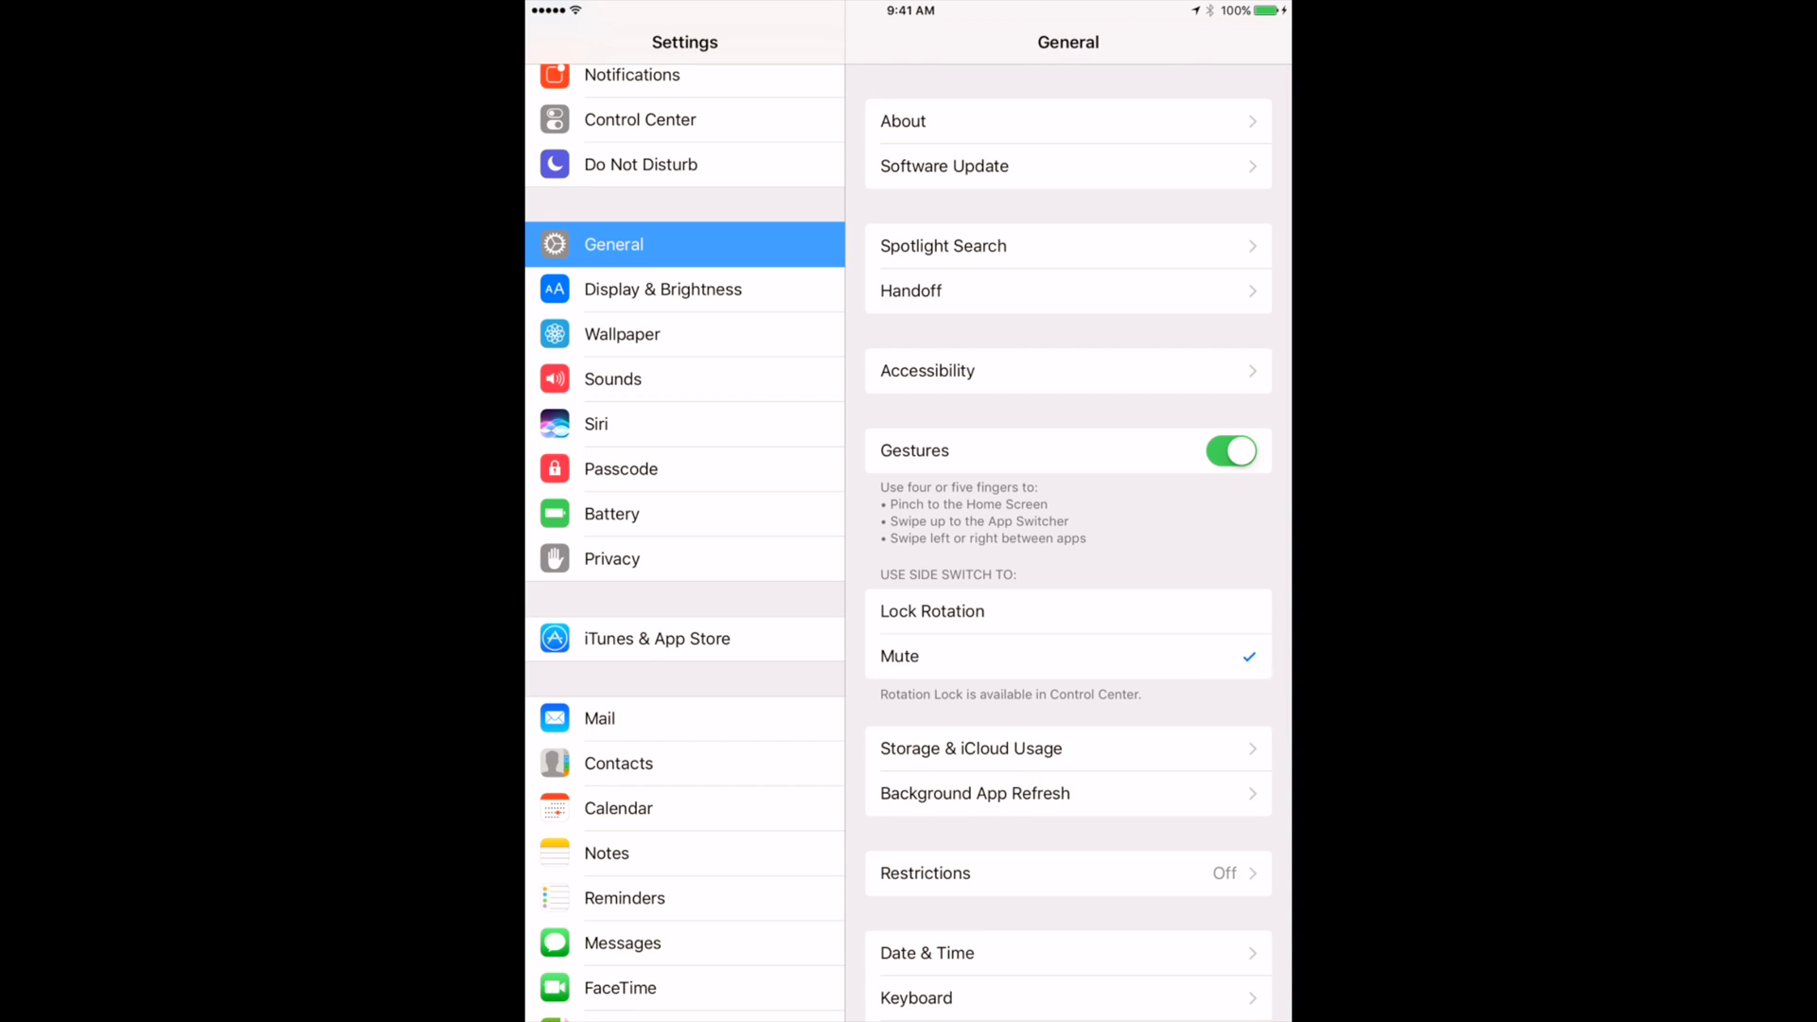
click(971, 748)
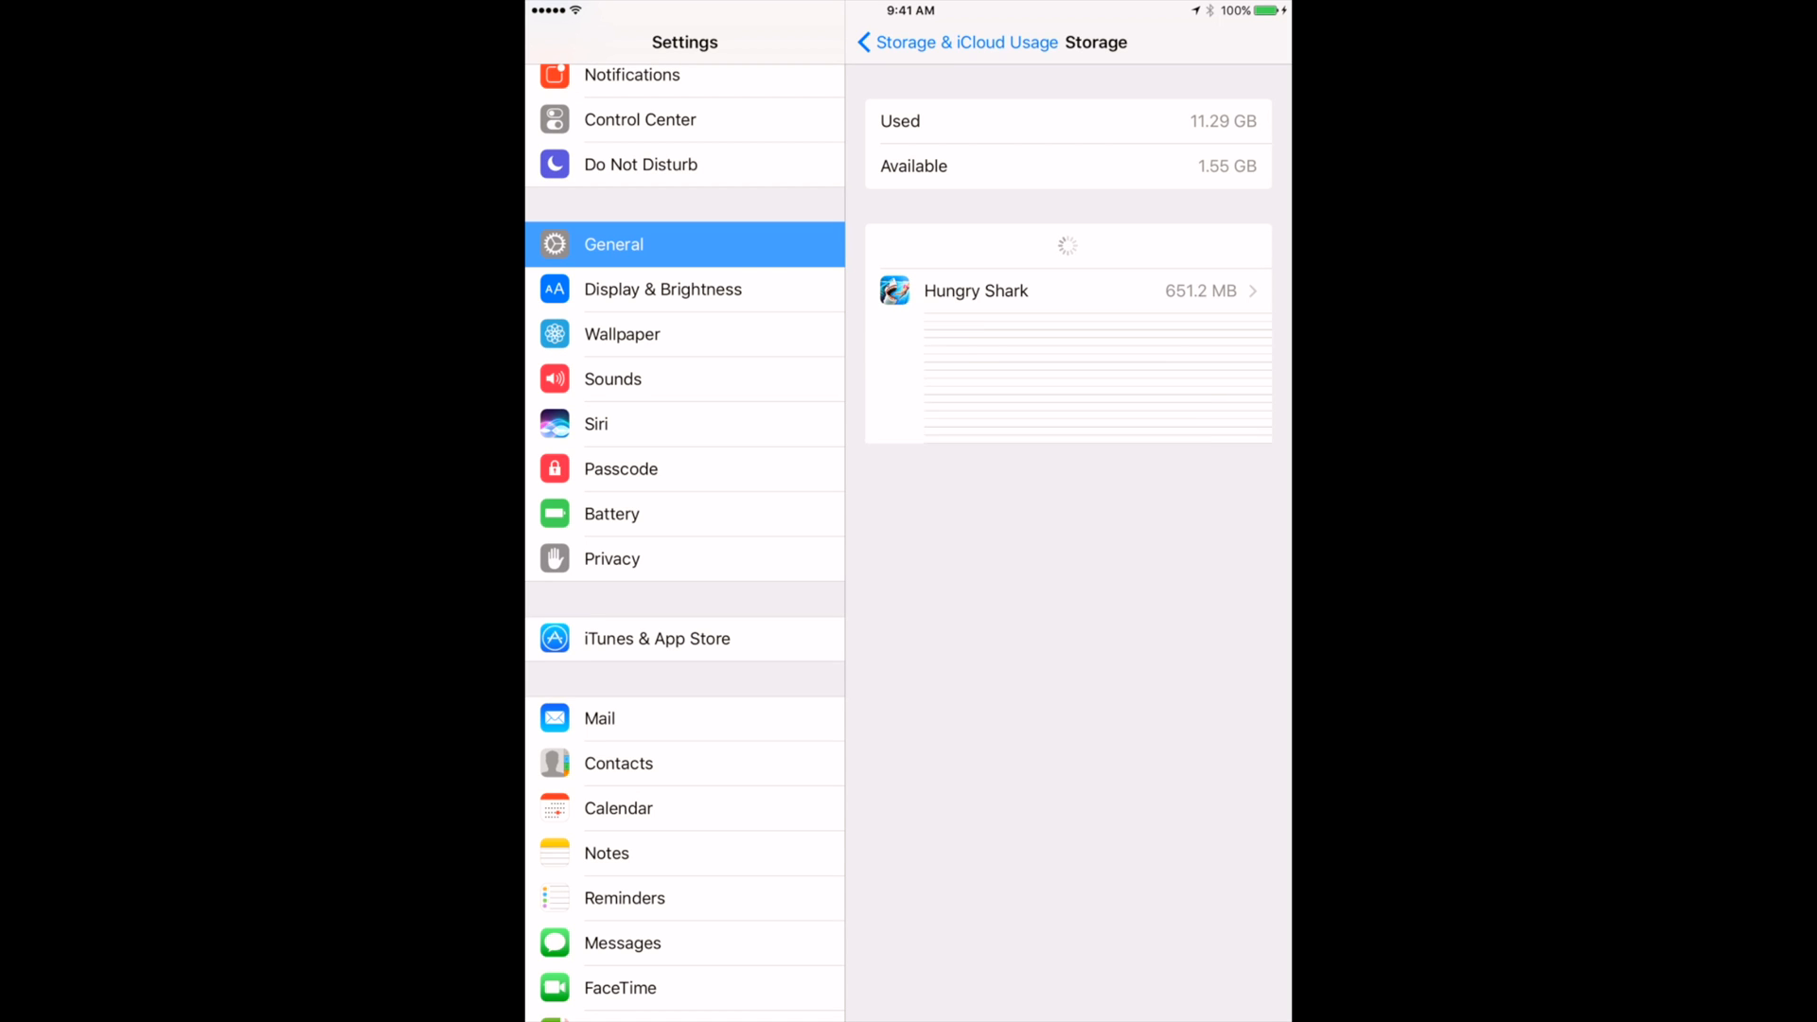
Scroll the per-app storage list and view Kindle's info: 109.2 MB app size, 5.6 MB documents
scroll(up, 3)
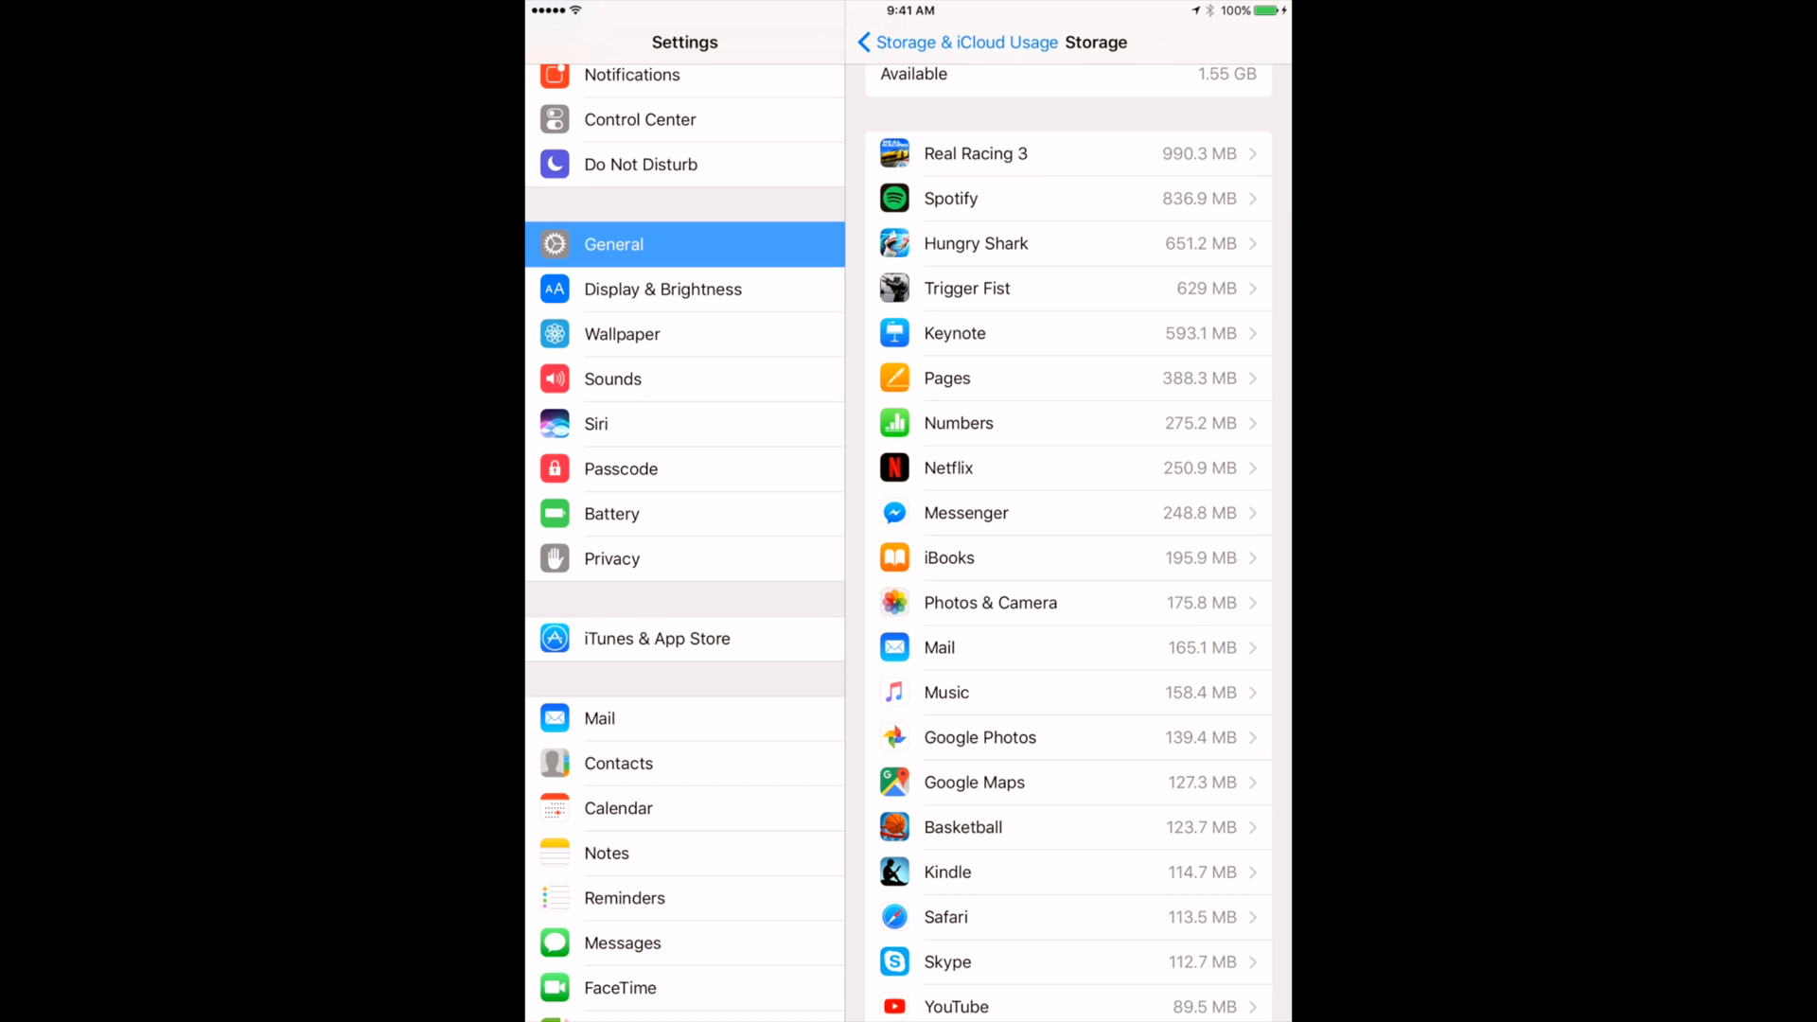
scroll(down, 3)
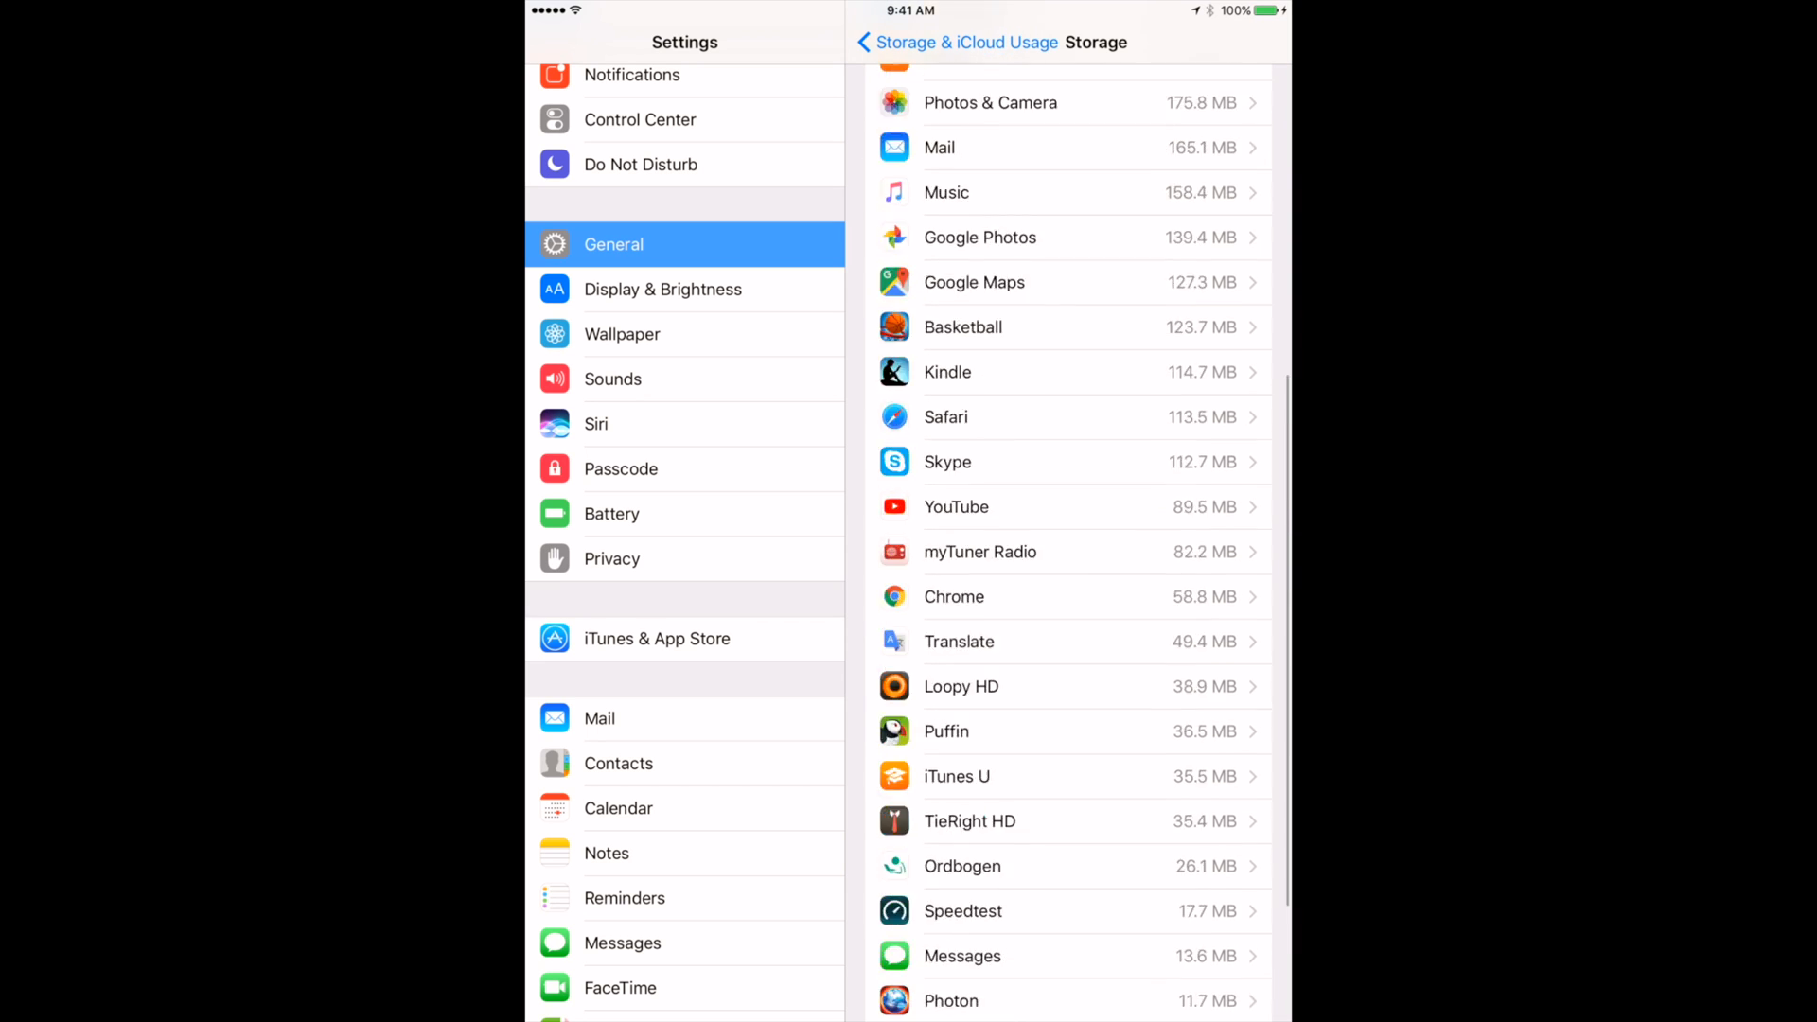
scroll(up, 3)
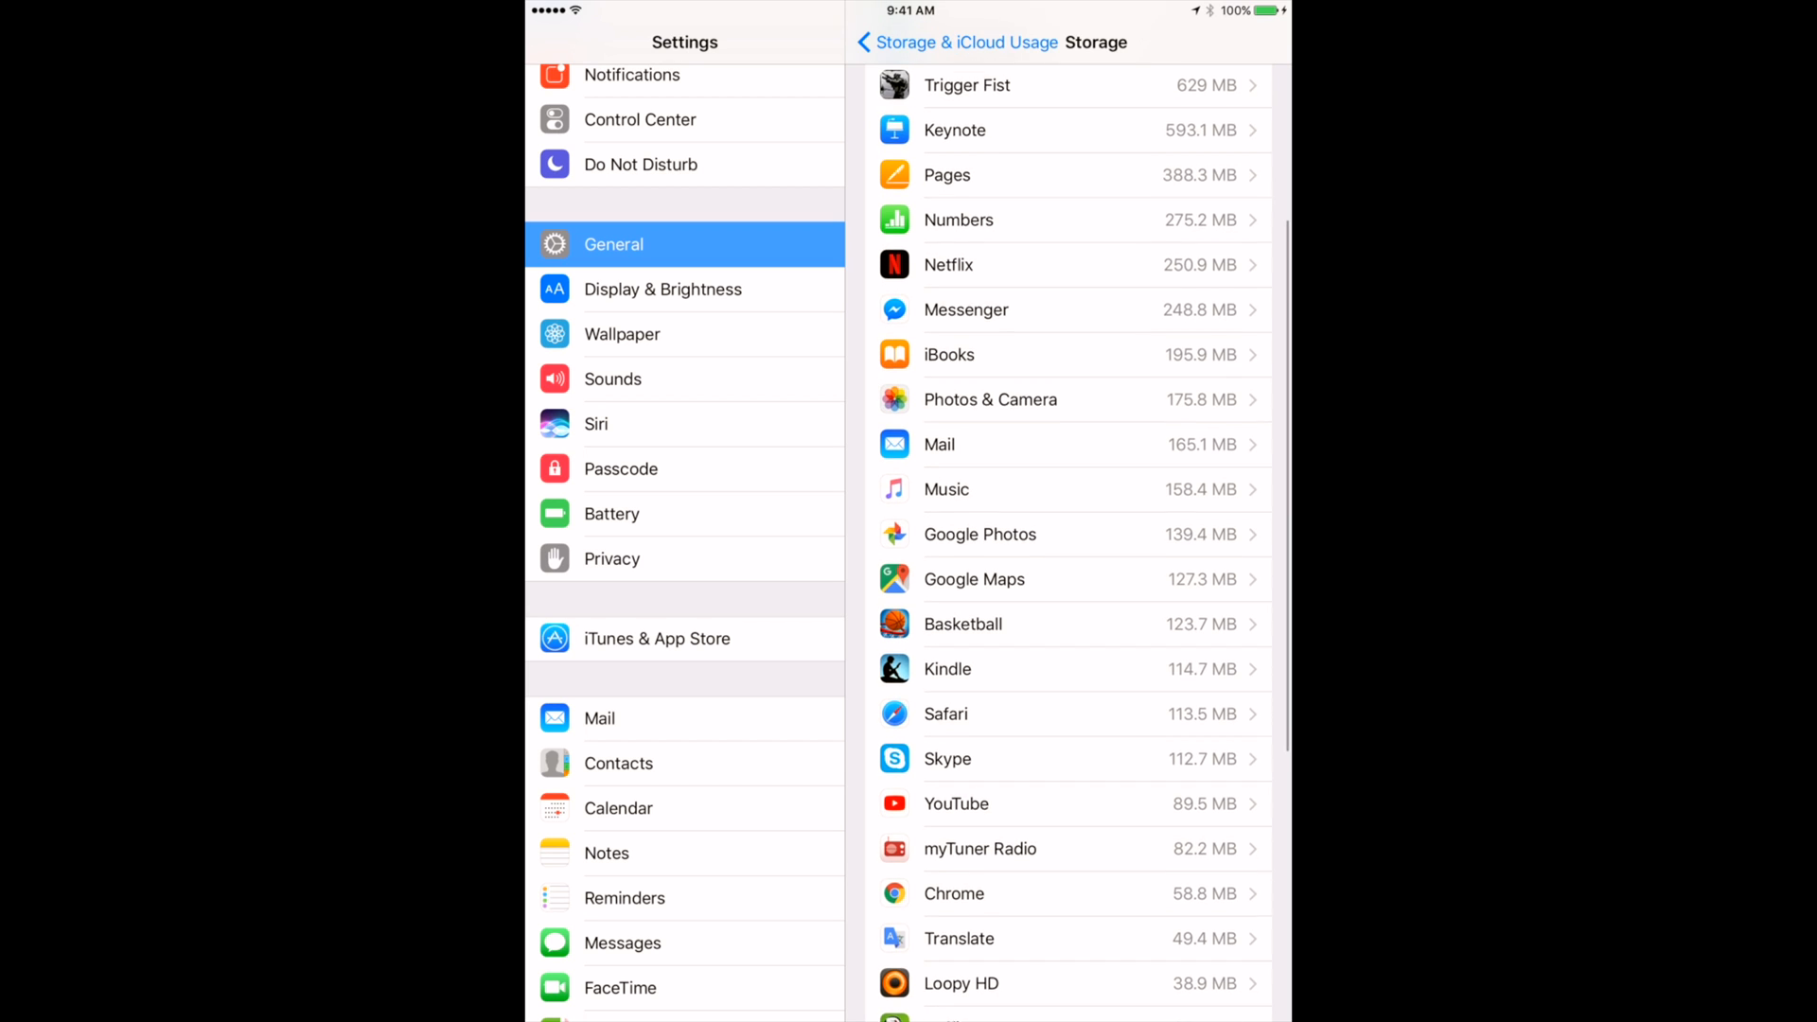
scroll(down, 3)
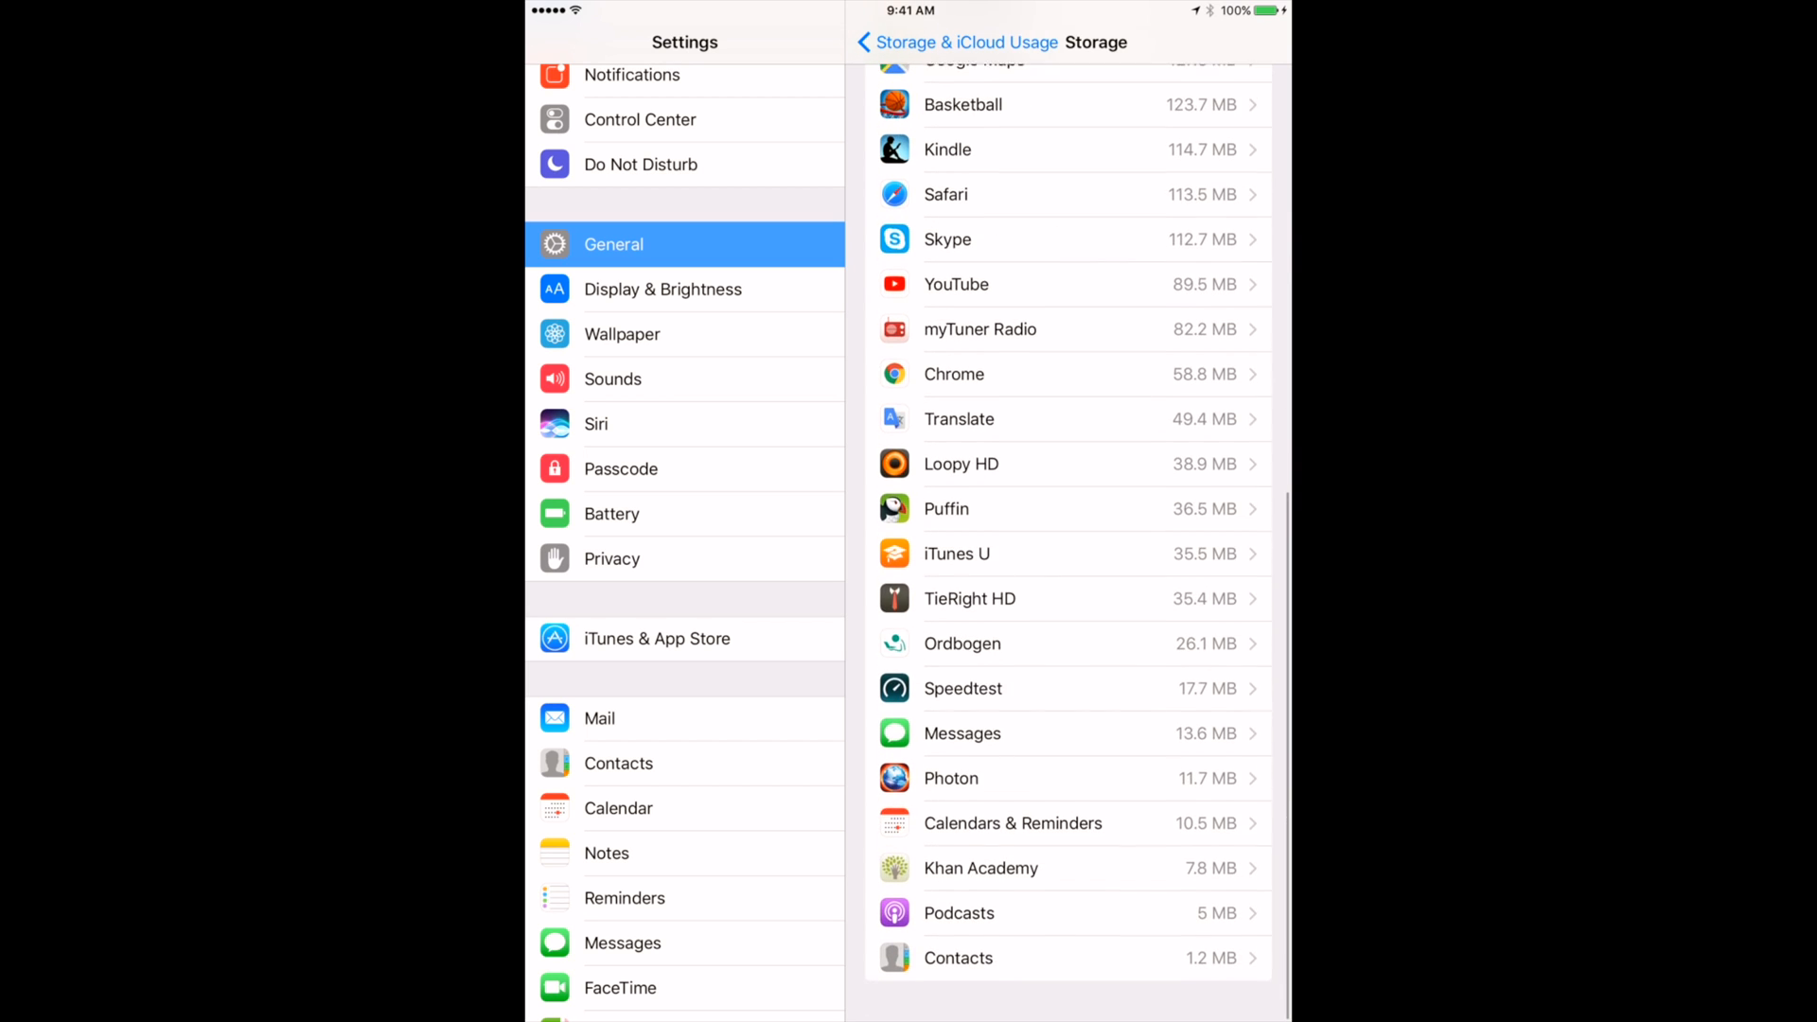
scroll(up, 3)
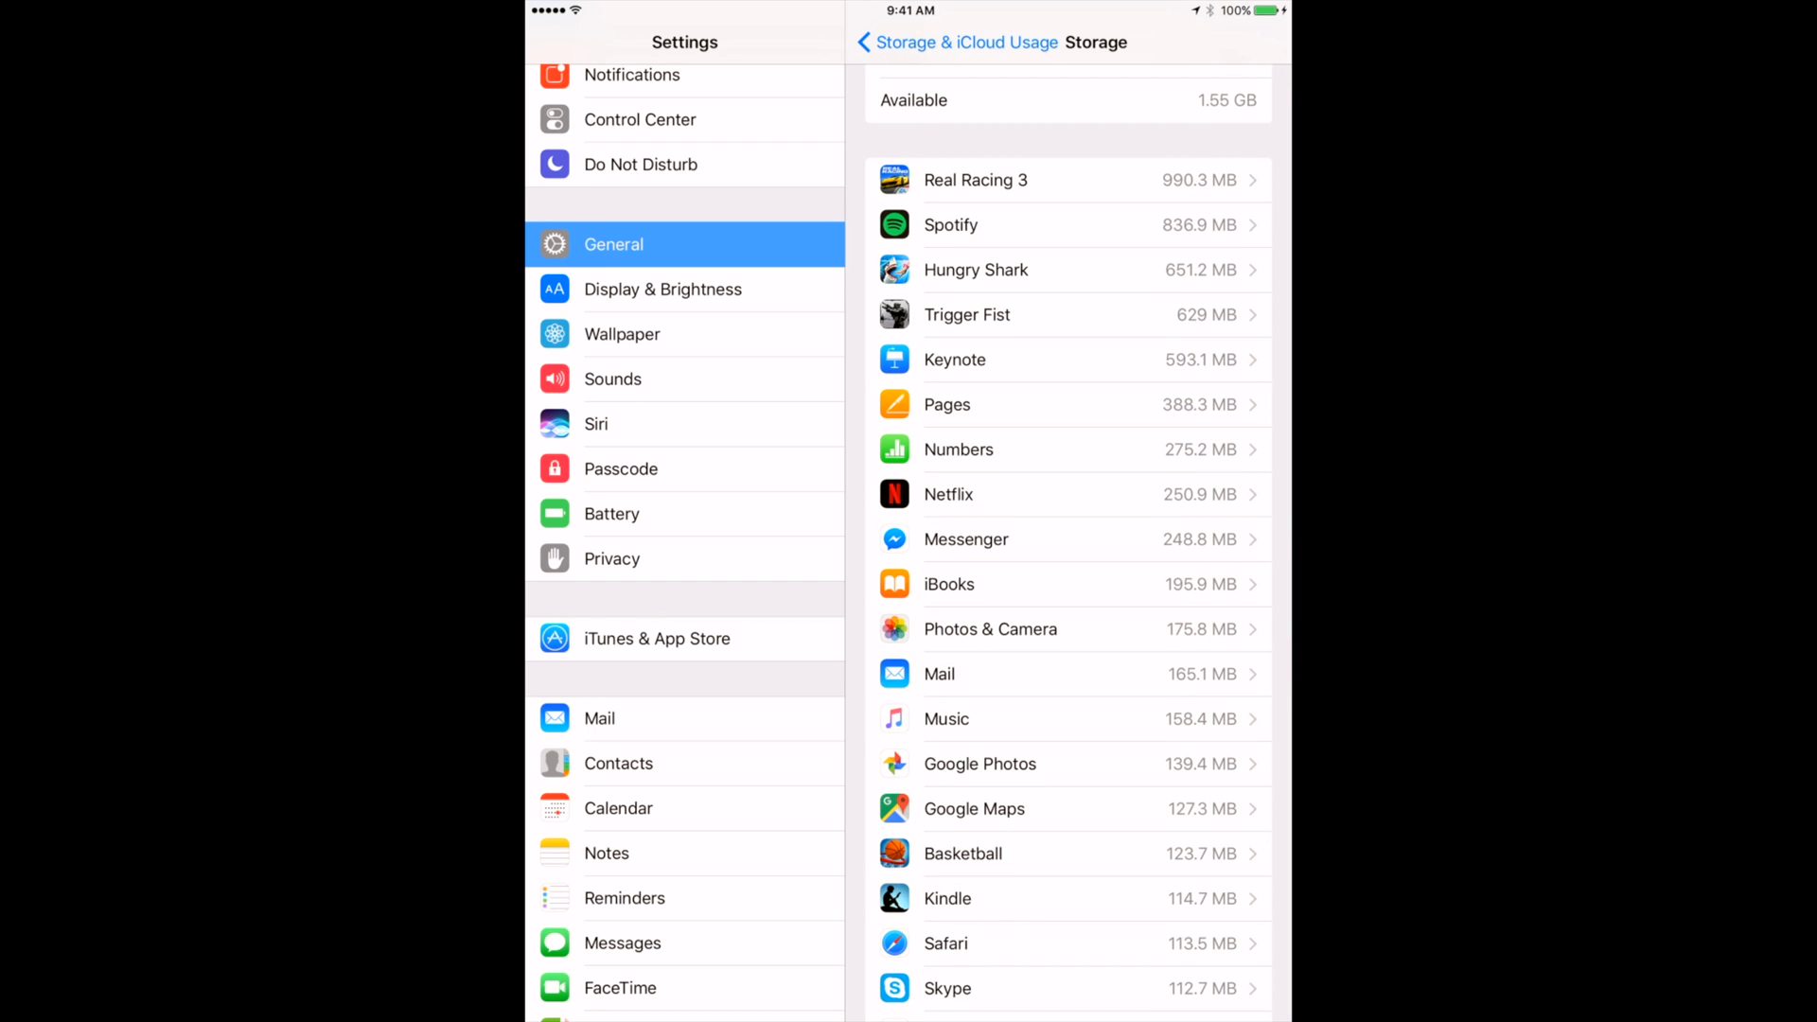
scroll(down, 3)
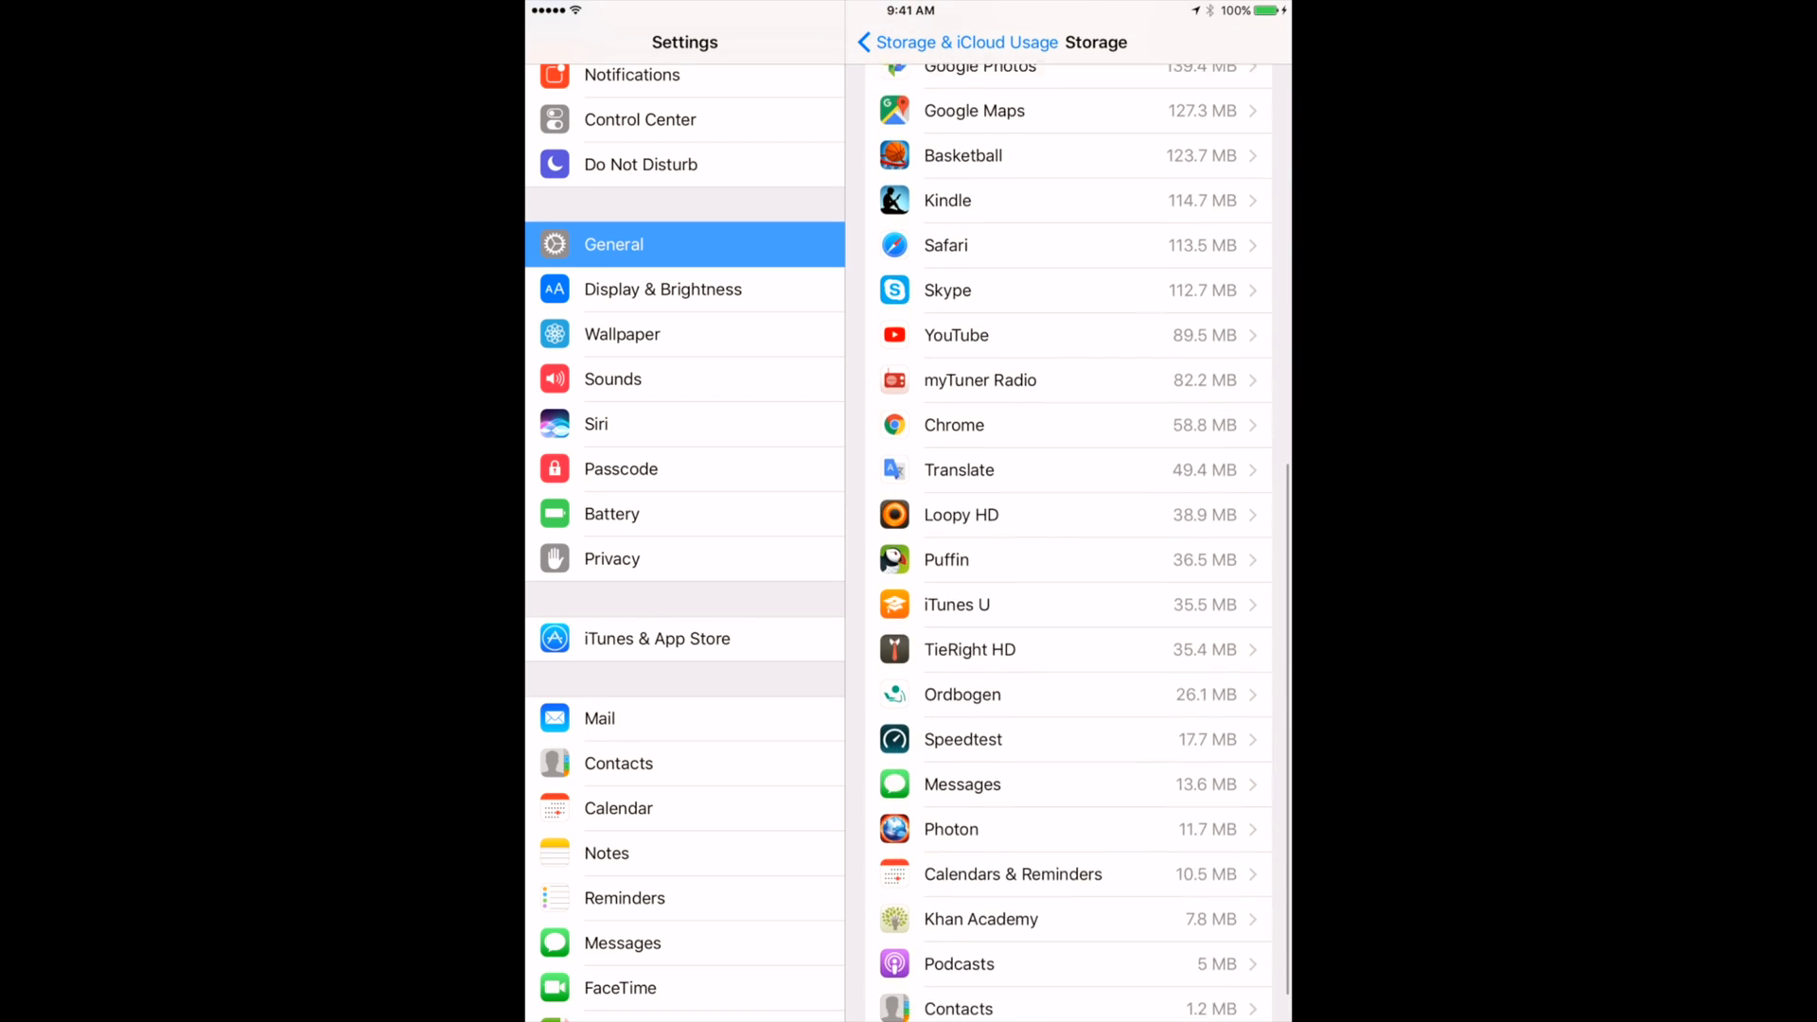
scroll(up, 3)
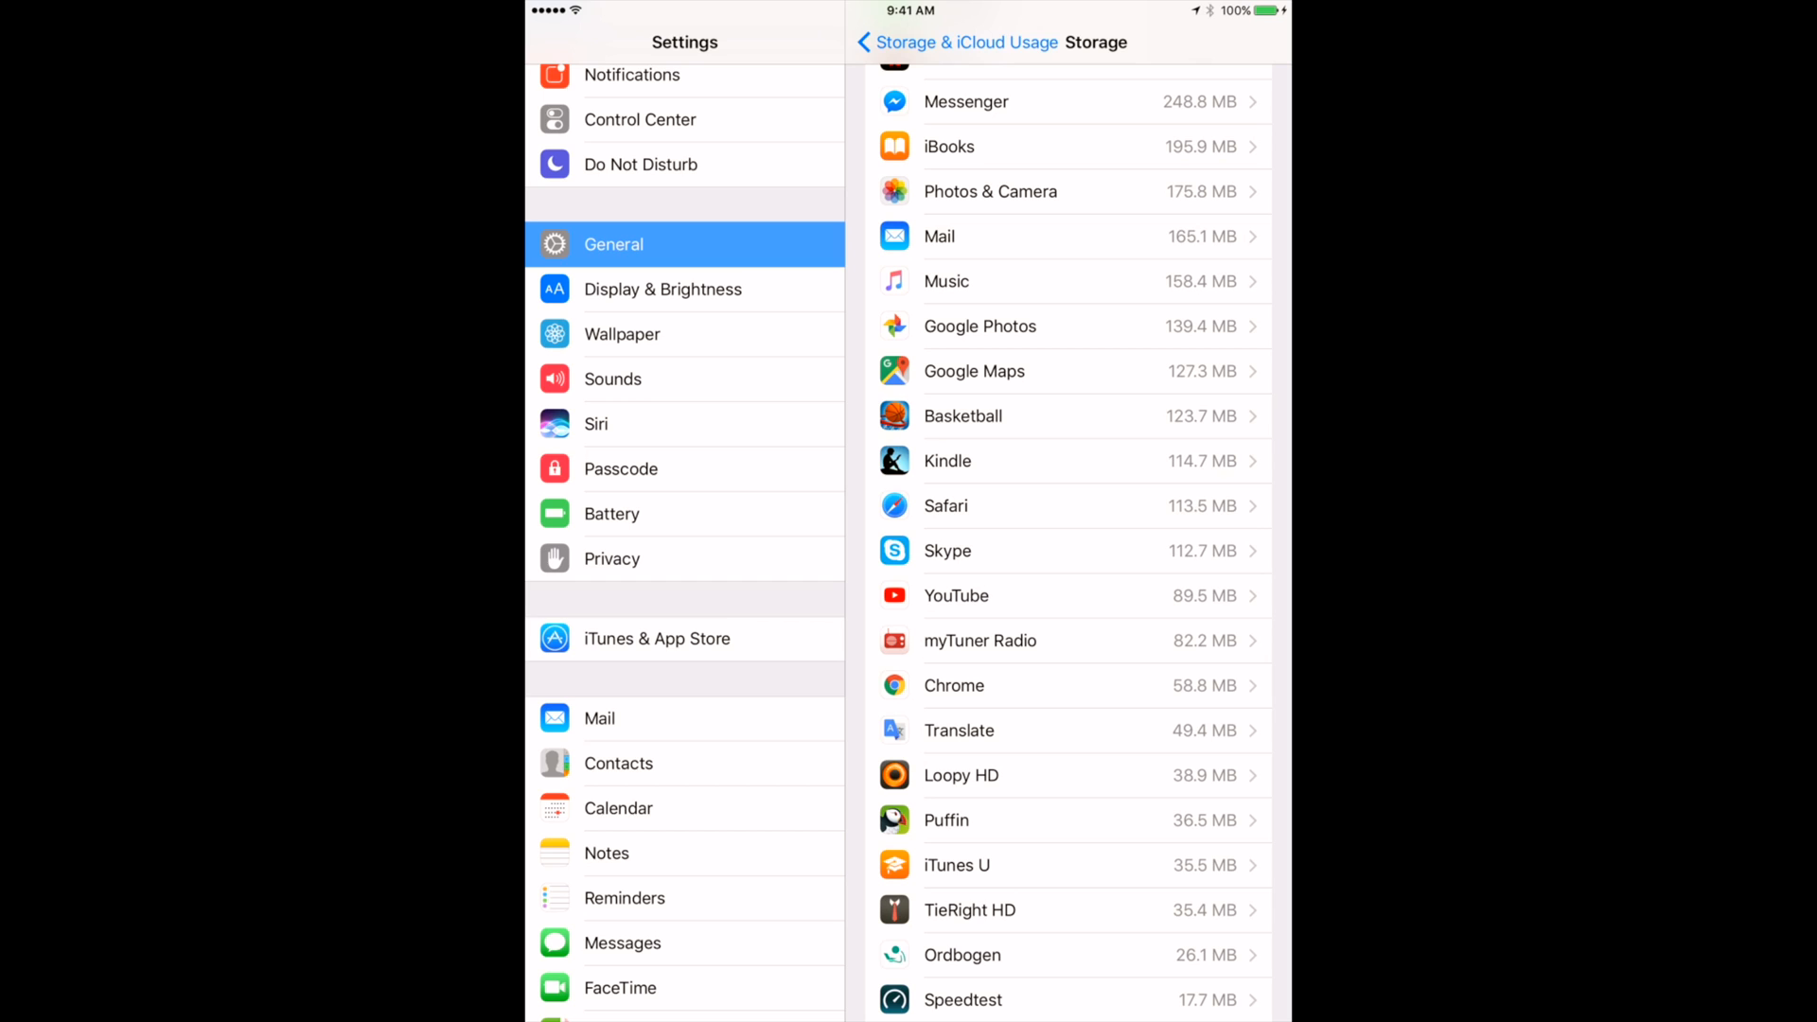
click(1065, 460)
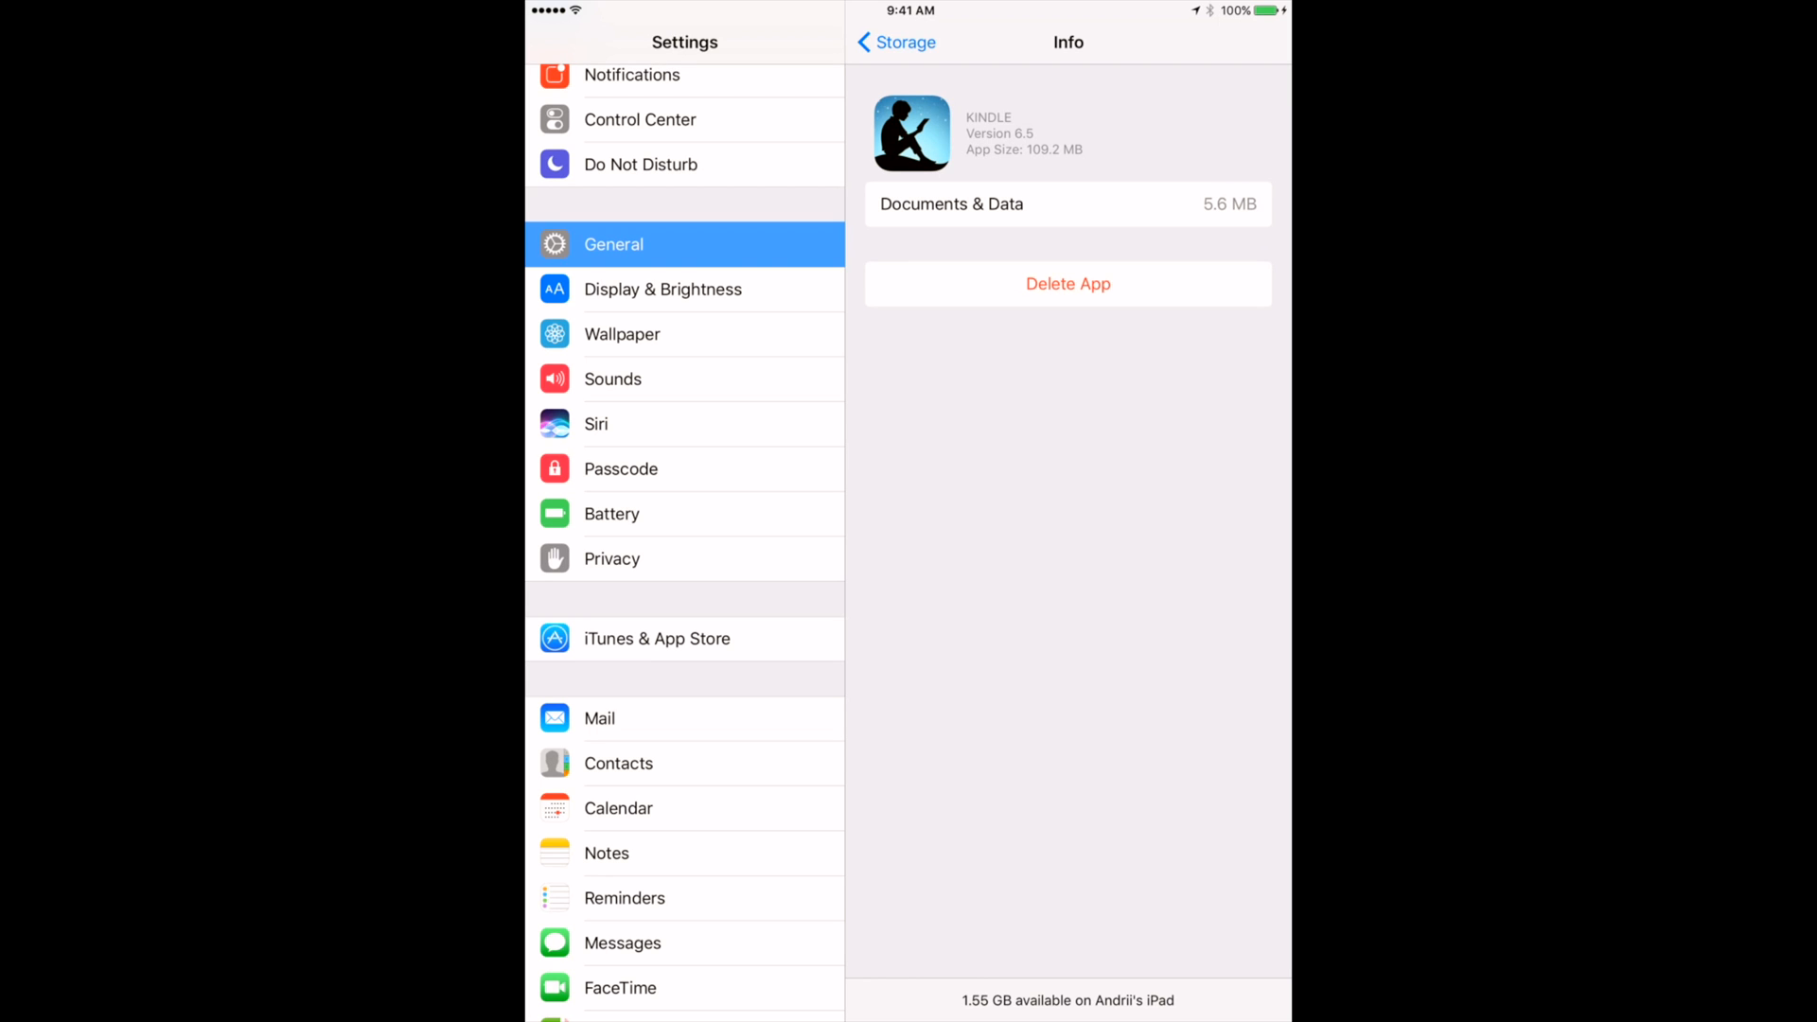
Return to the storage list, view Music's per-artist breakdown, then review app sizes in the list
click(895, 42)
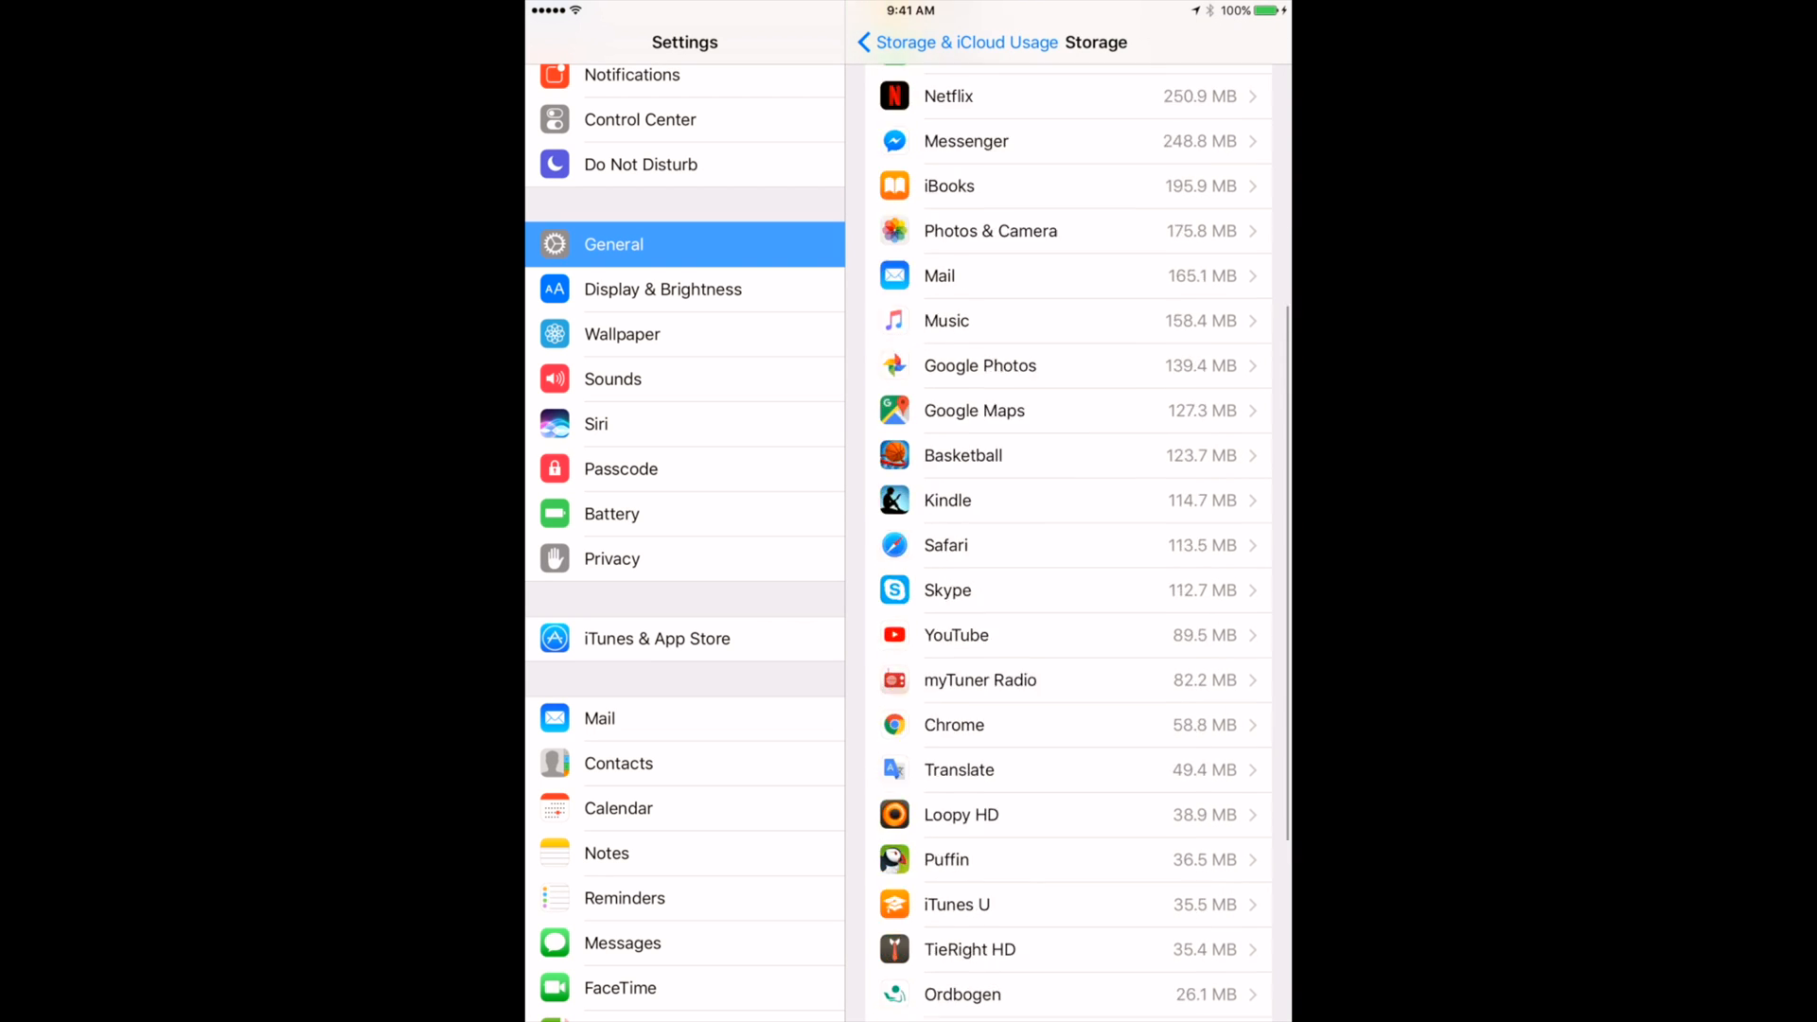
click(1066, 320)
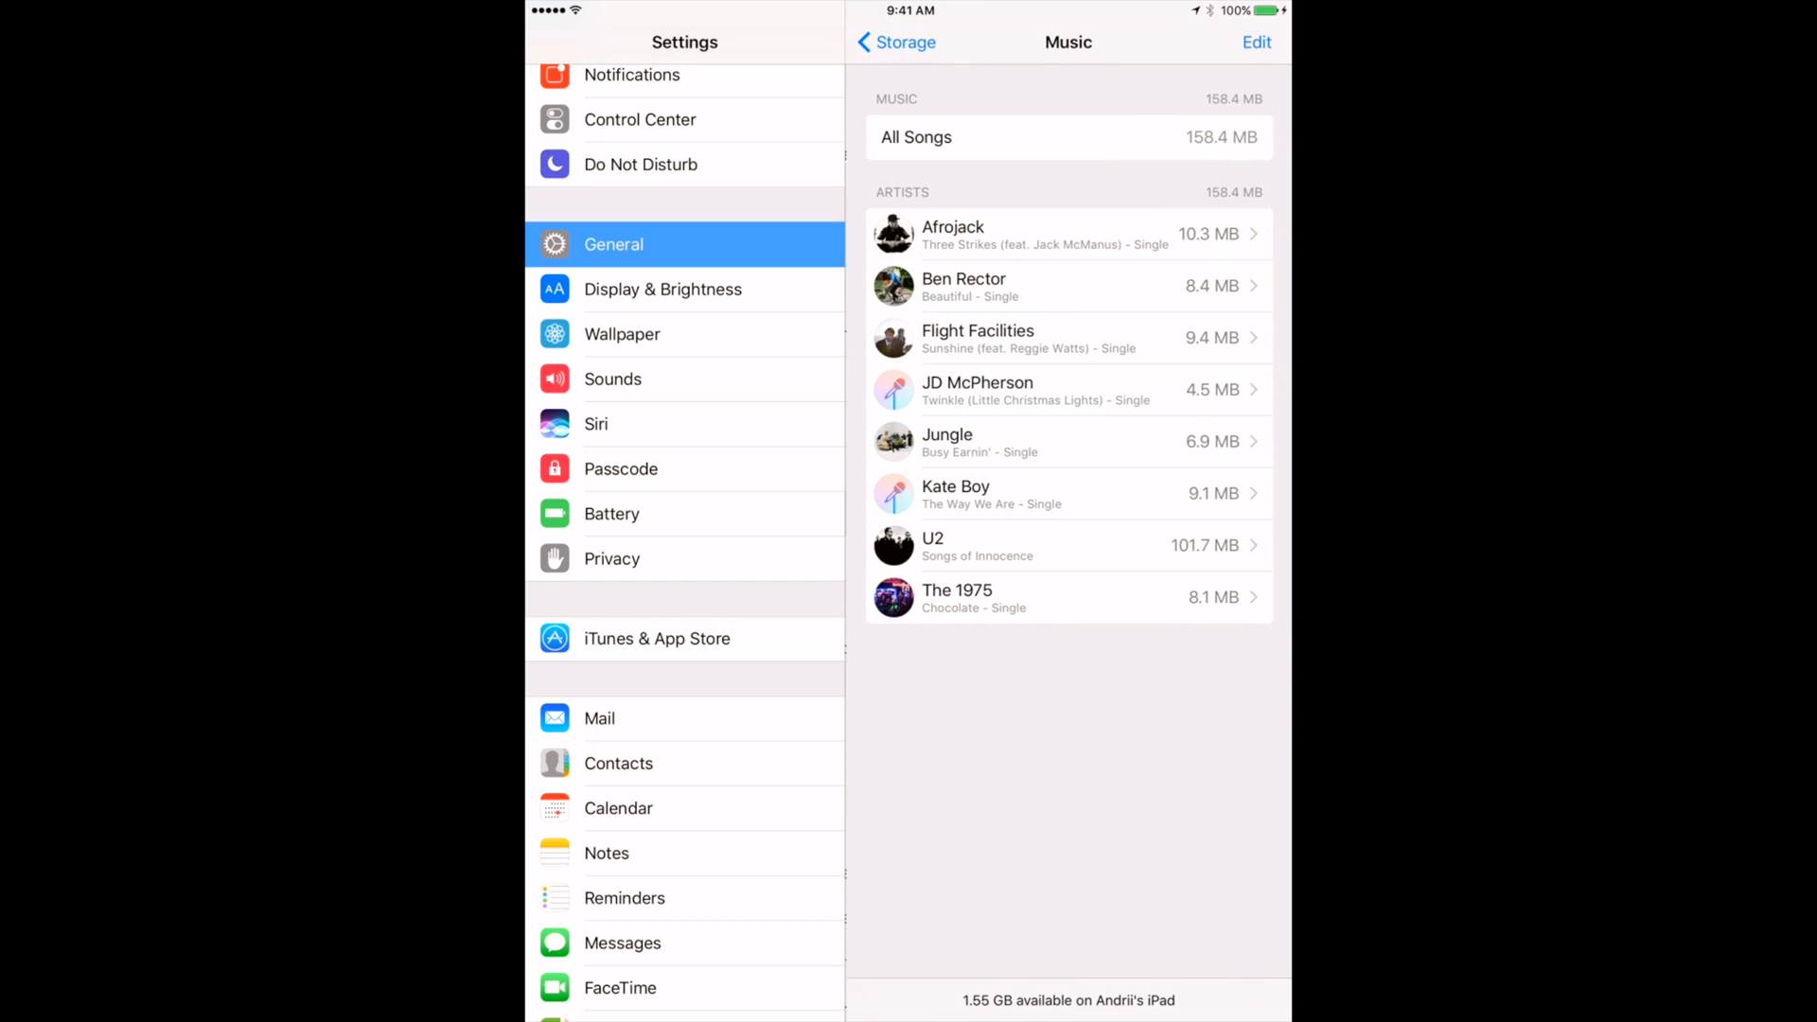
click(895, 42)
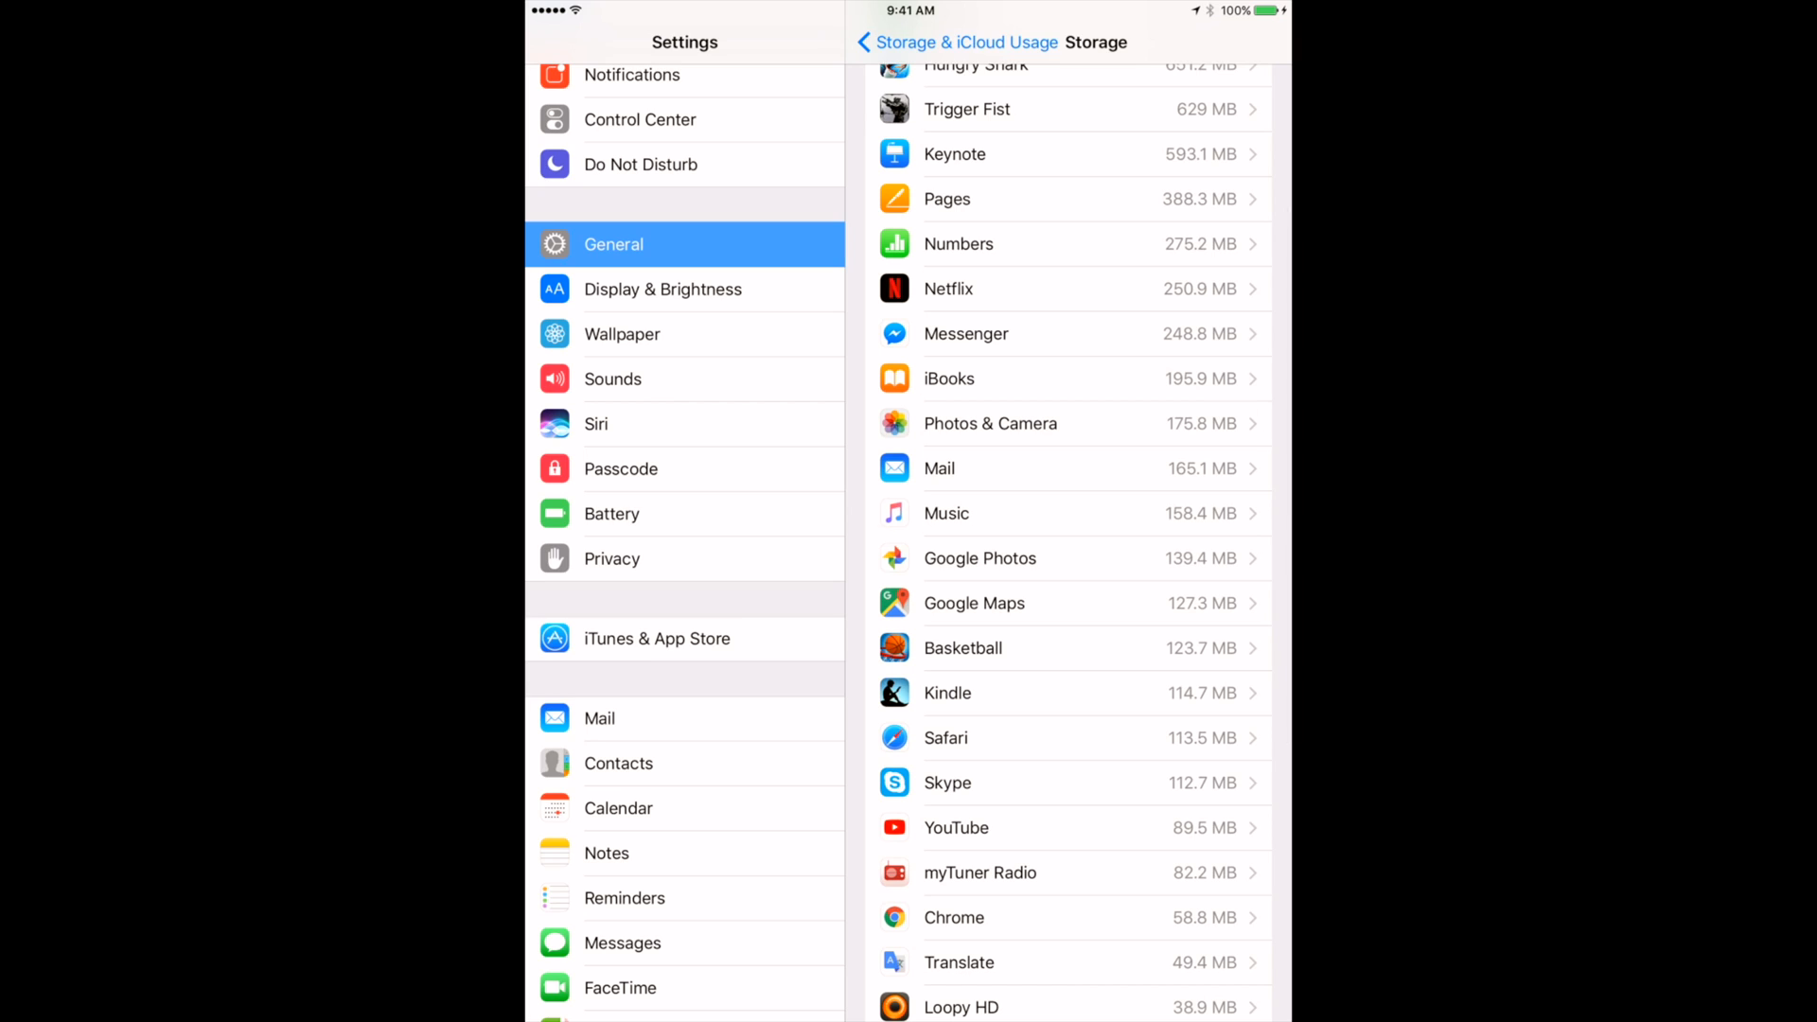
scroll(up, 3)
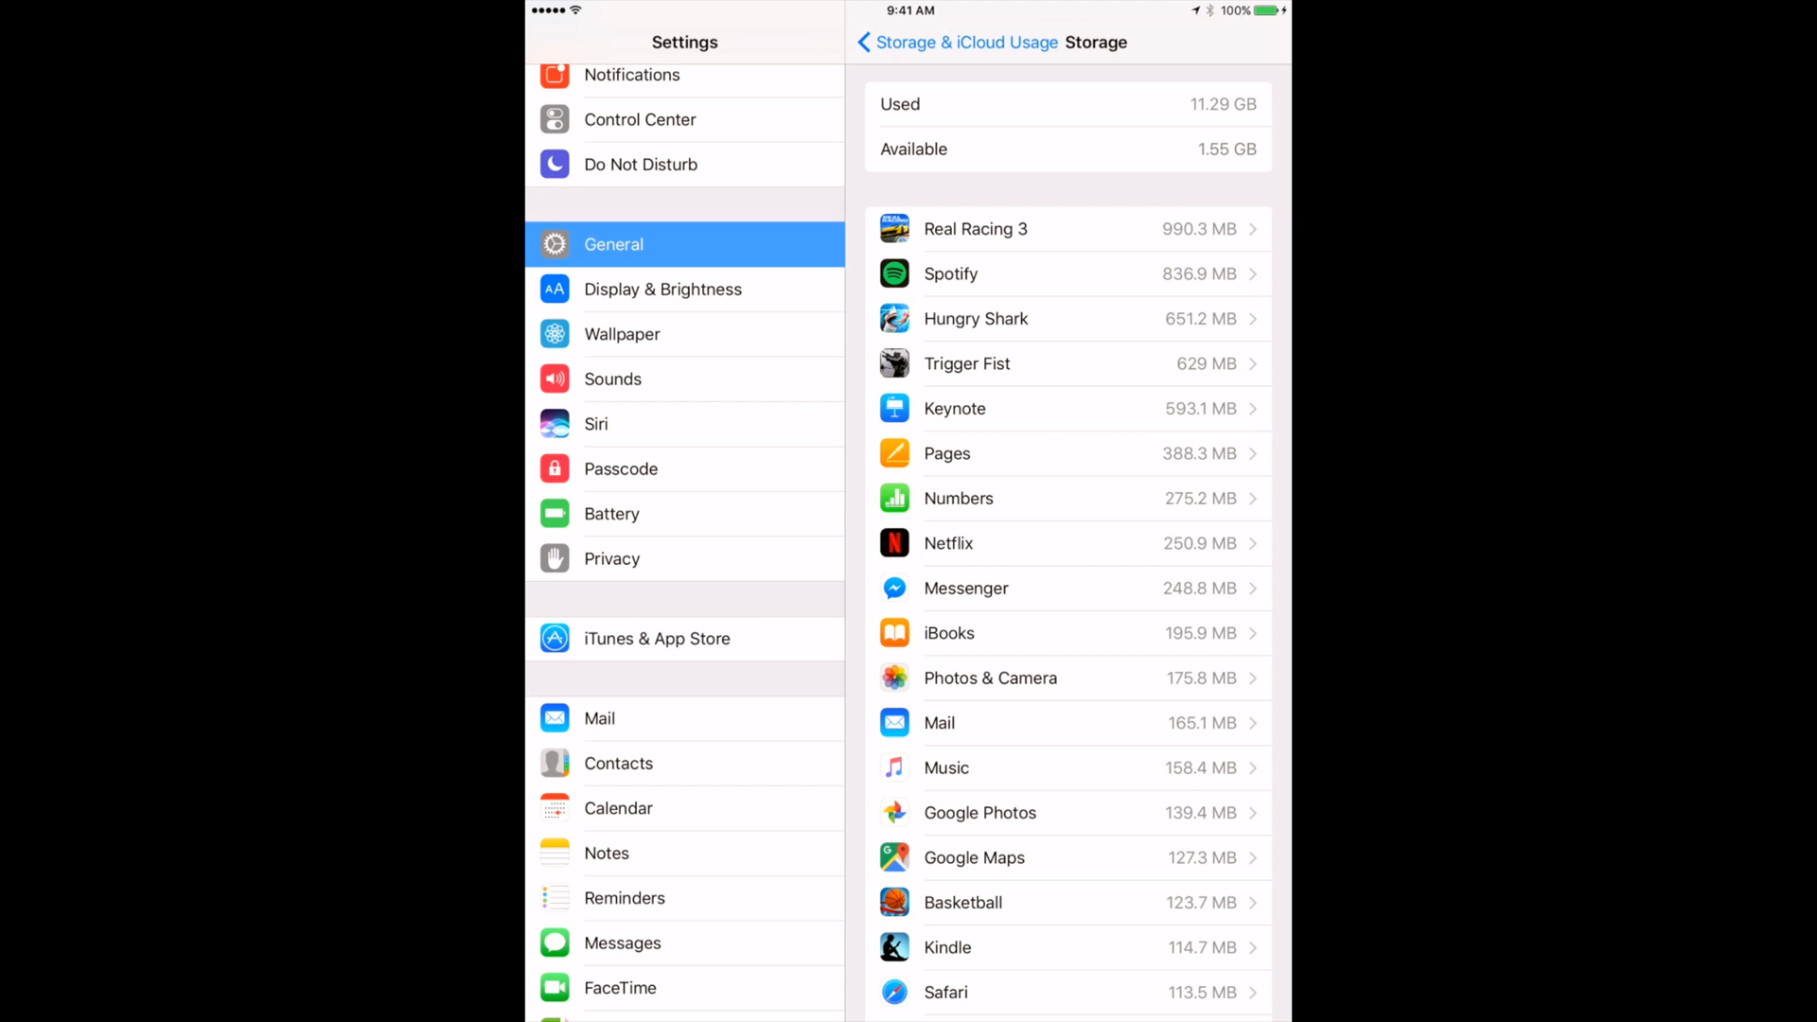
scroll(up, 3)
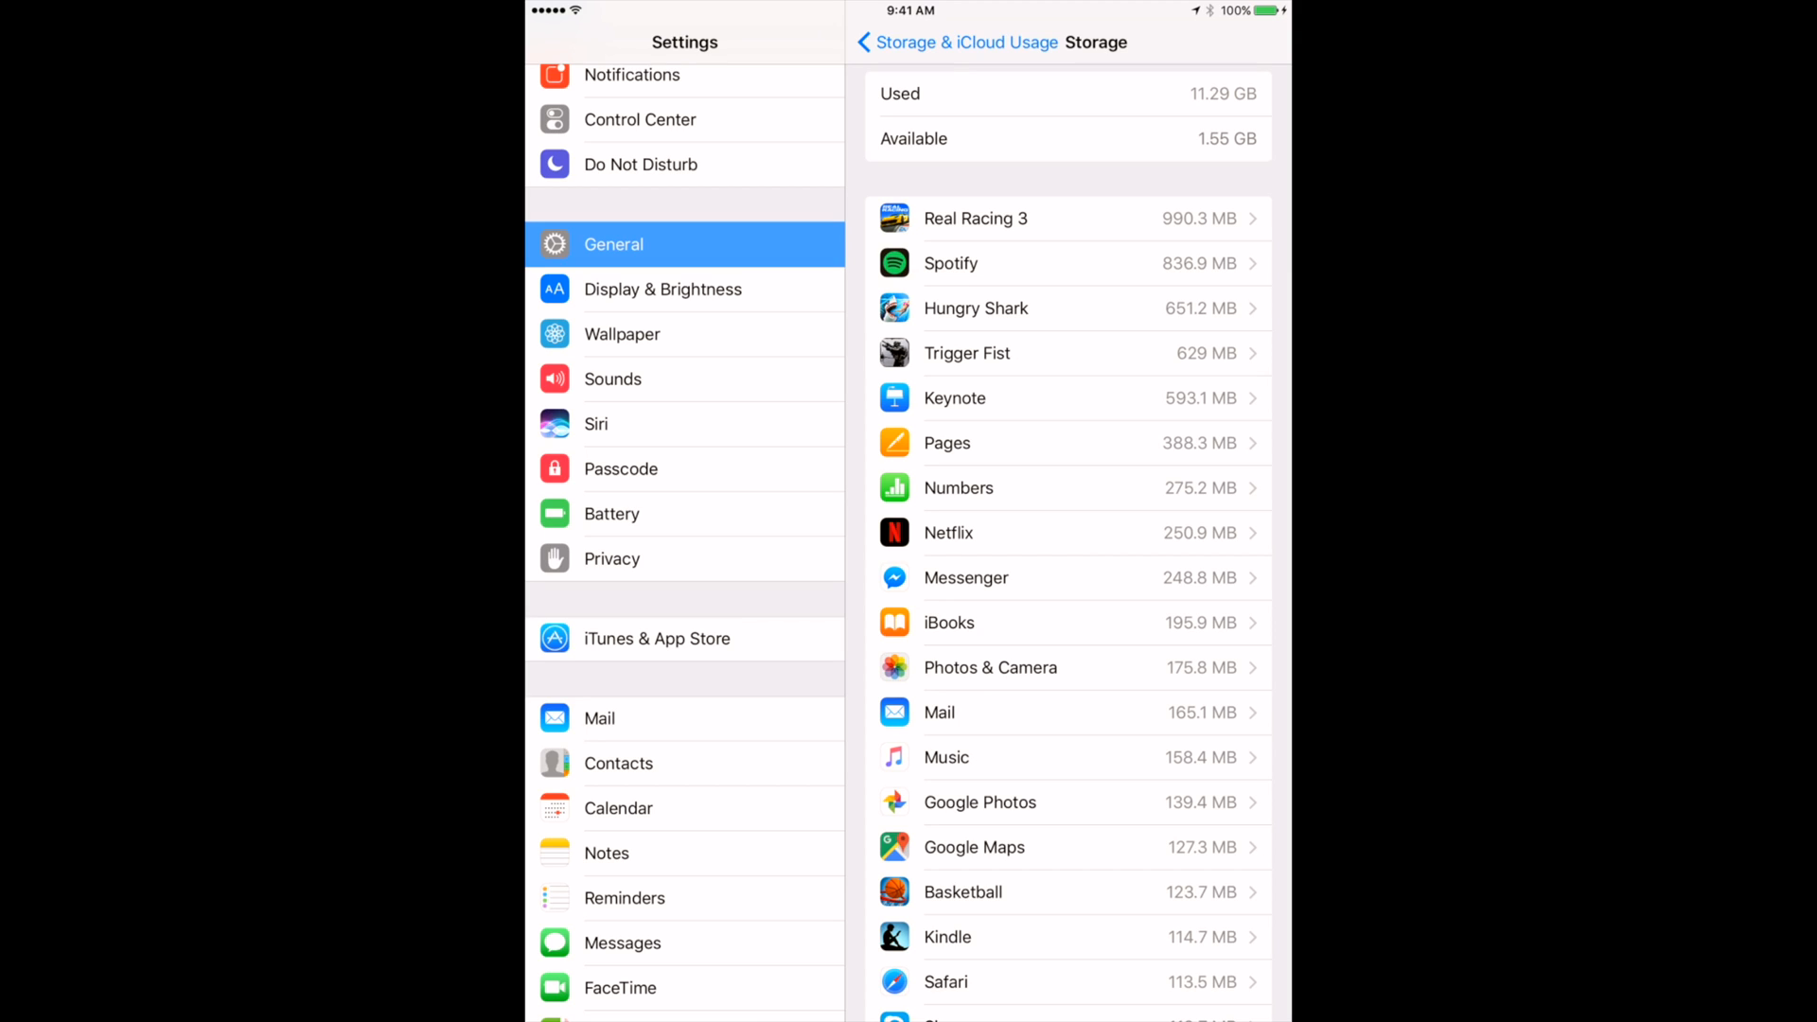
scroll(down, 3)
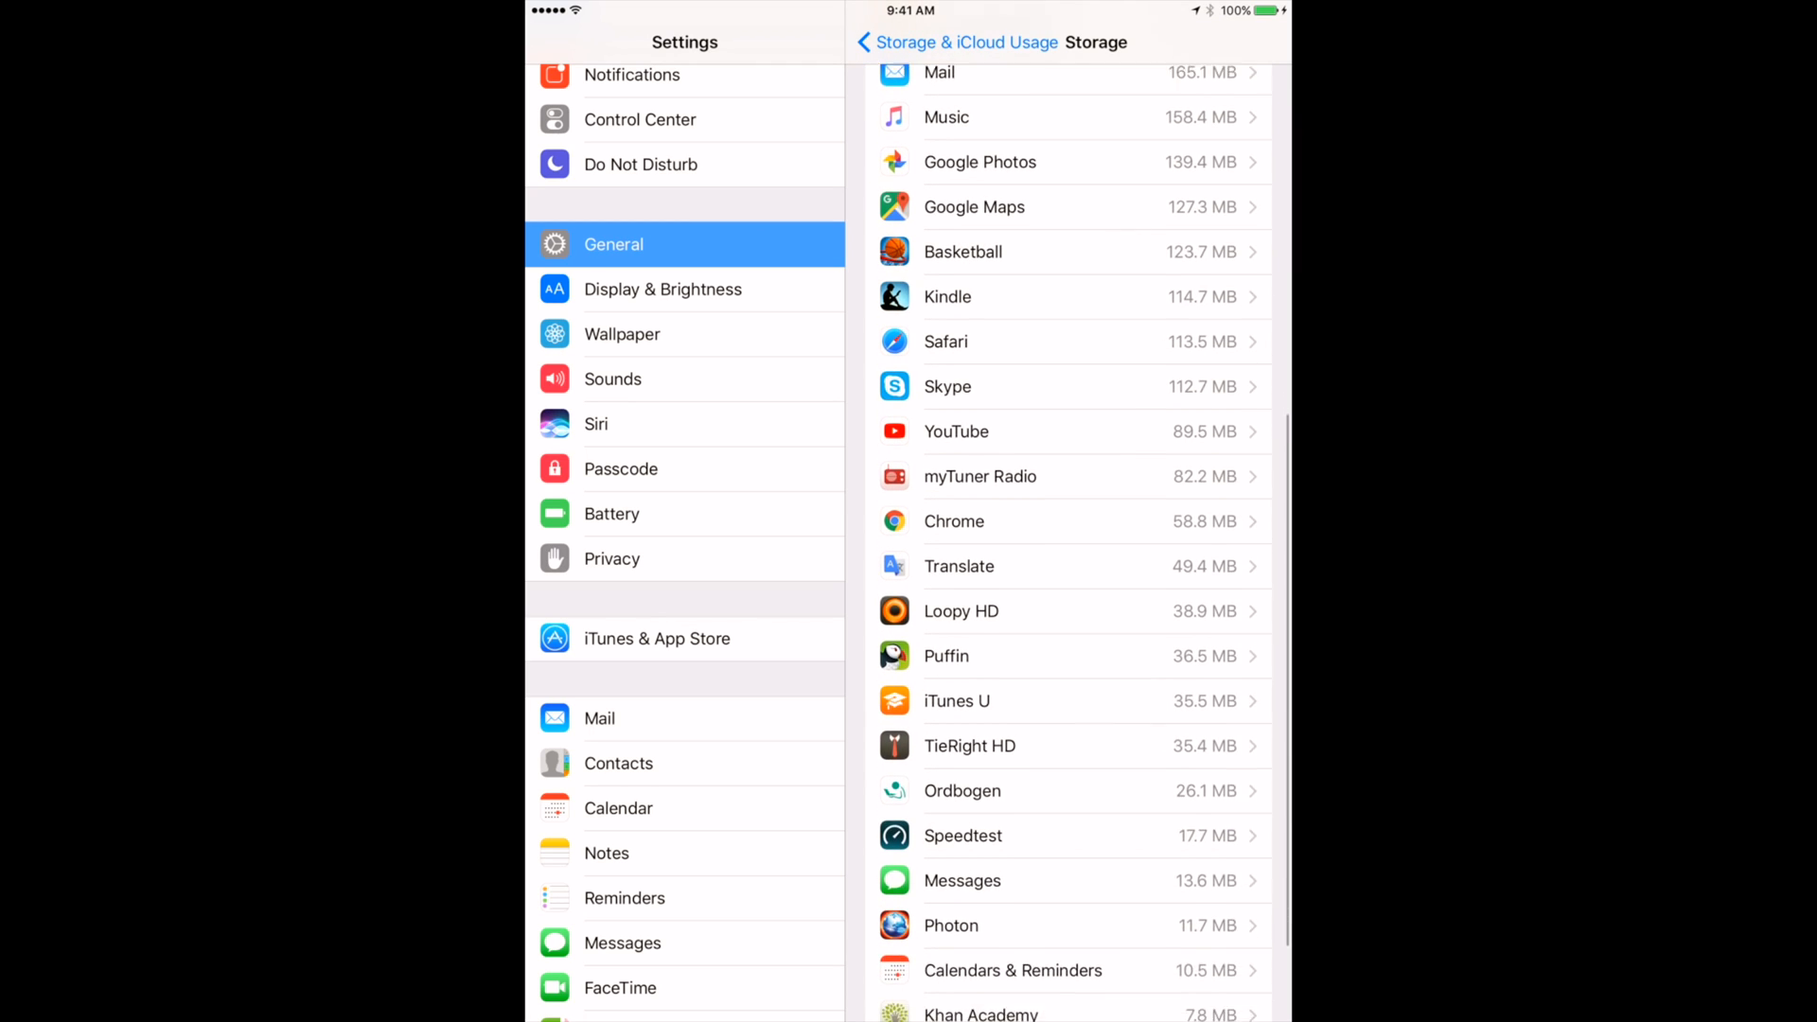
Hold Sleep/Wake to show the 'slide to power off' prompt
key(home)
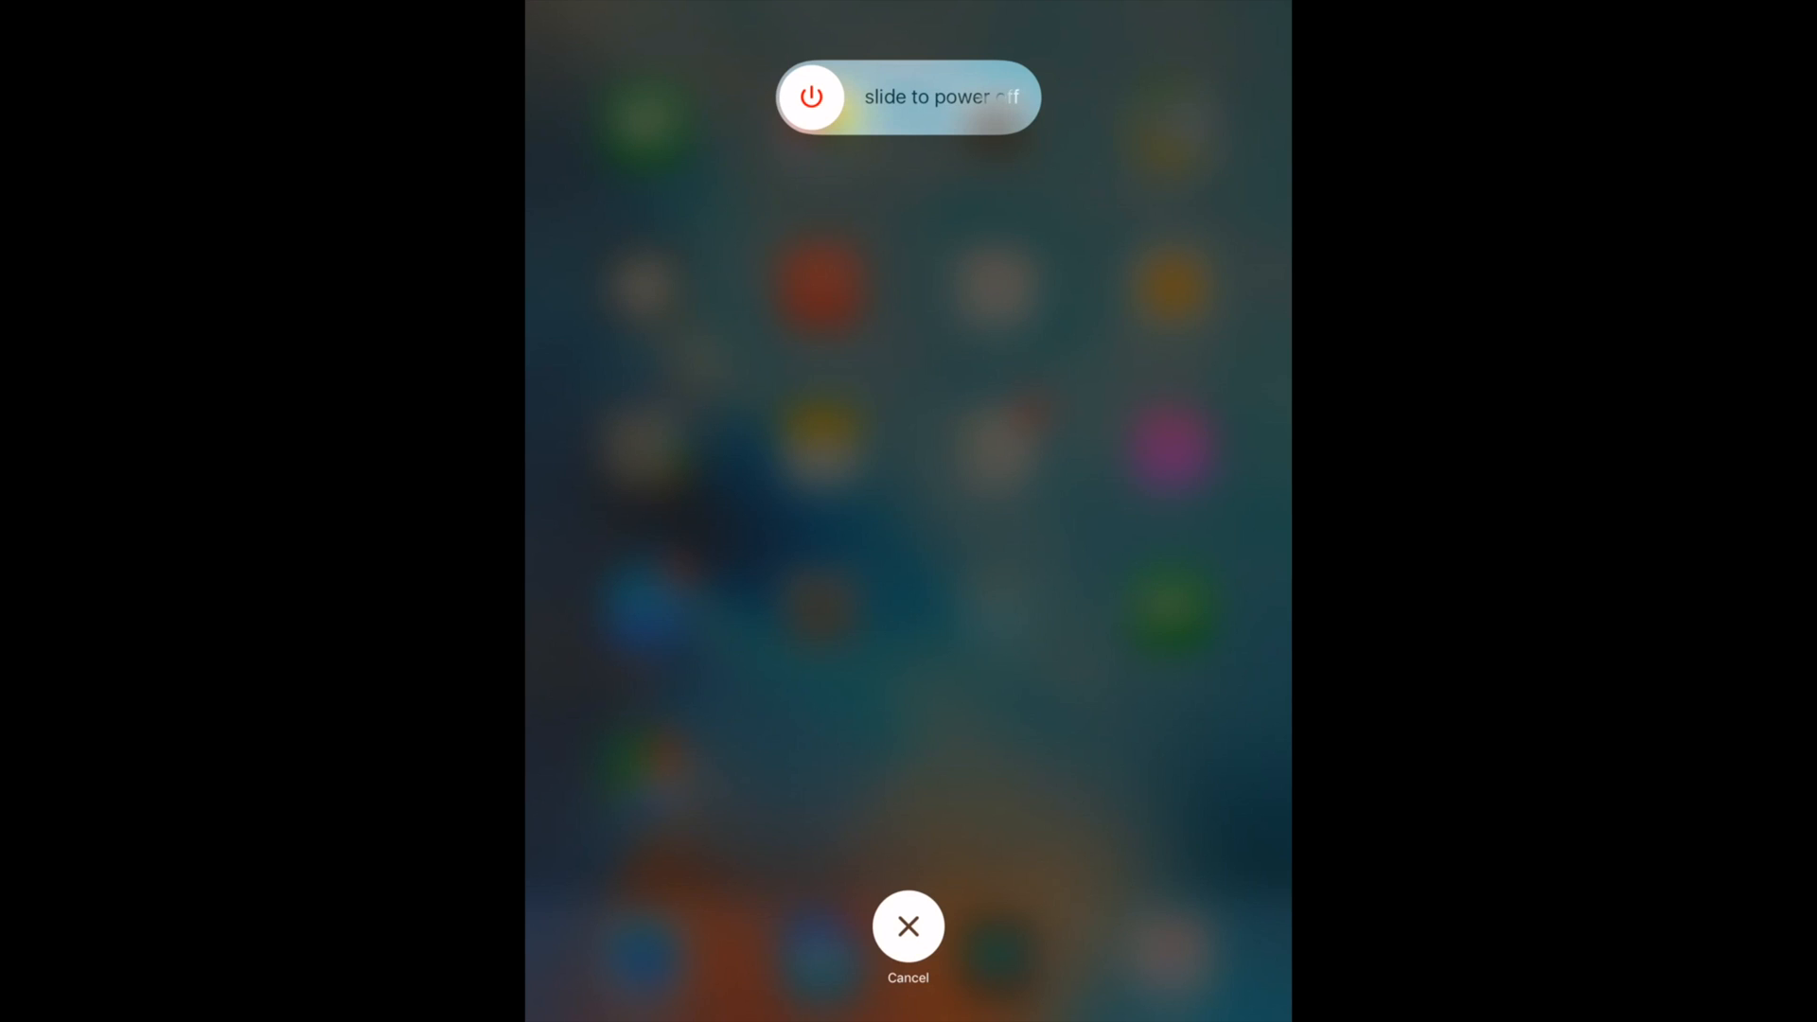
Cancel the power-off prompt and swipe through Home Screen pages back to the first page
click(907, 926)
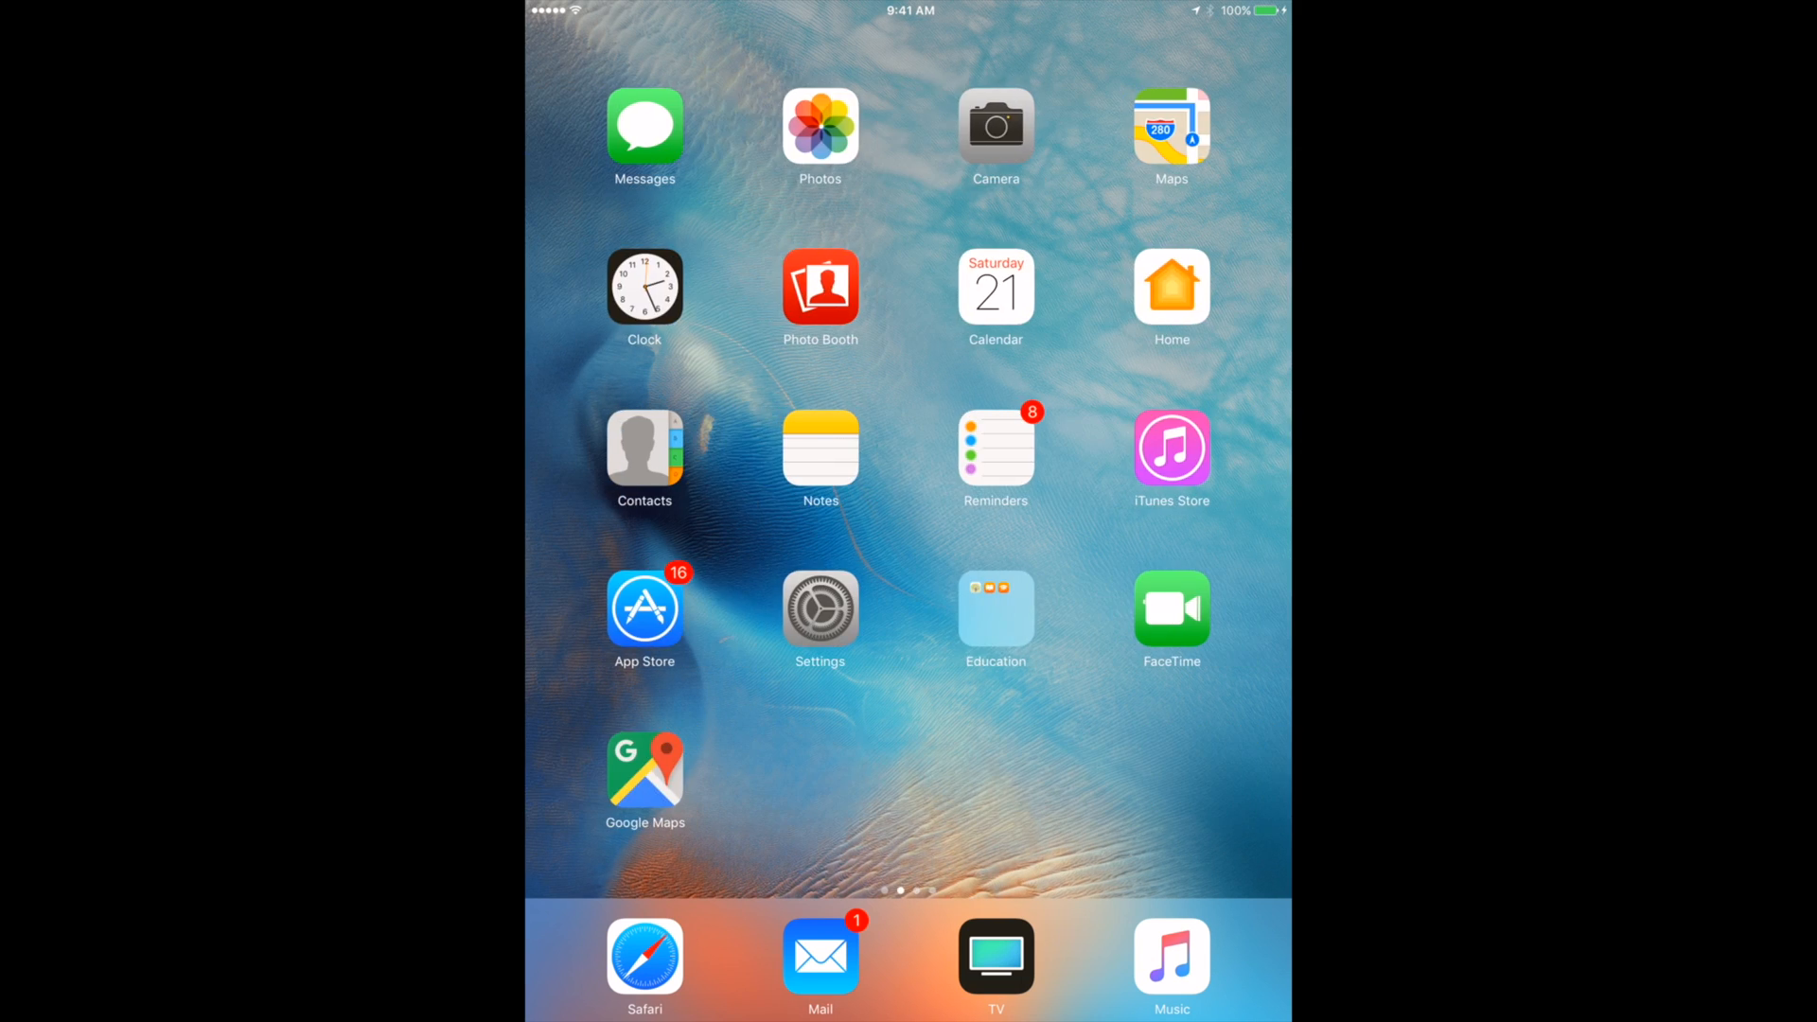
scroll(left, 3)
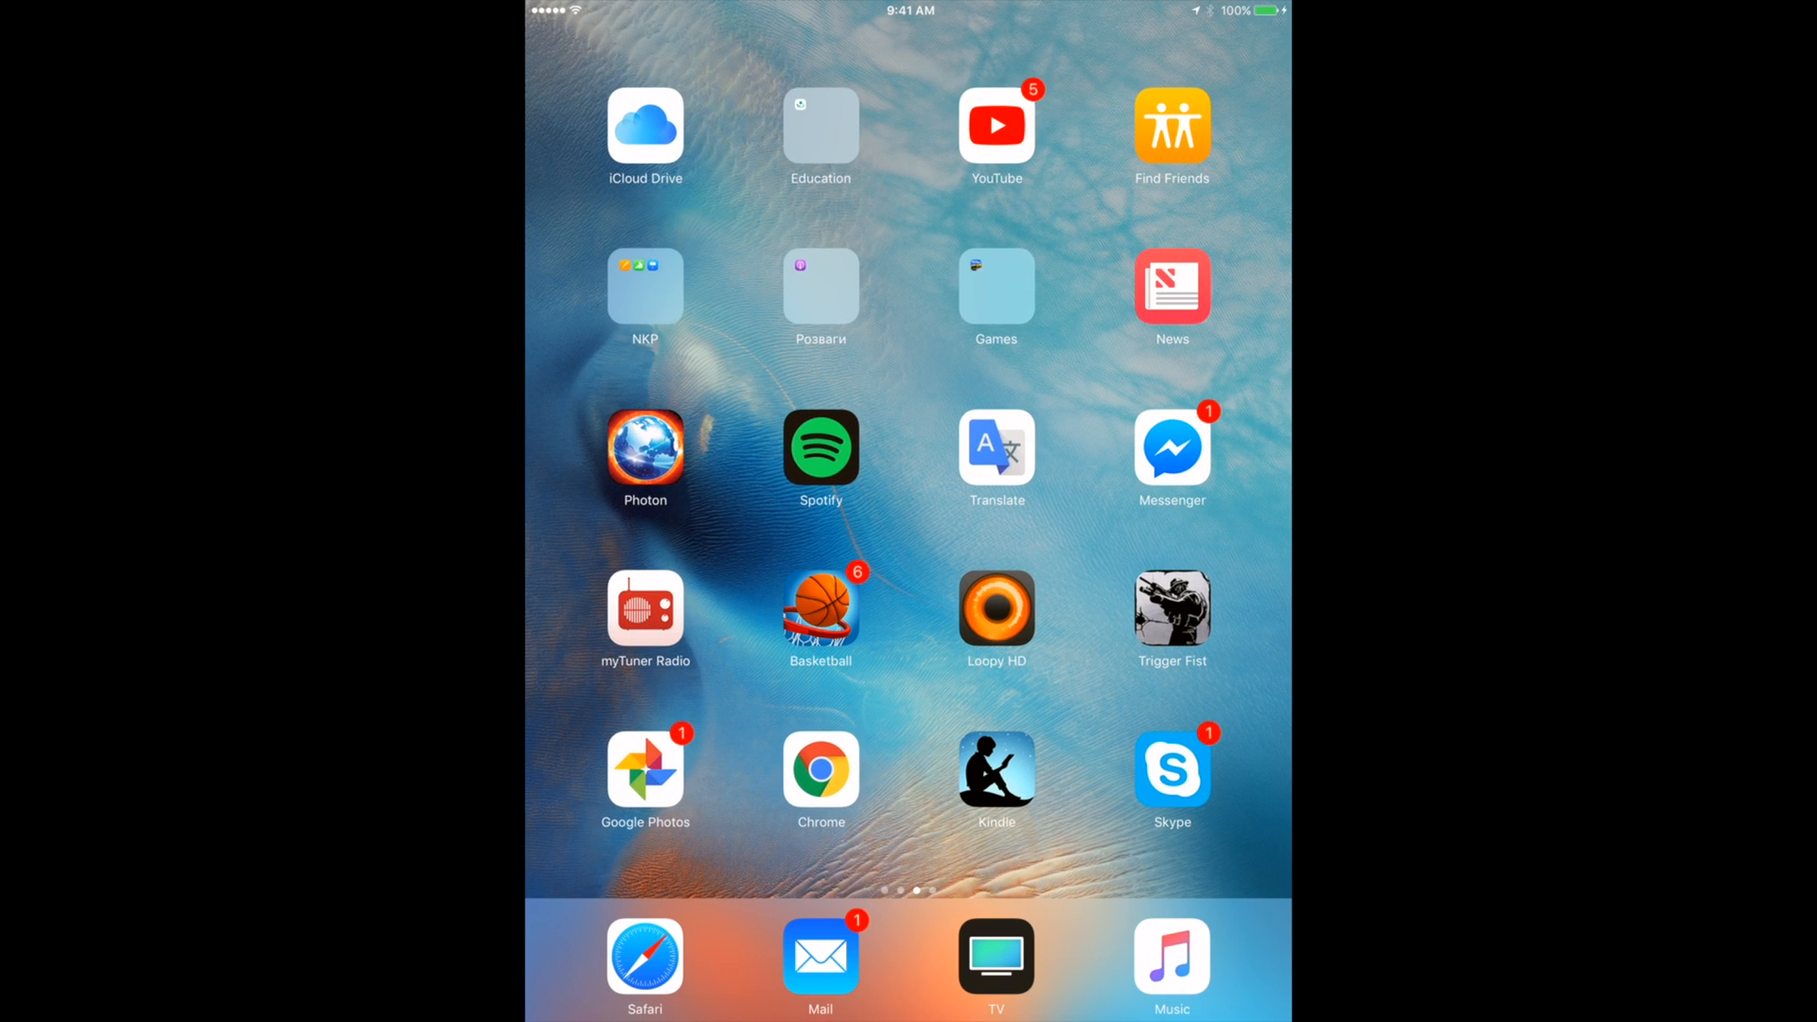
scroll(left, 3)
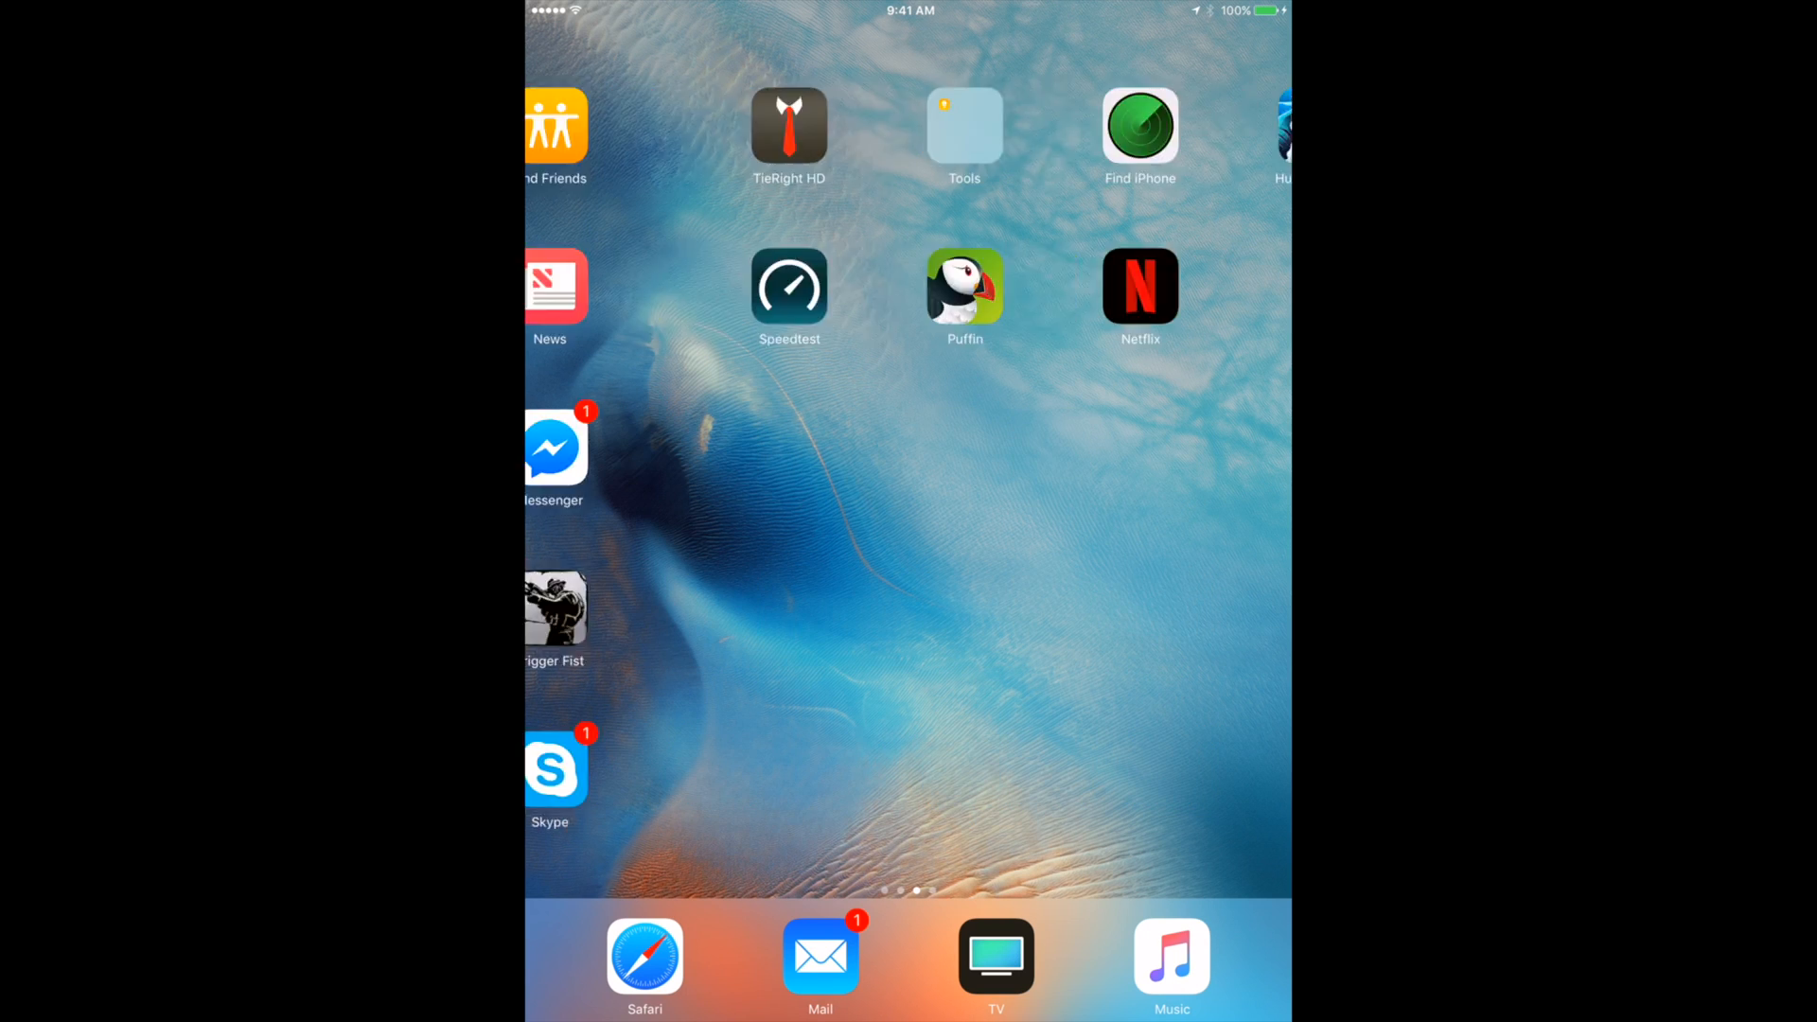
scroll(left, 3)
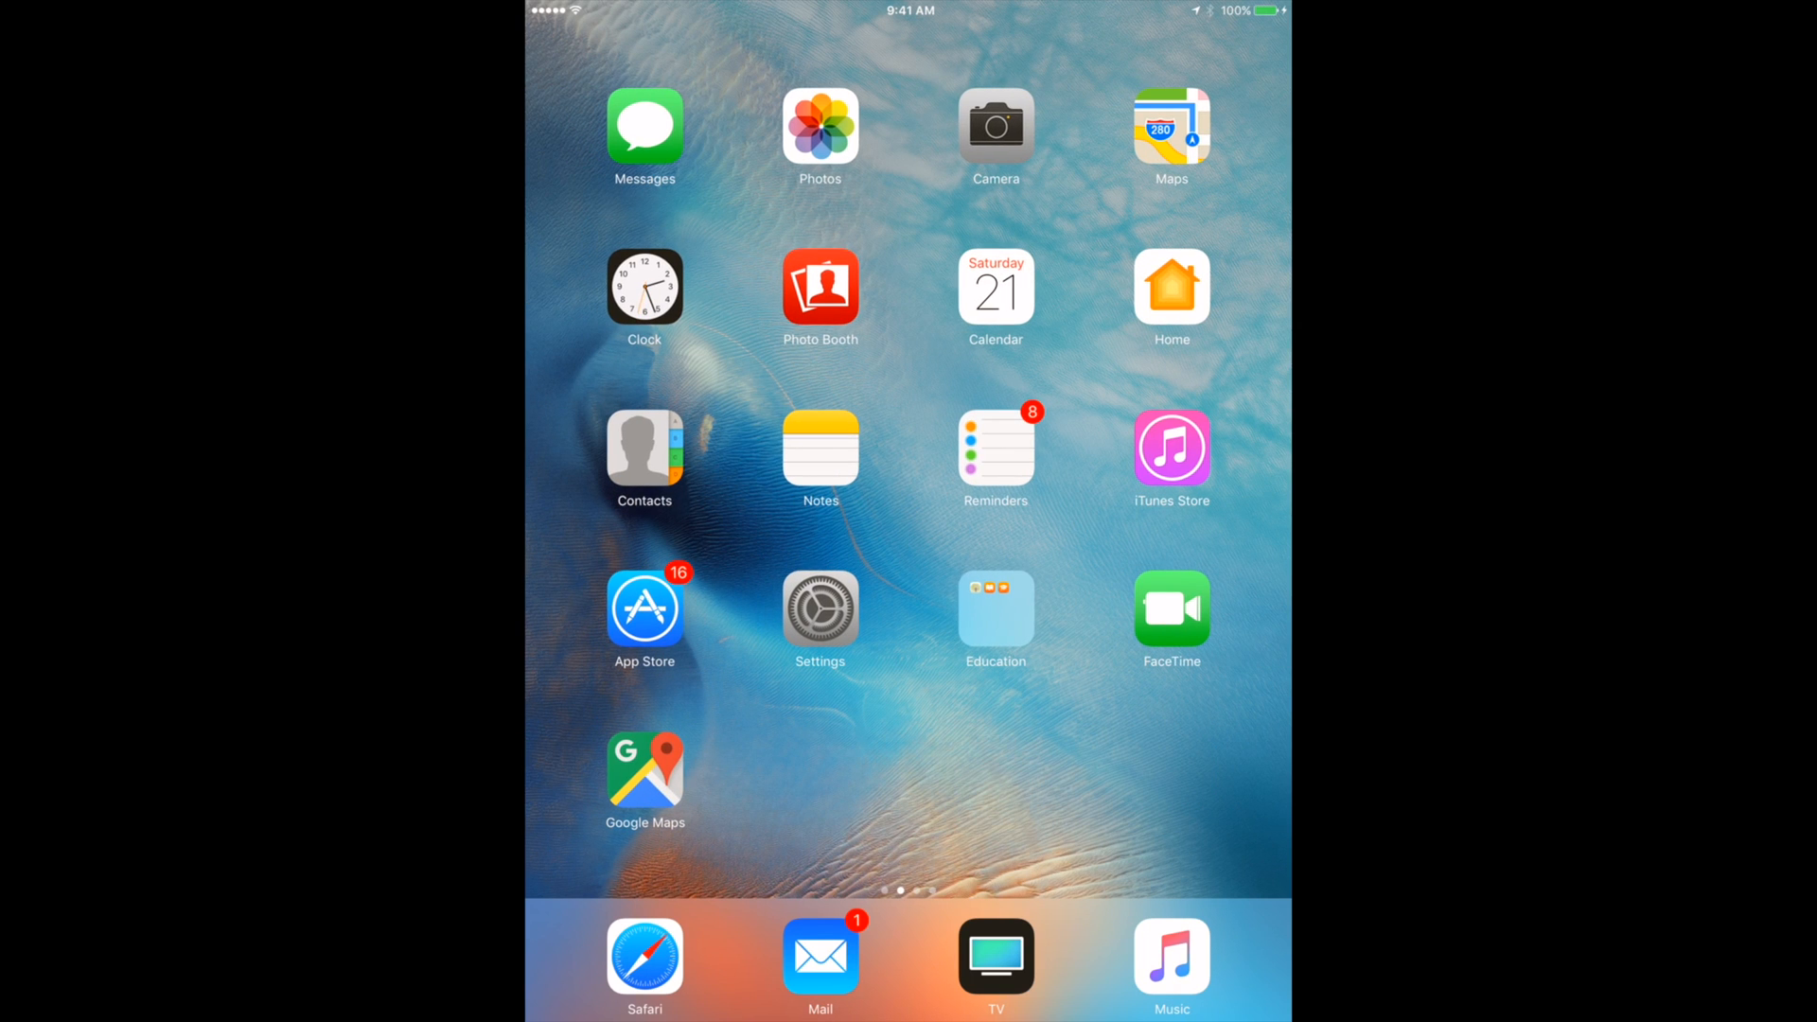
Search the App Store for 'cleaner app' and scroll through the results
click(643, 607)
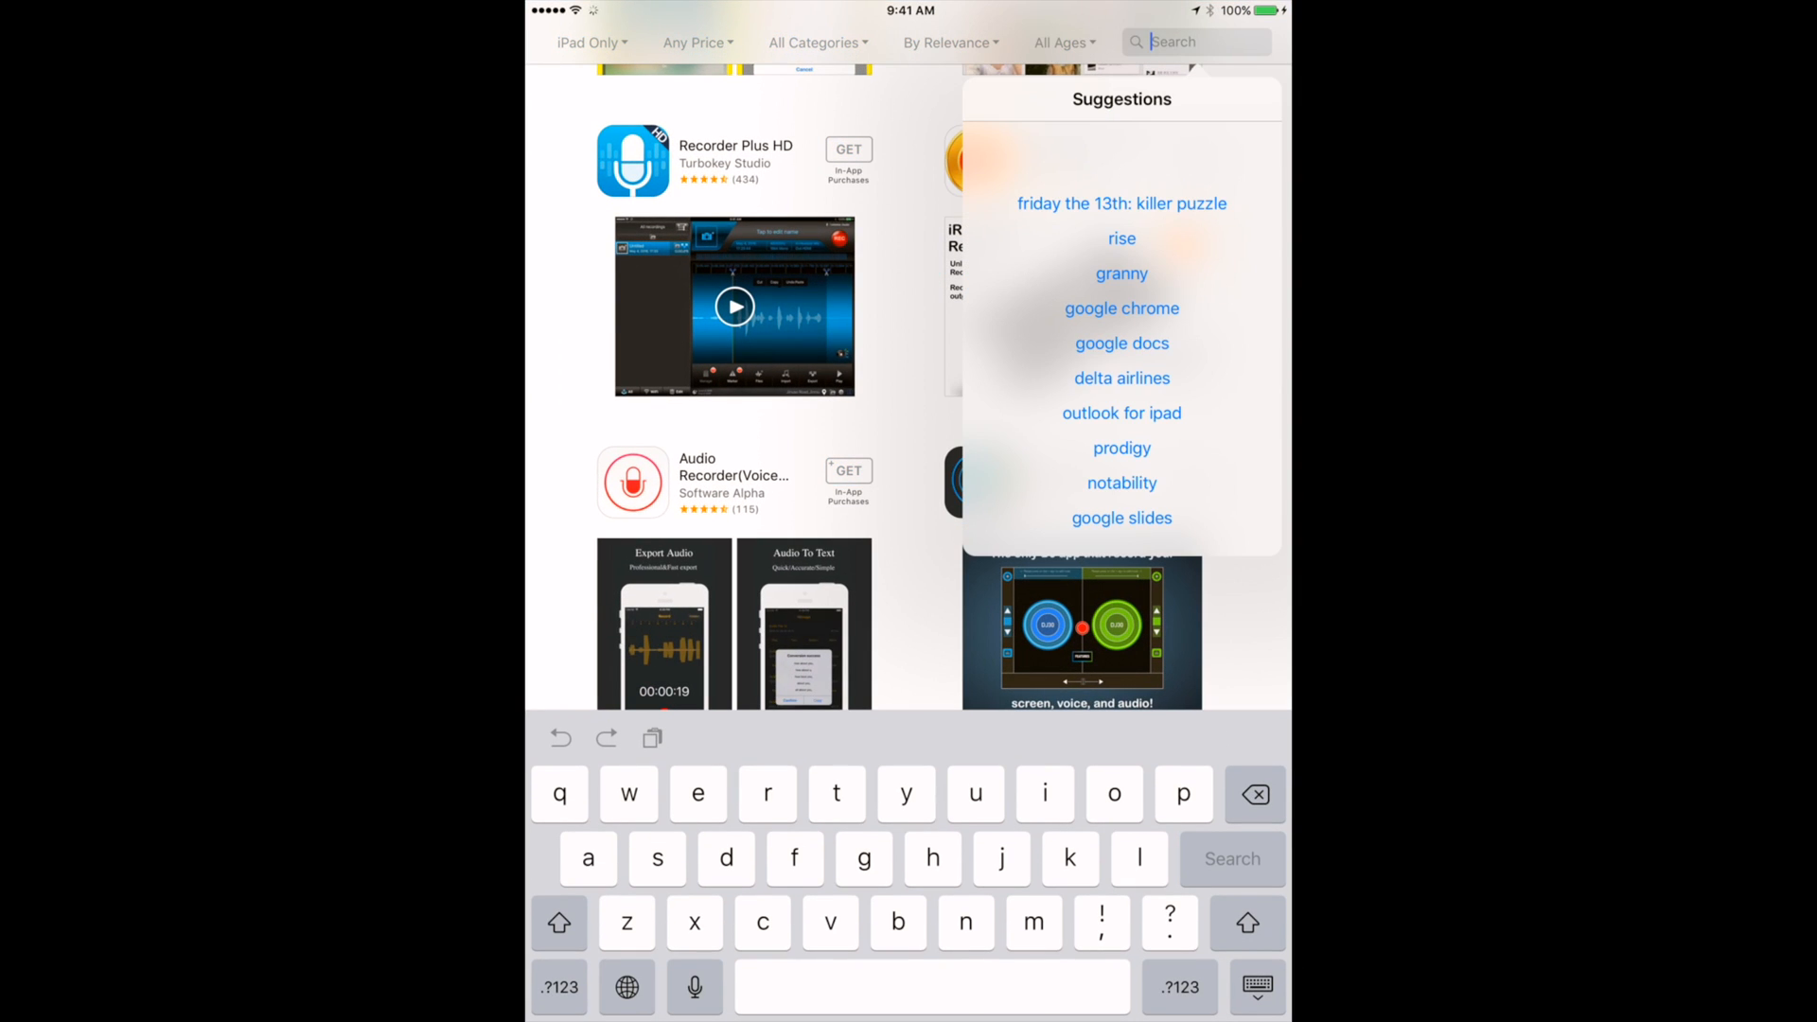
text(c)
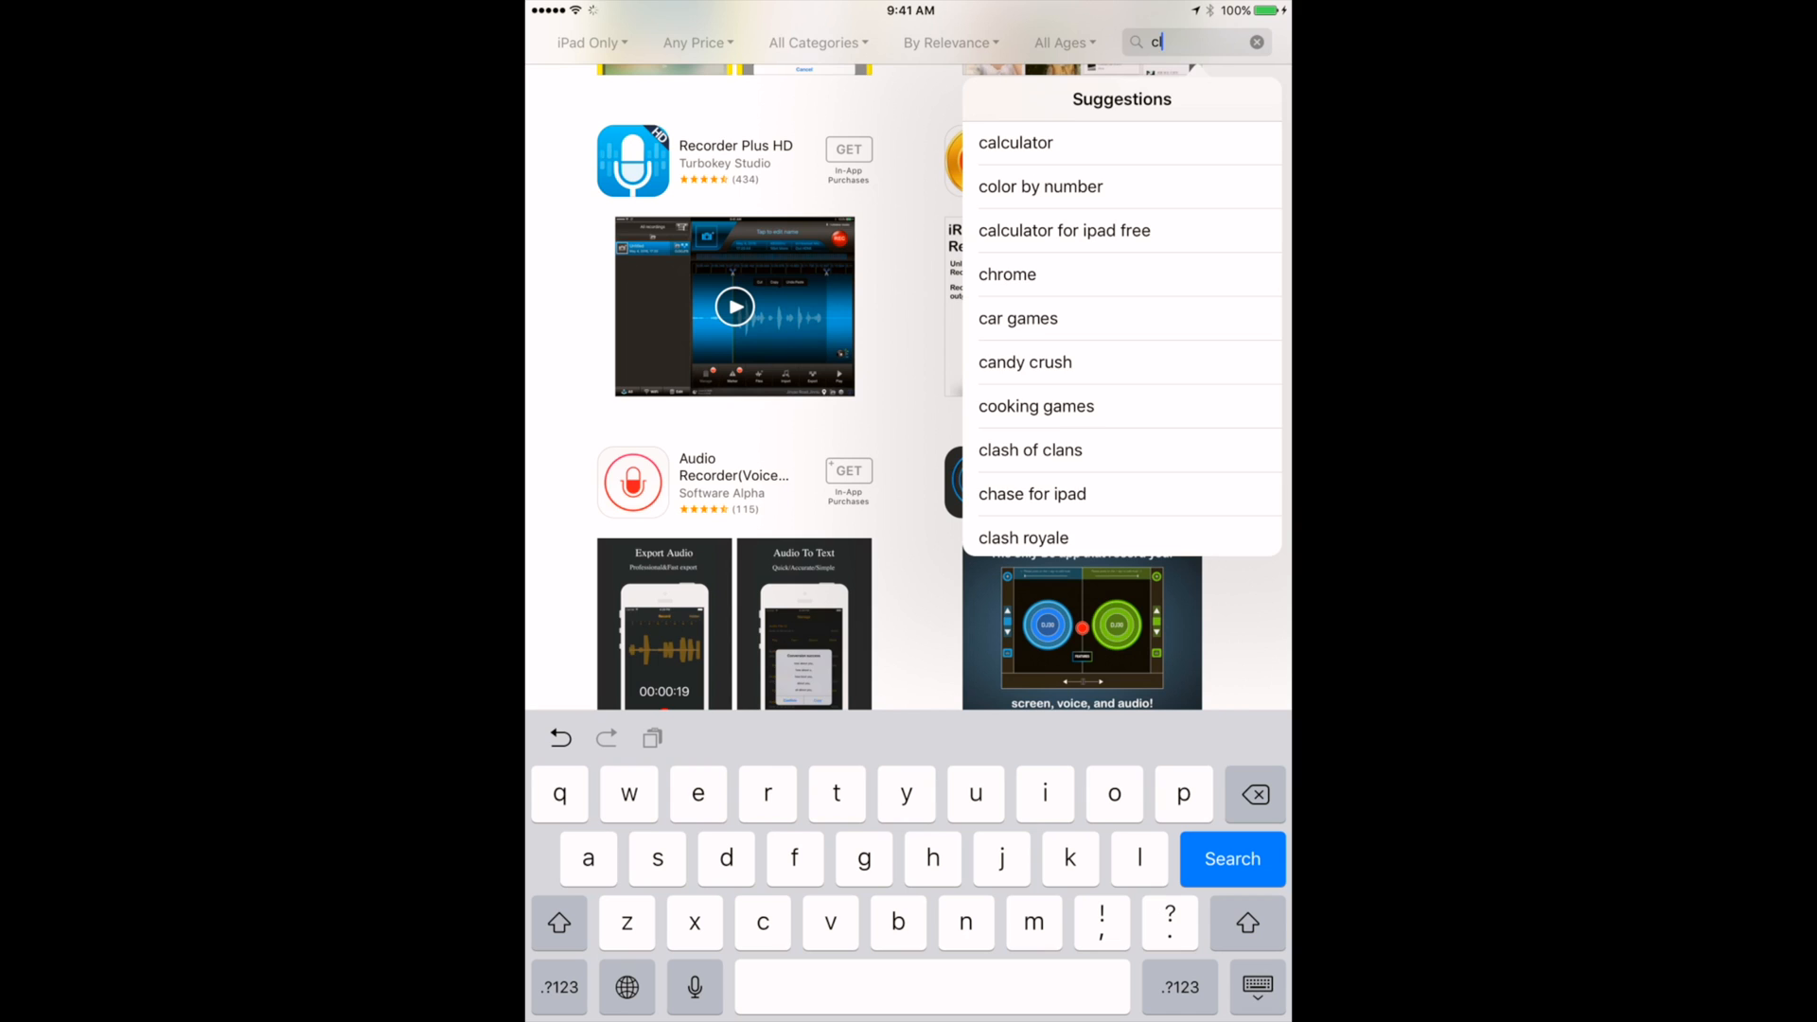
text(leane)
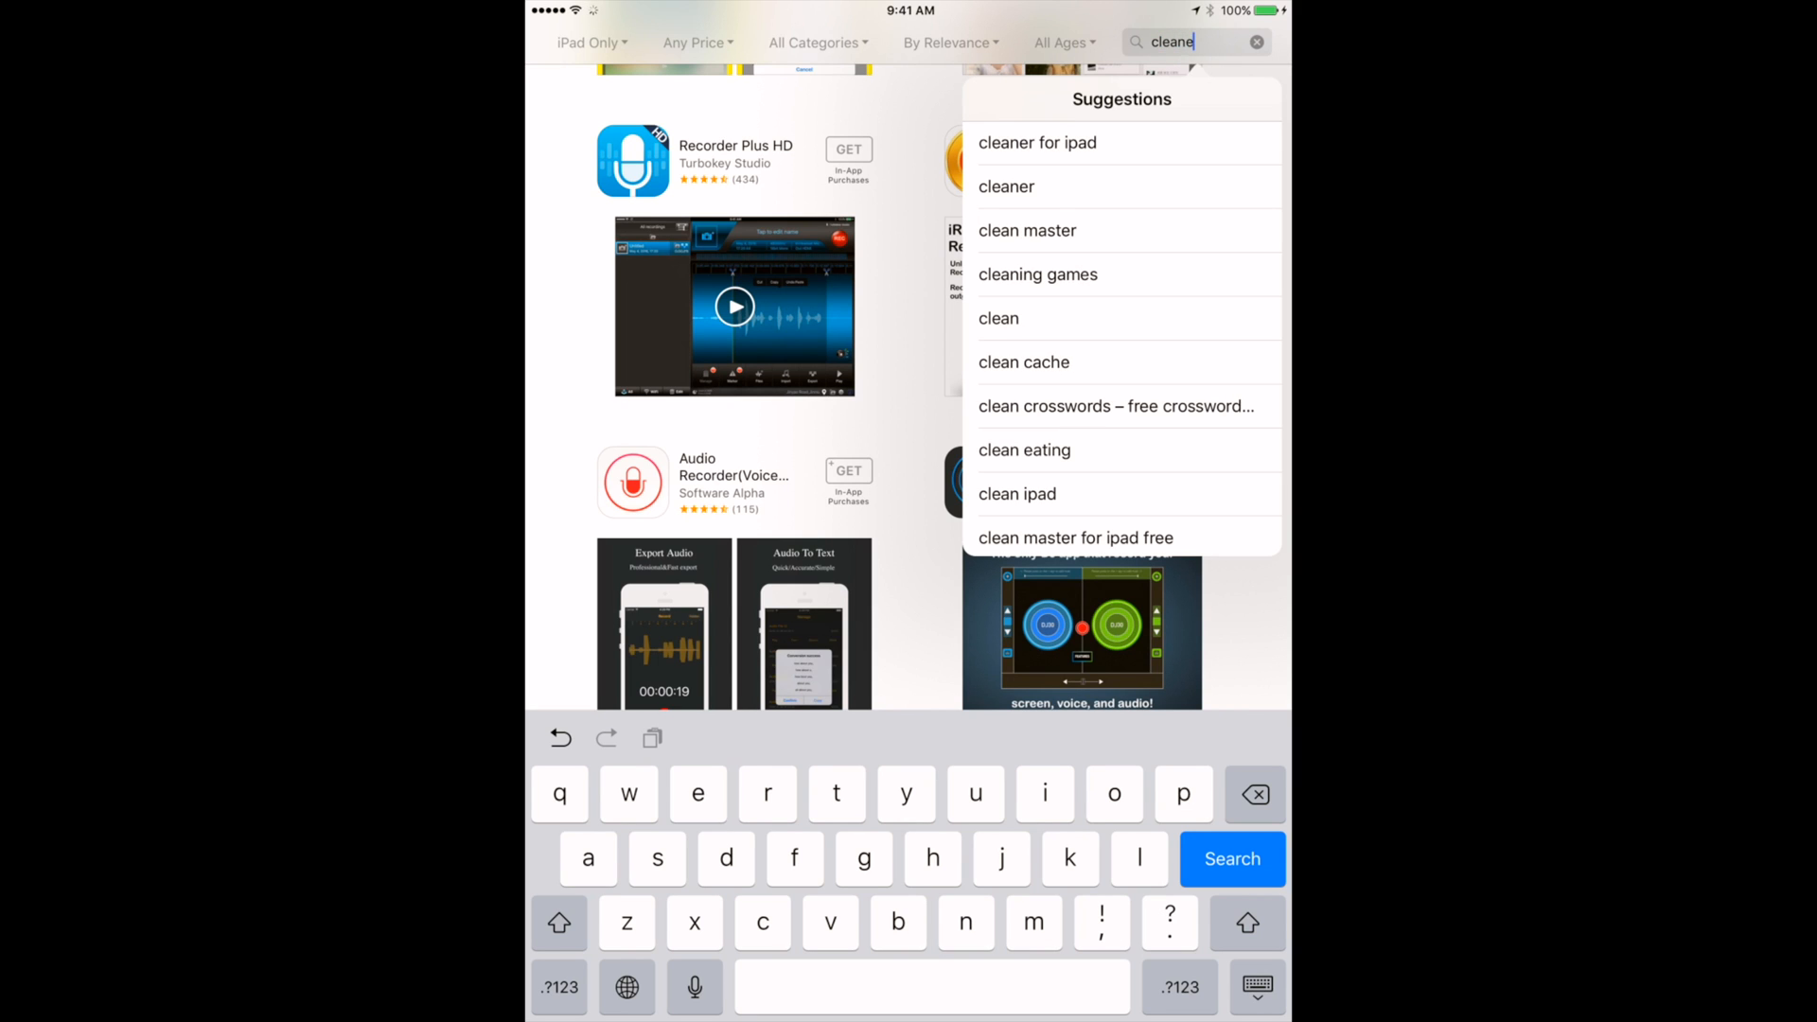
text(r)
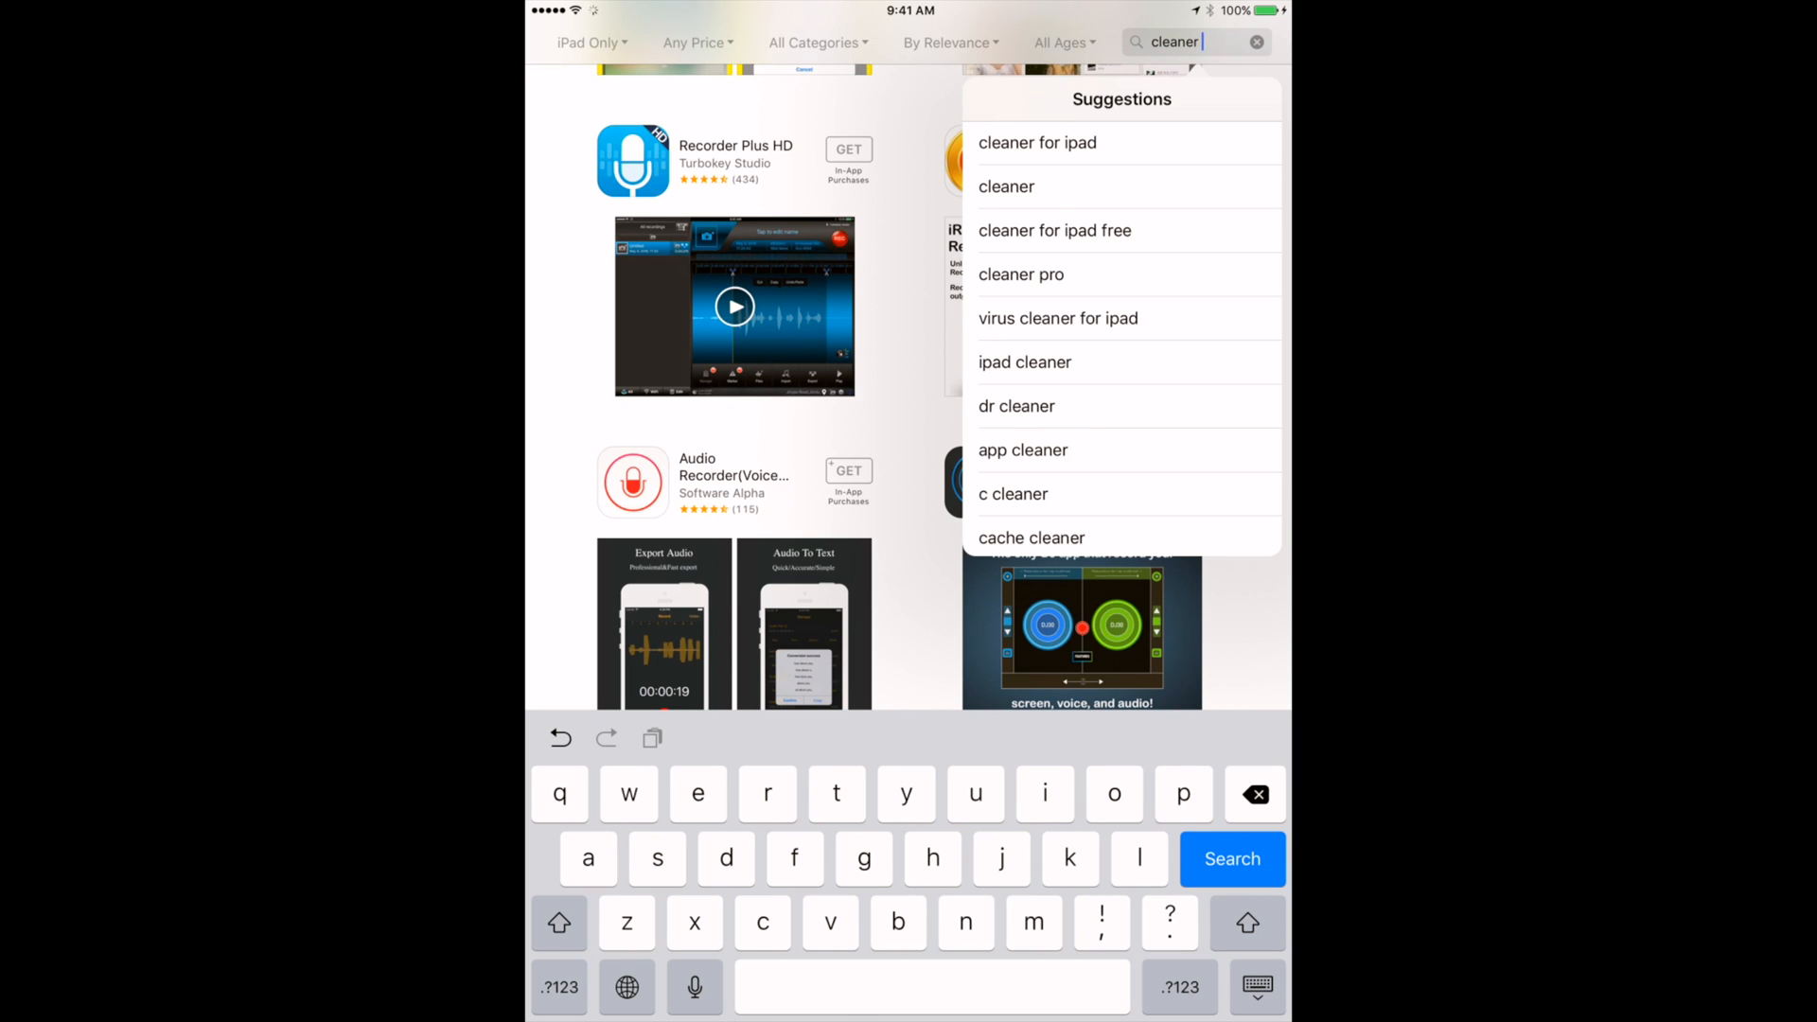
text(app)
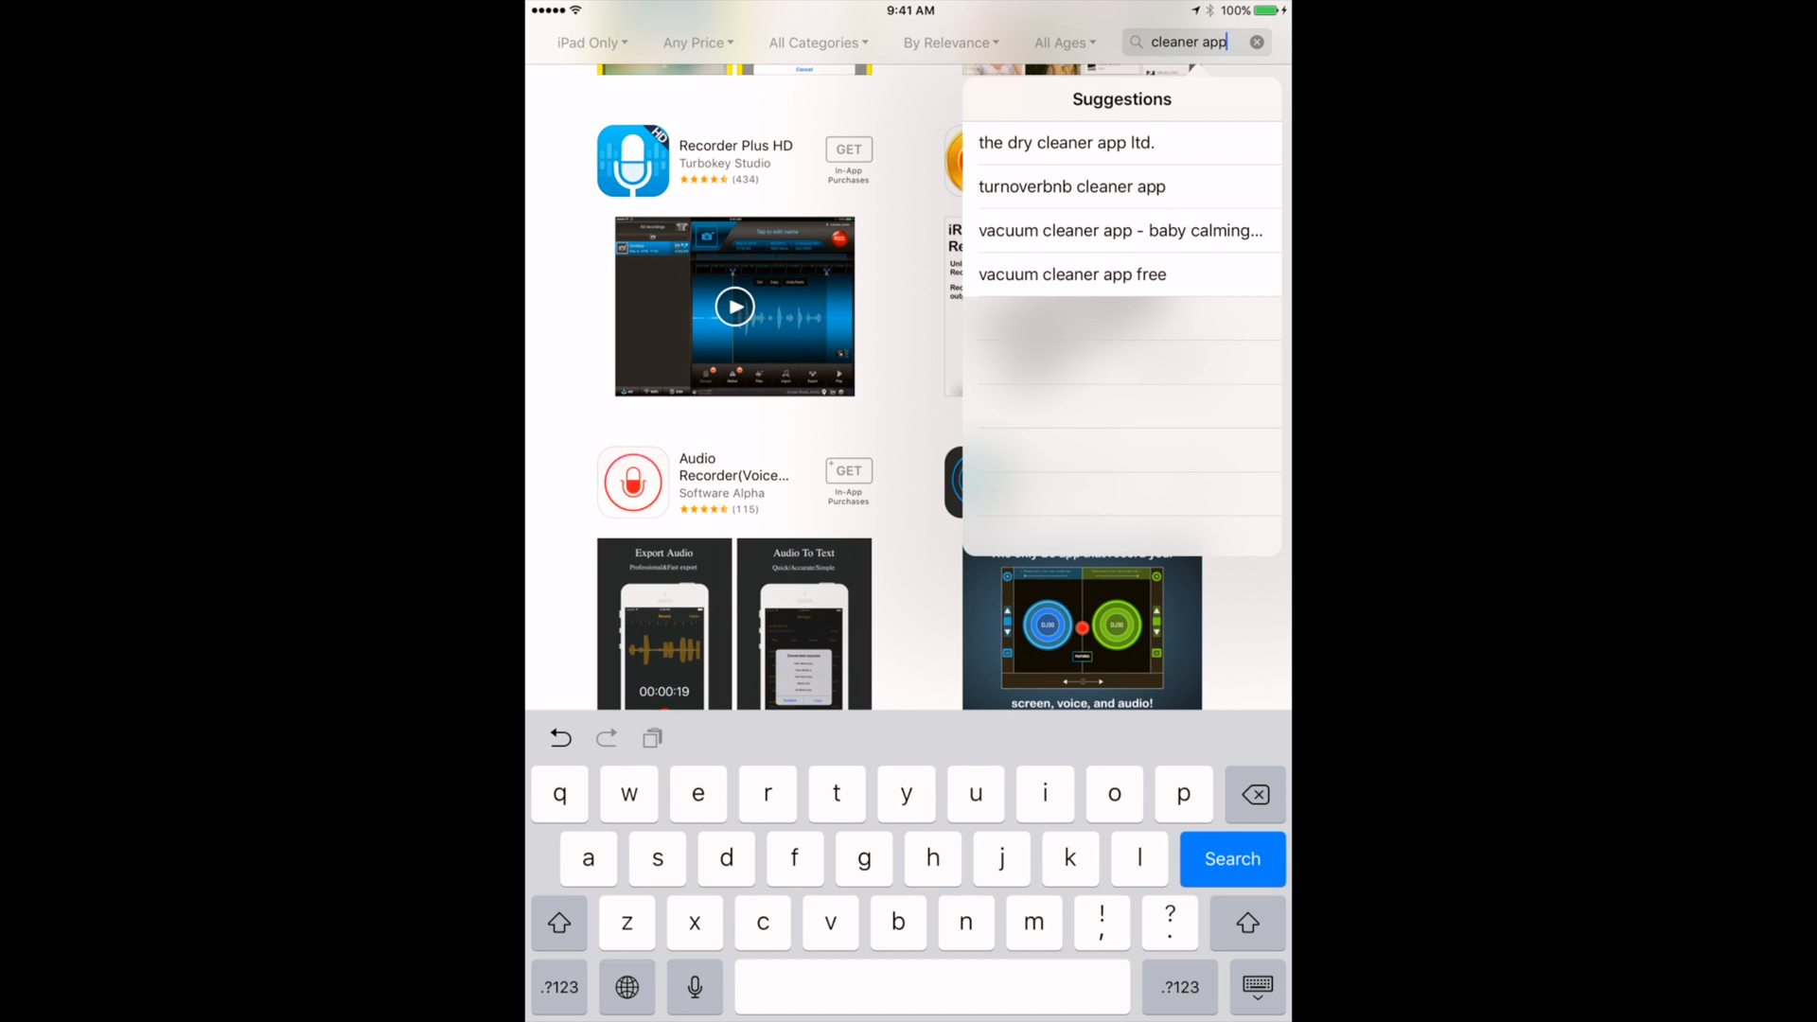
click(1231, 860)
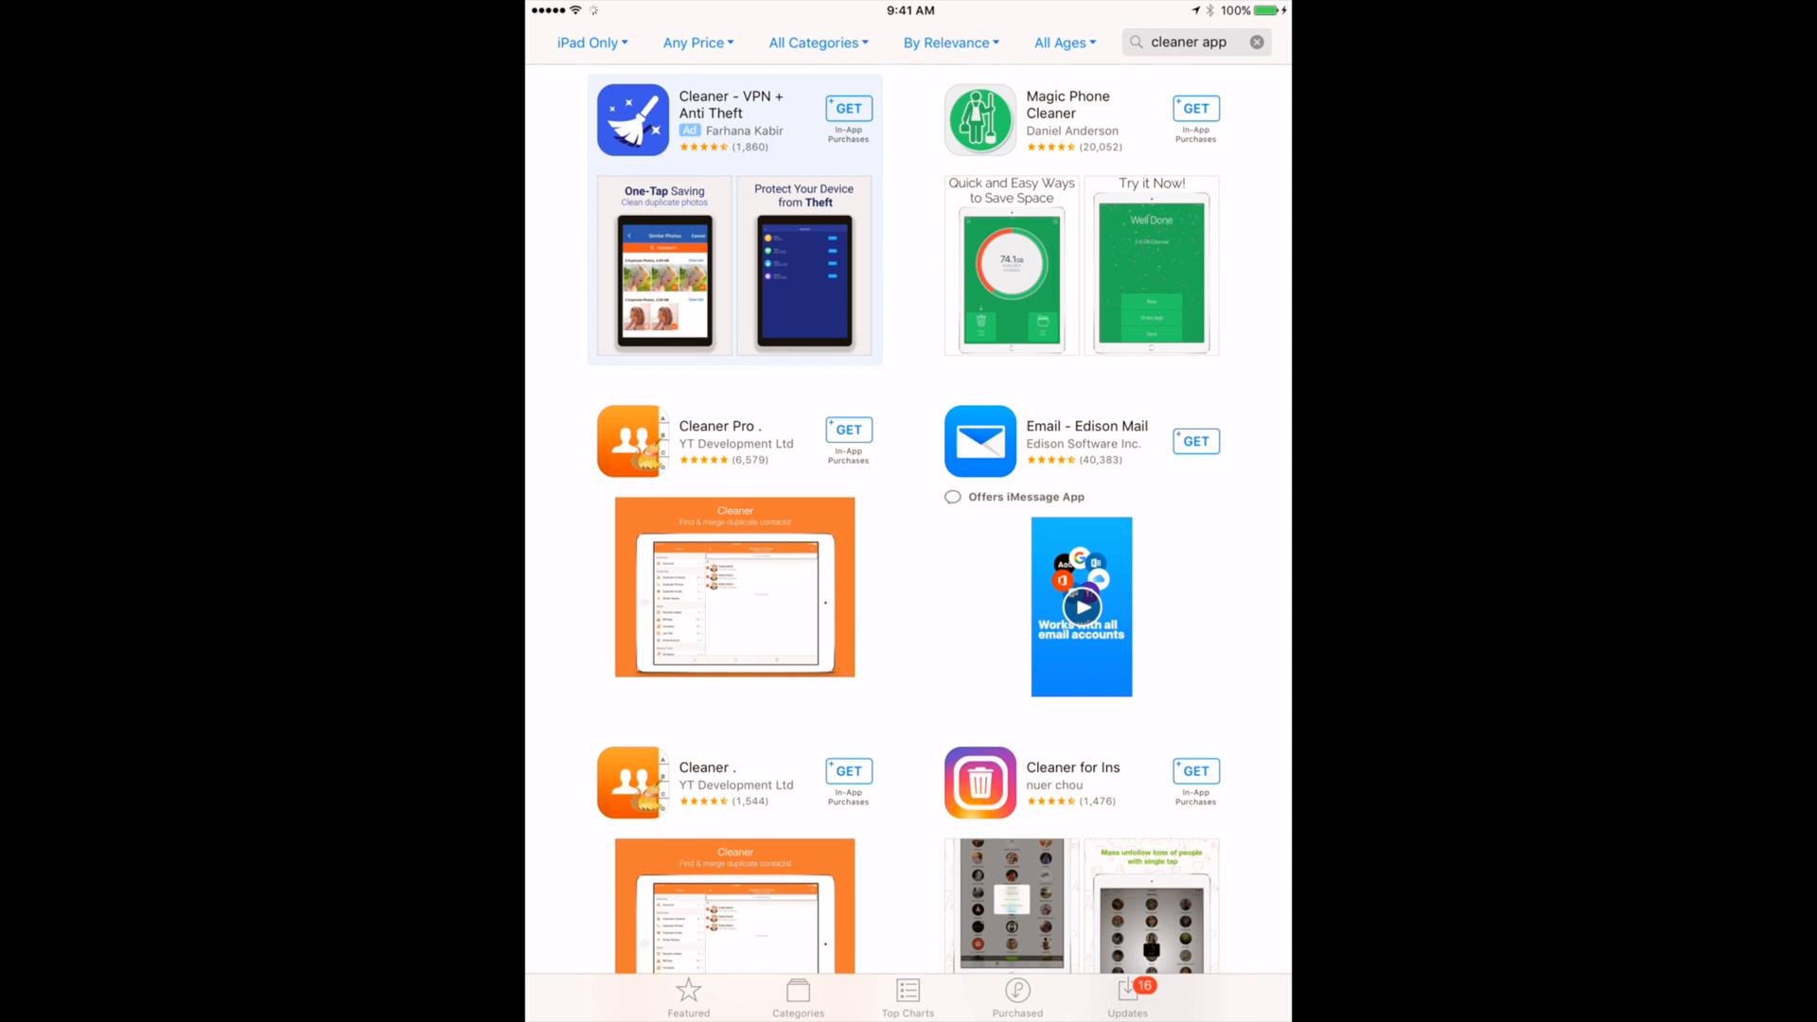
scroll(down, 3)
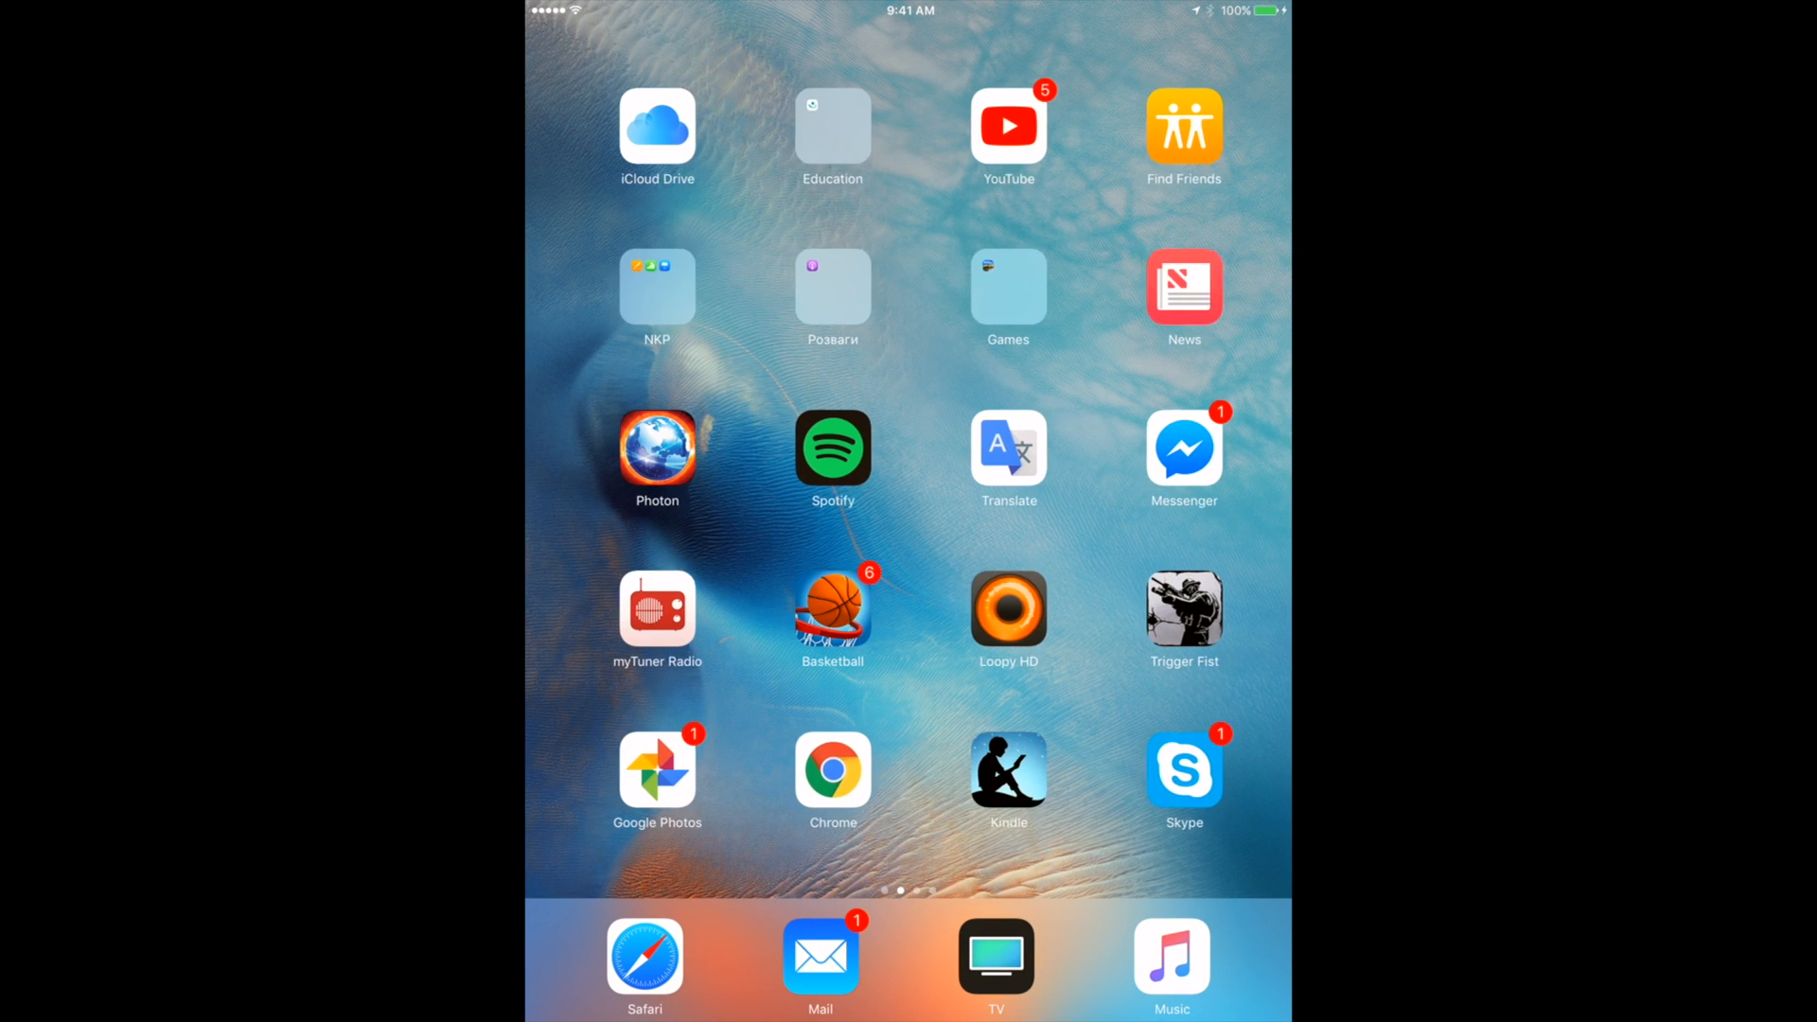
Swipe to the last Home Screen page with TieRight HD, Speedtest, Puffin and Netflix
scroll(left, 3)
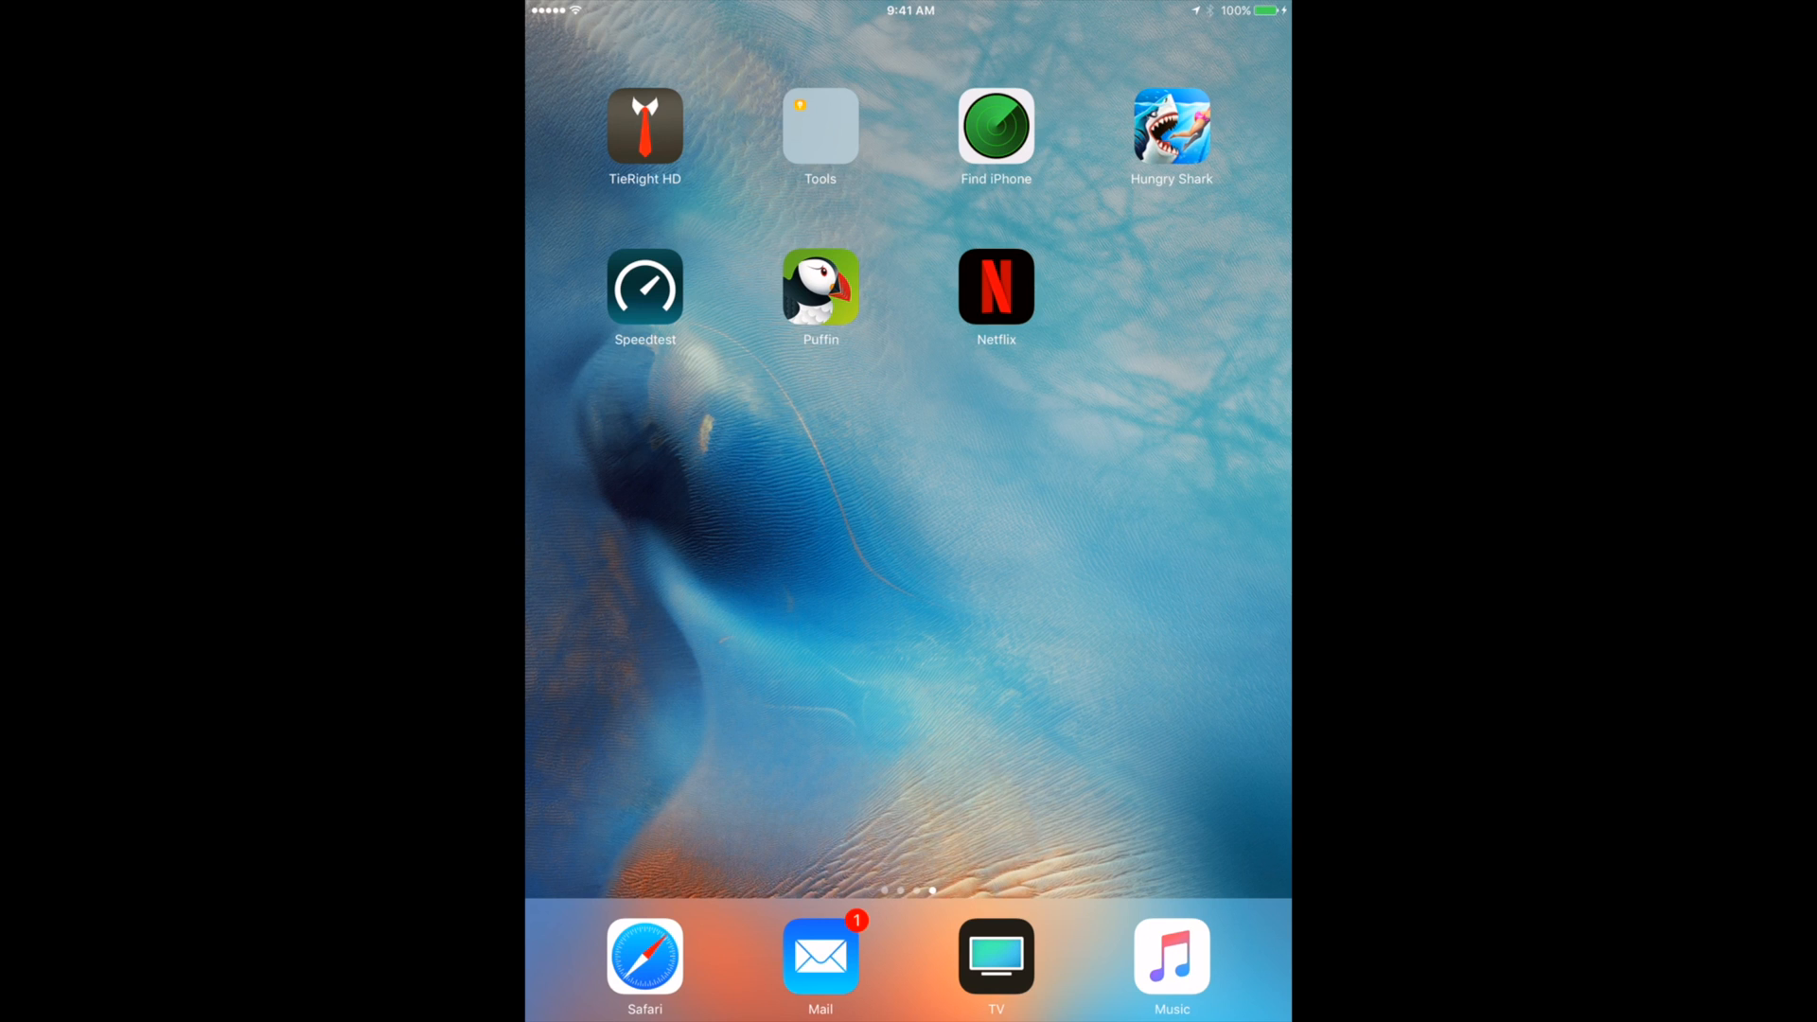
scroll(left, 3)
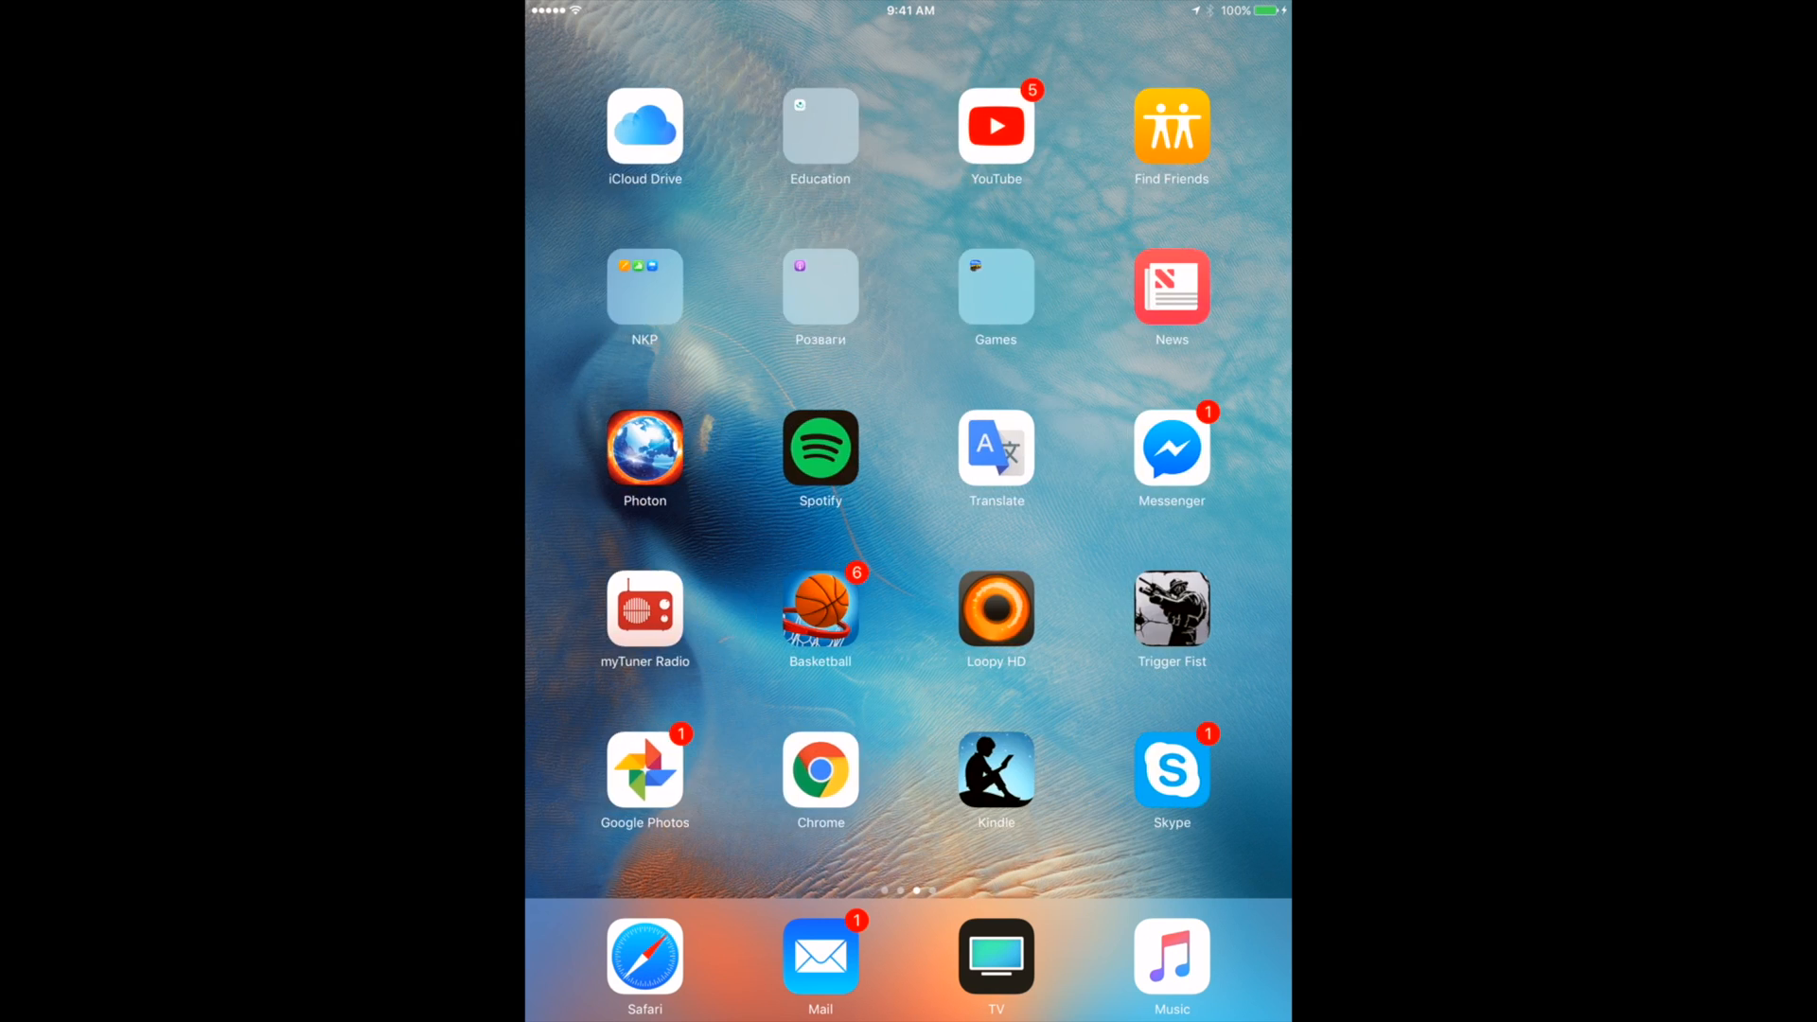
scroll(left, 3)
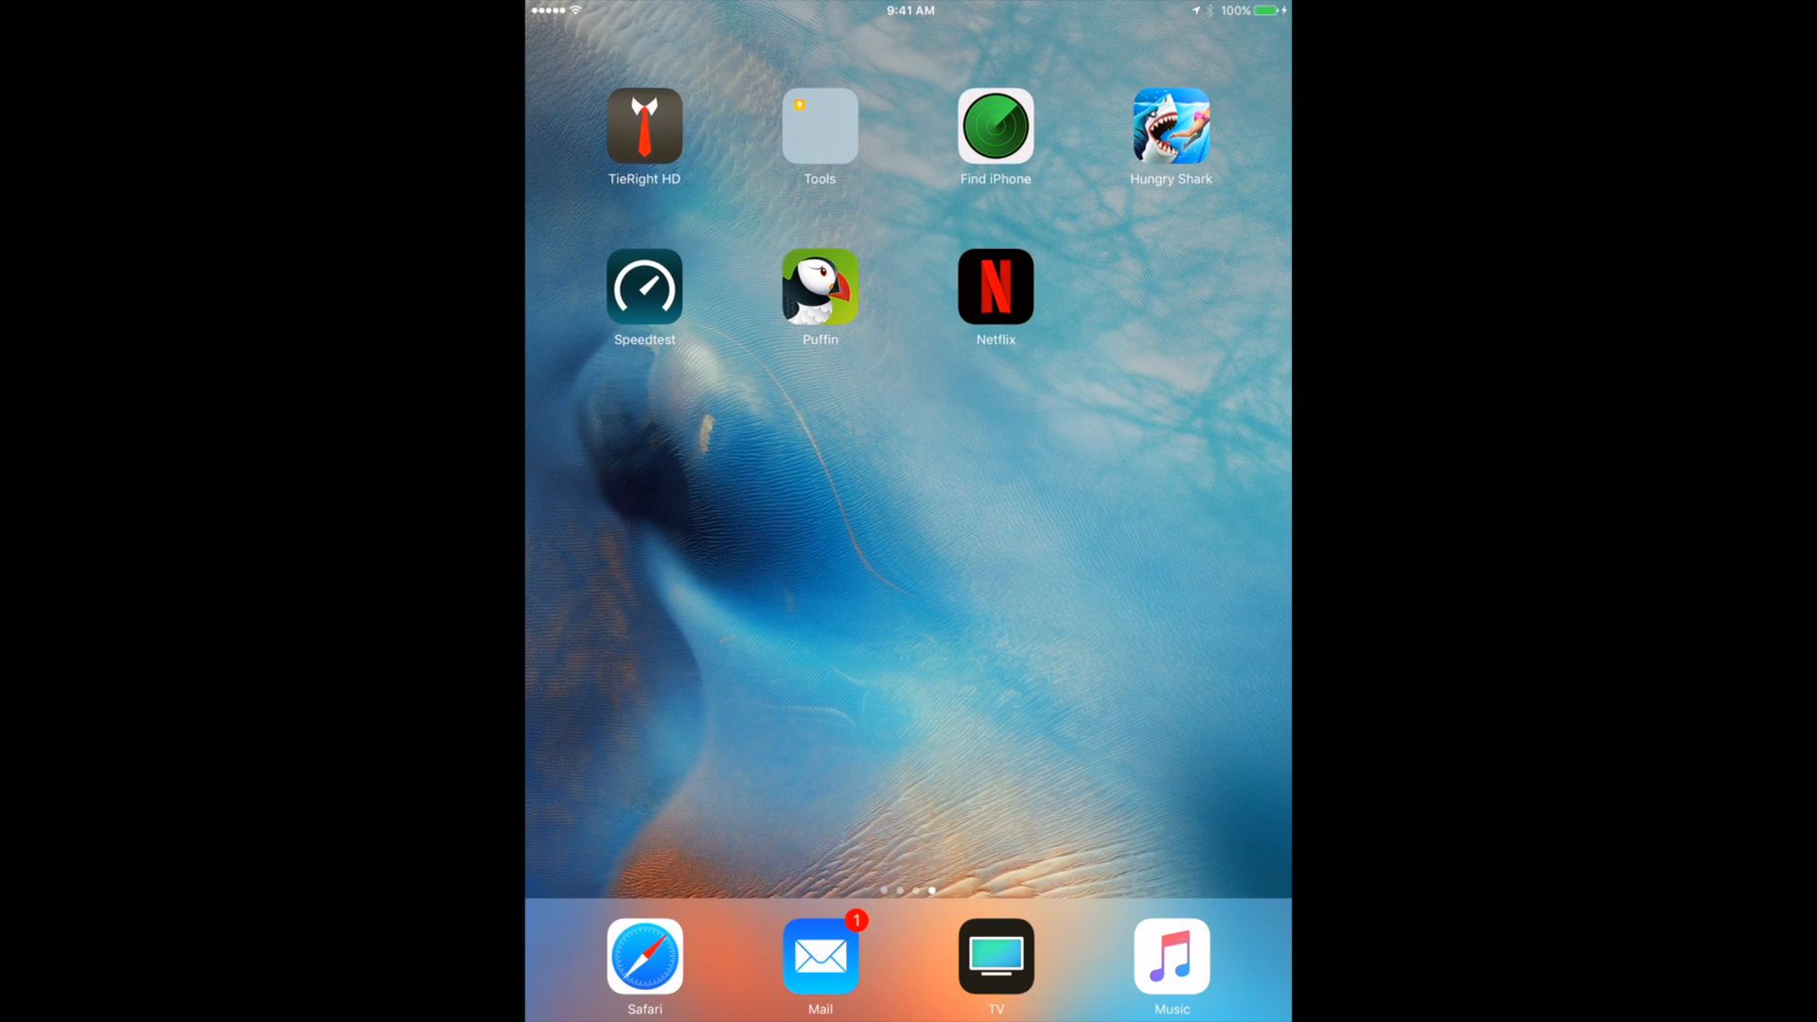